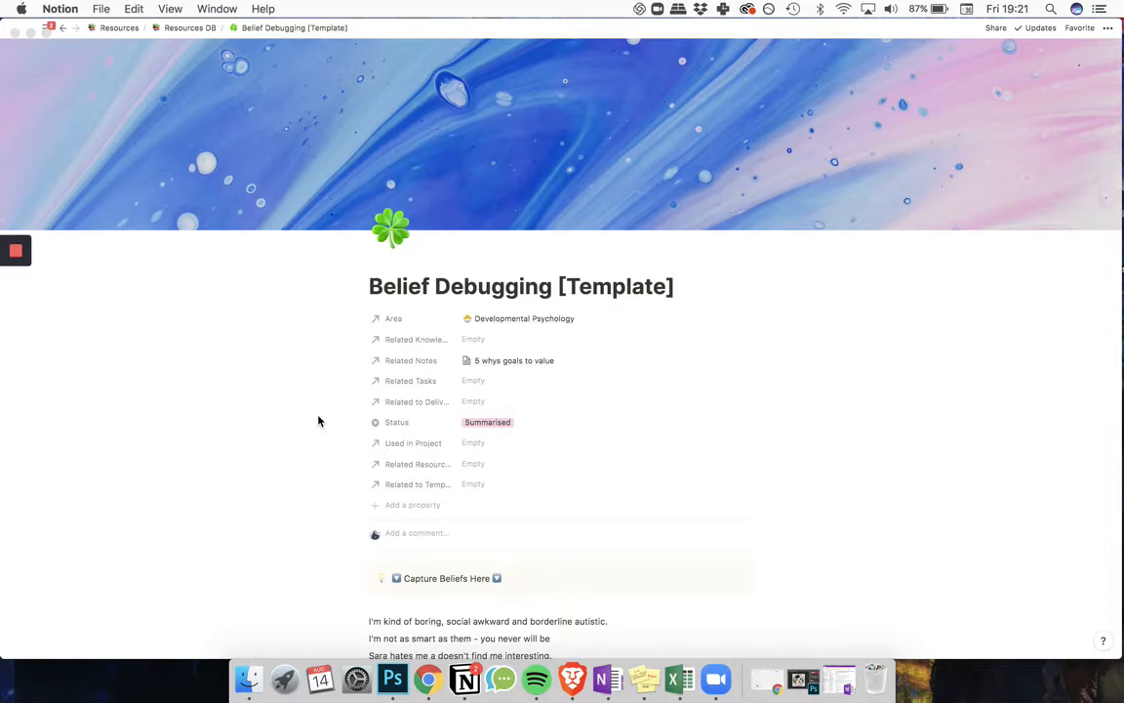
pyautogui.moveTo(336, 417)
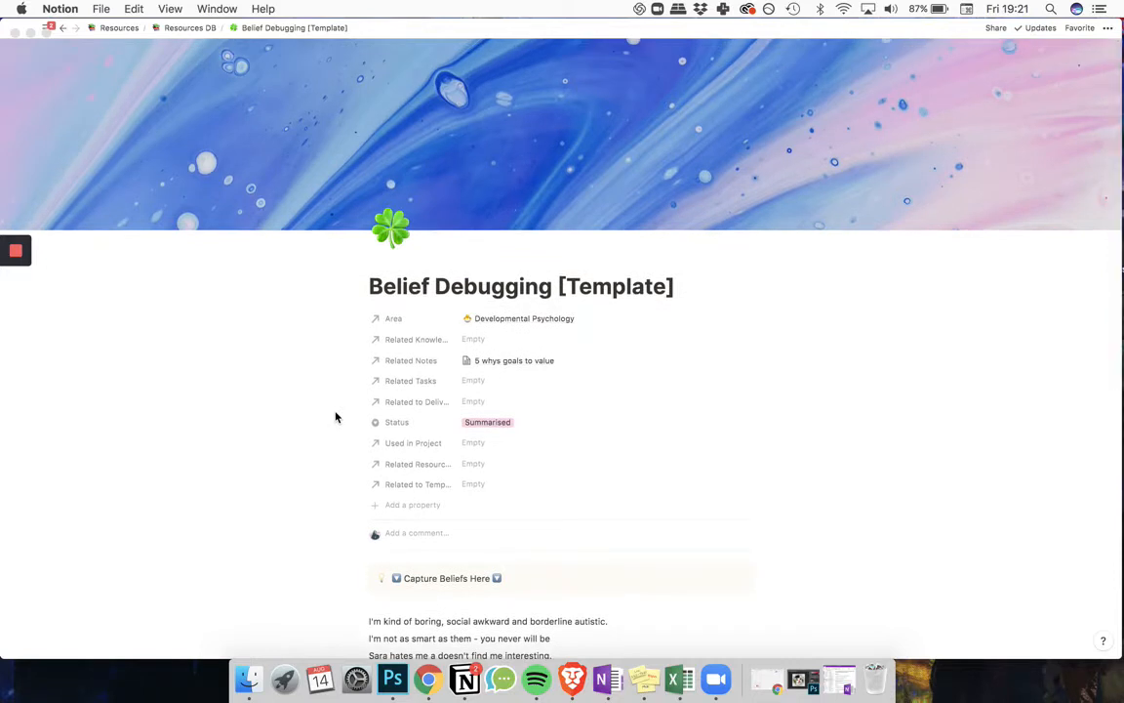
pyautogui.moveTo(288, 435)
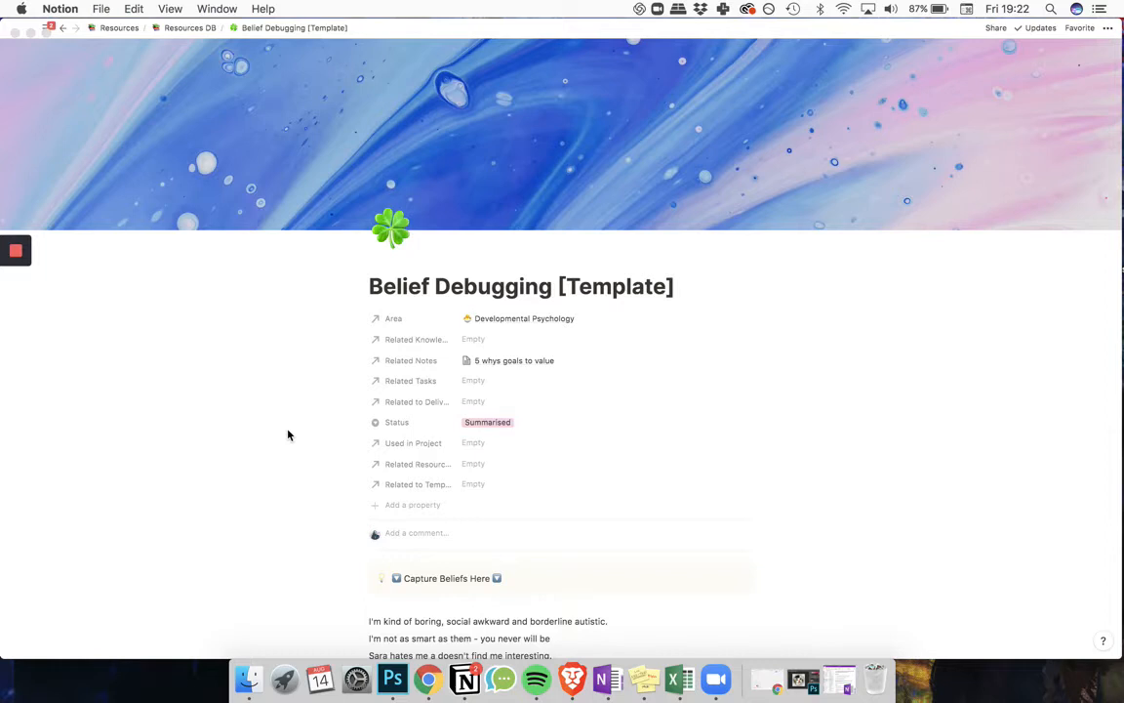
pyautogui.moveTo(259, 437)
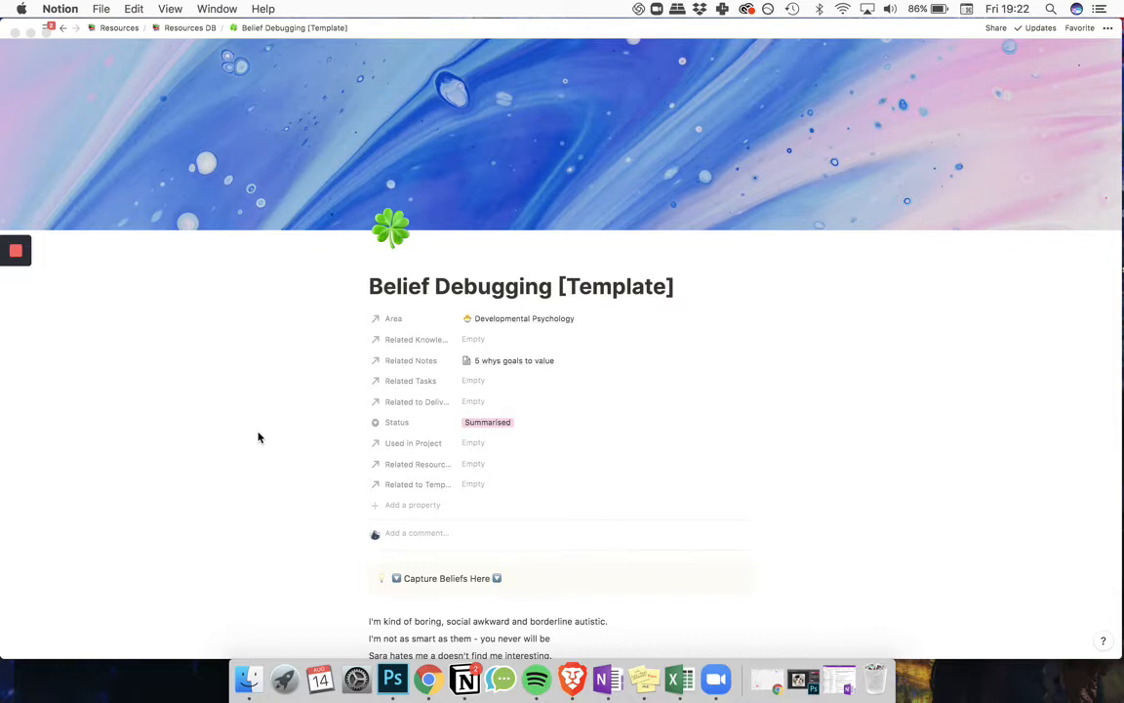
# - Scroll down to the One Beleif At A Time database below the Emotion words section
pyautogui.scroll(-3)
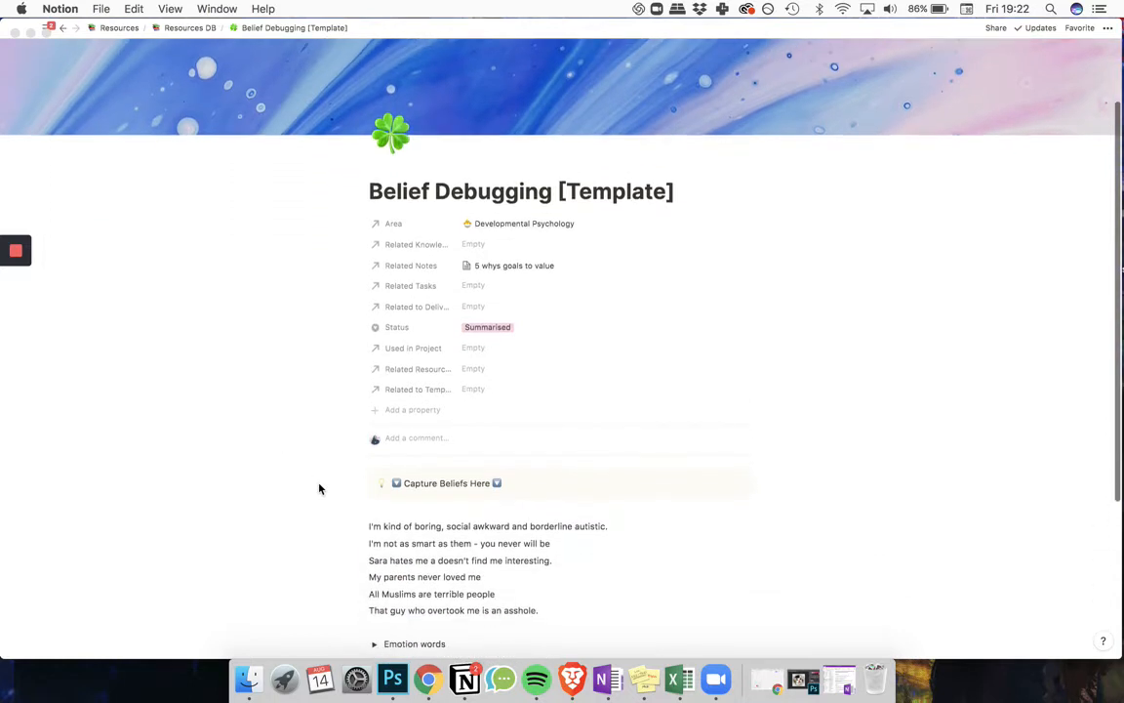
pyautogui.scroll(-3)
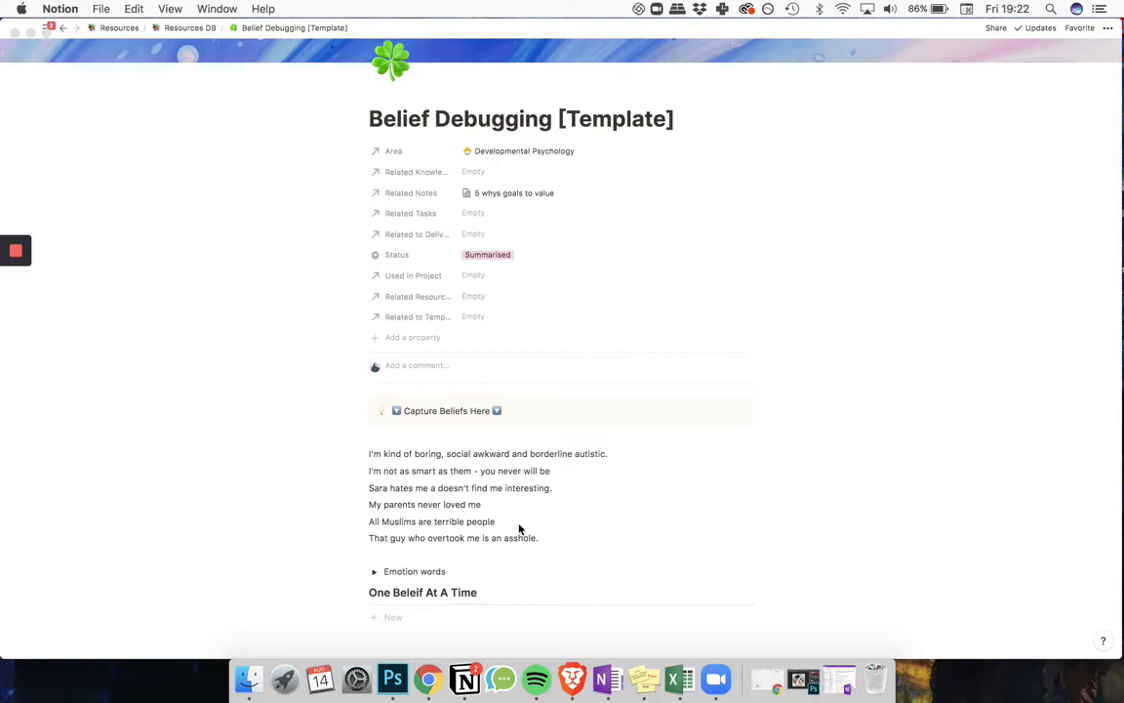
pyautogui.moveTo(542, 540)
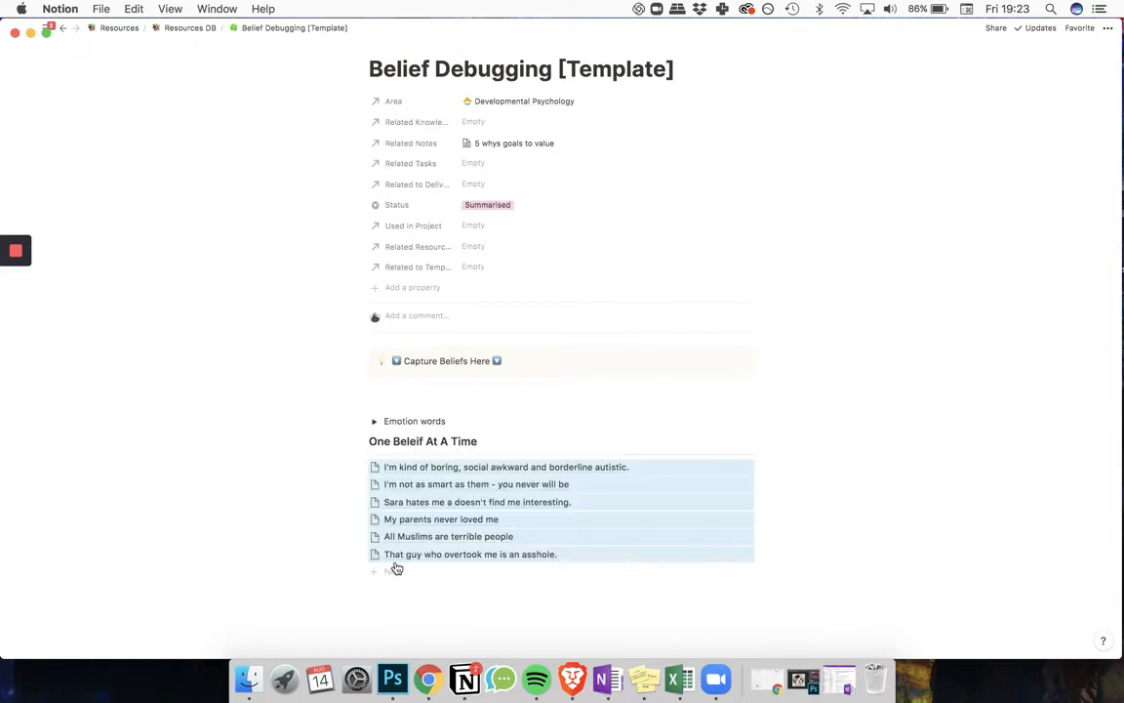
pyautogui.moveTo(469, 440)
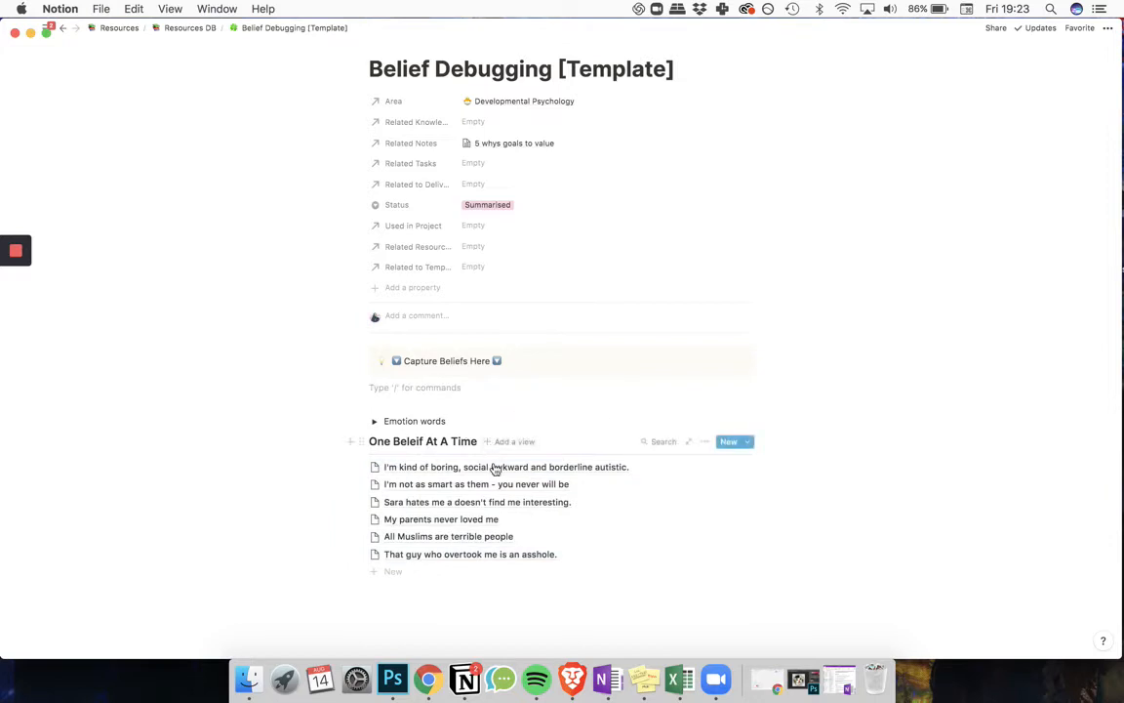
# - Open the belief 'I'm kind of boring, social awkward and borderline autistic' and apply the new-belief questions template
pyautogui.click(505, 466)
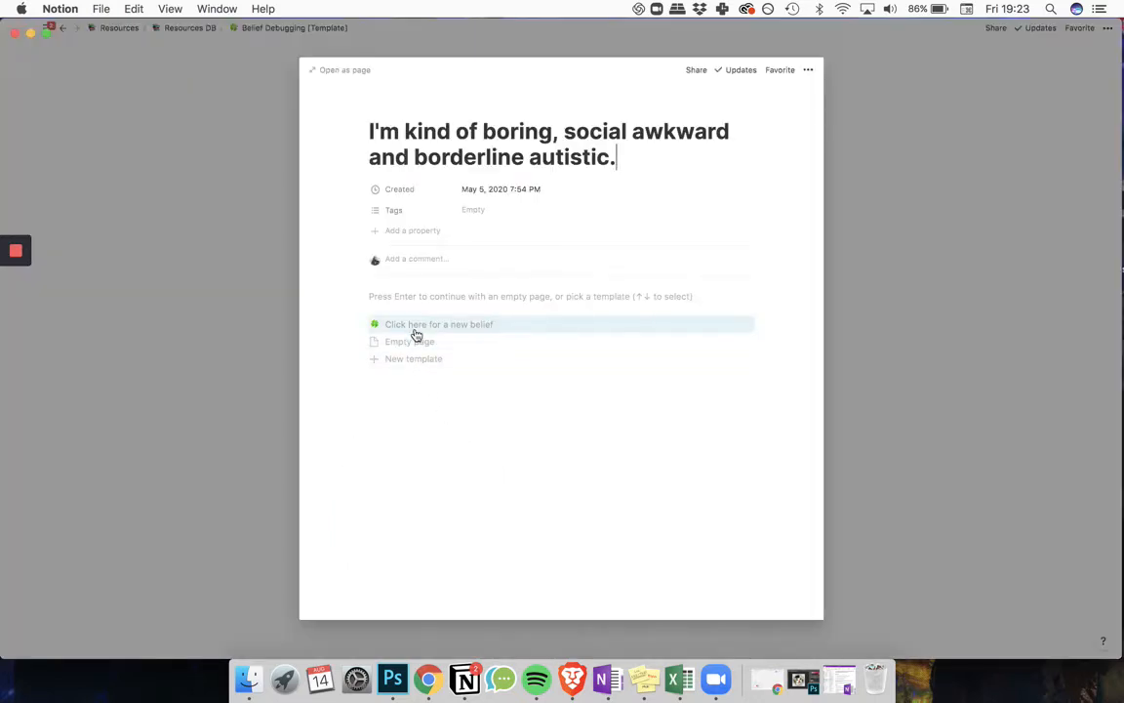
pyautogui.moveTo(458, 327)
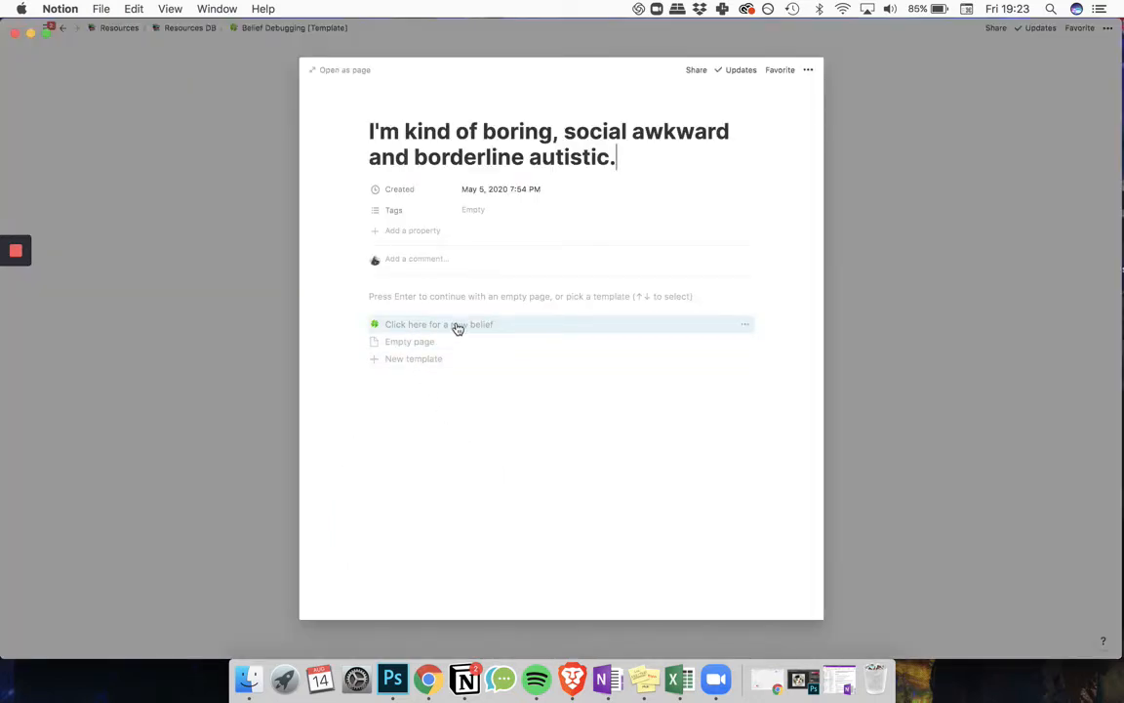
pyautogui.click(439, 324)
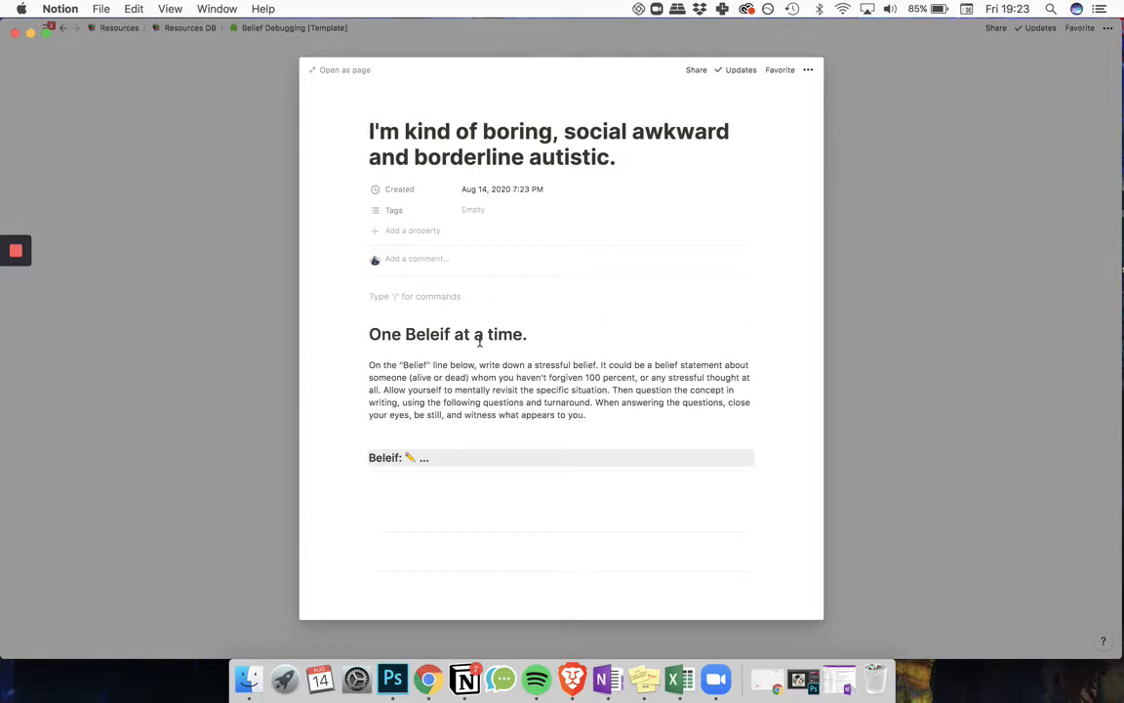
pyautogui.moveTo(652, 395)
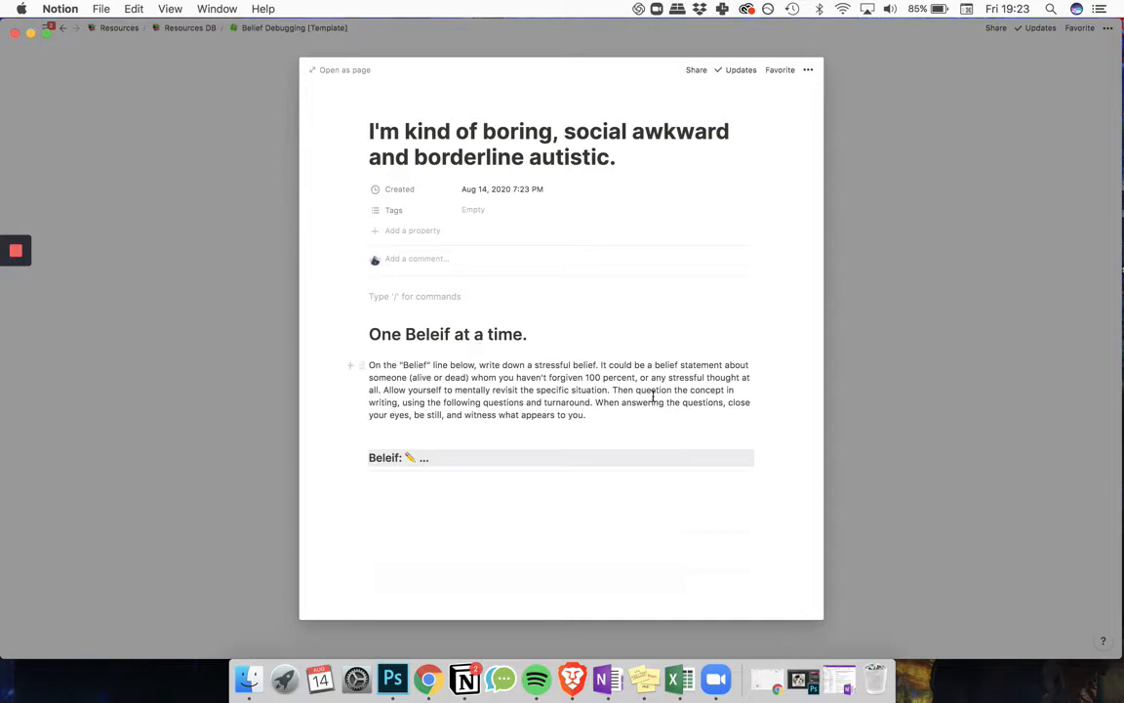
pyautogui.scroll(-3)
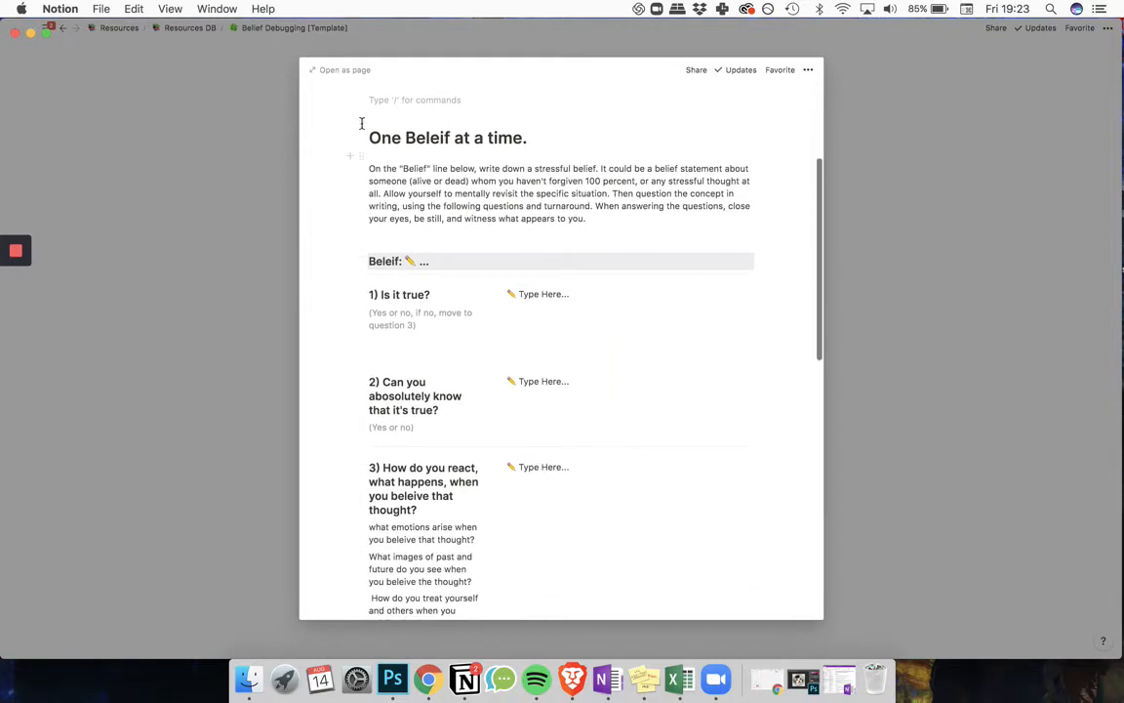
pyautogui.scroll(3)
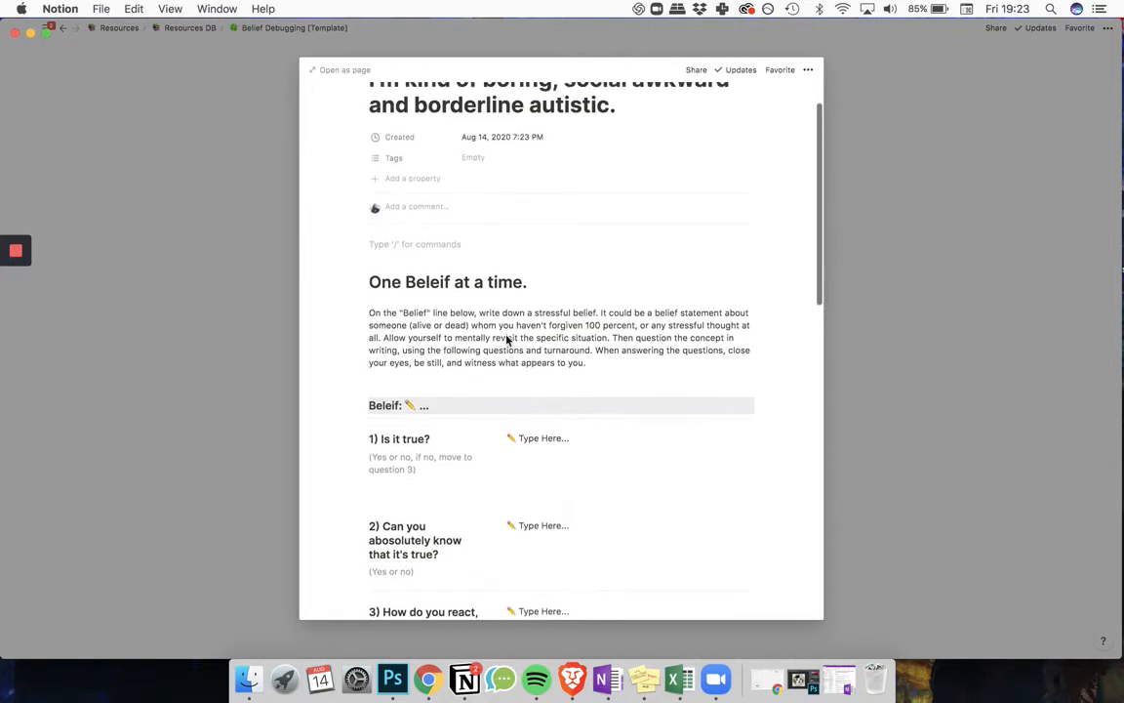
pyautogui.scroll(3)
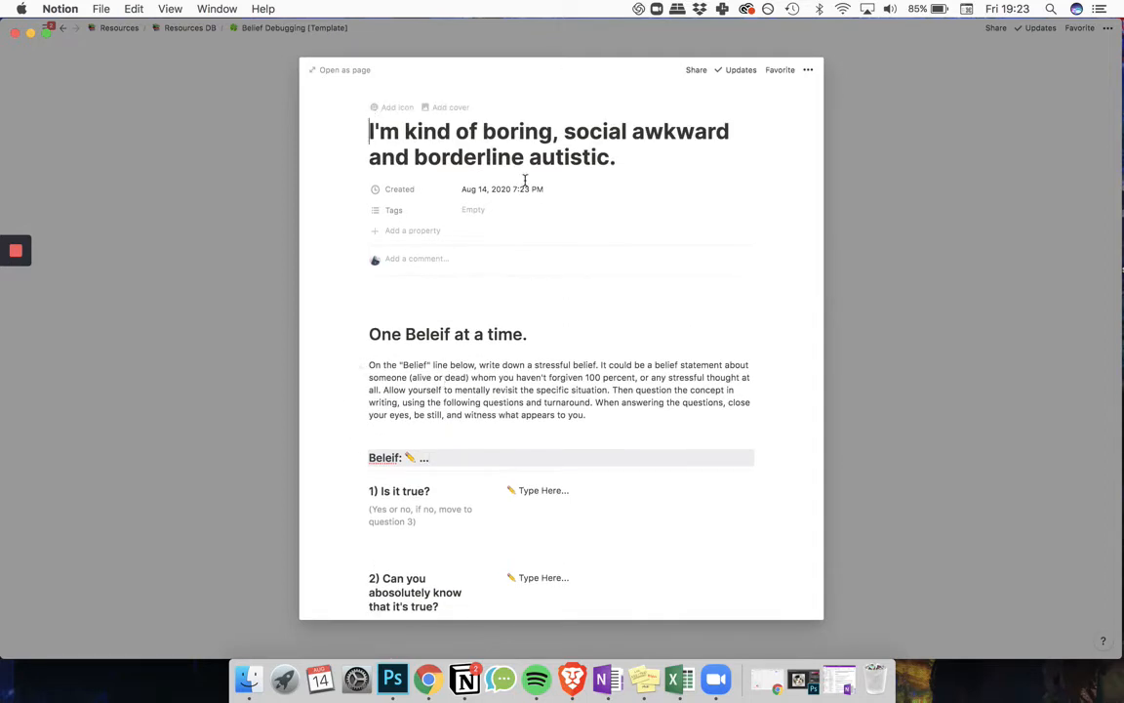
pyautogui.moveTo(804, 345)
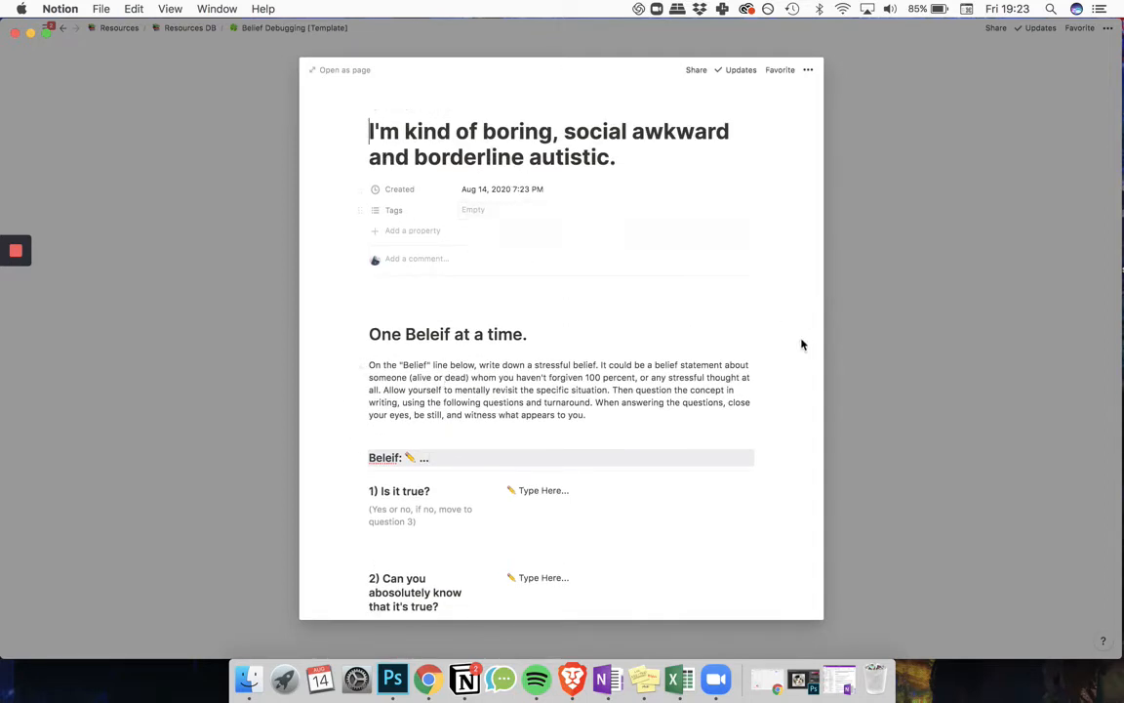
pyautogui.moveTo(554, 306)
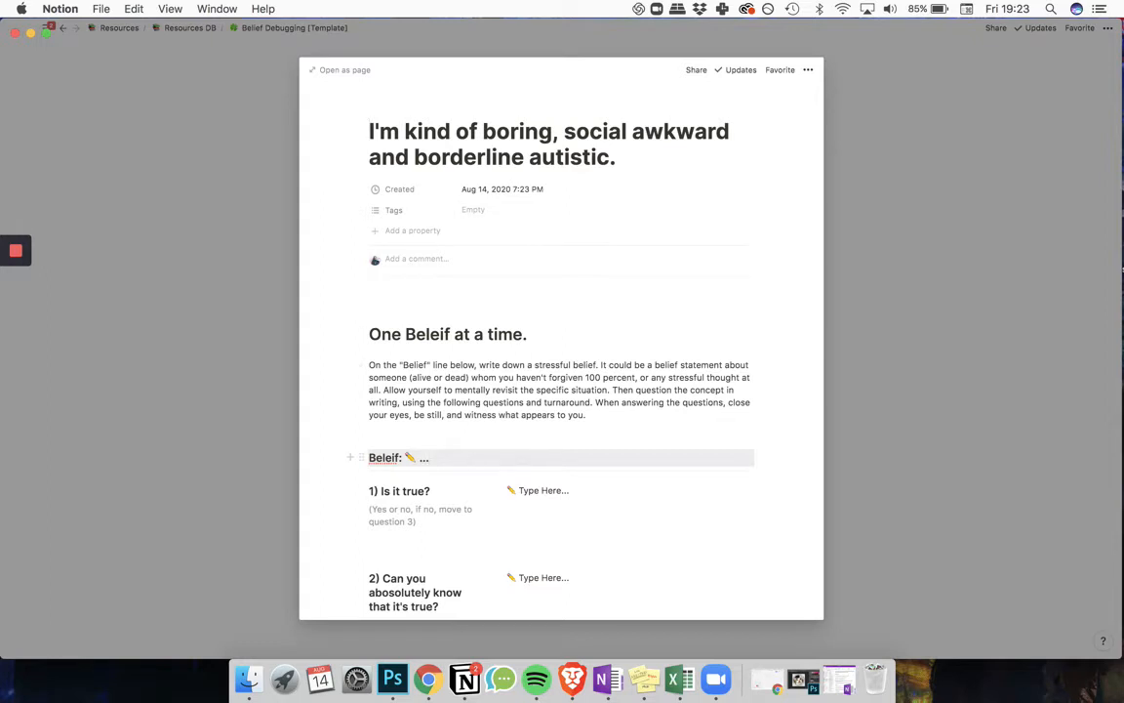
# - Enter 'I'm kind of boring and social awkward' as the page's Beleif statement
pyautogui.write("I'm kind of boring")
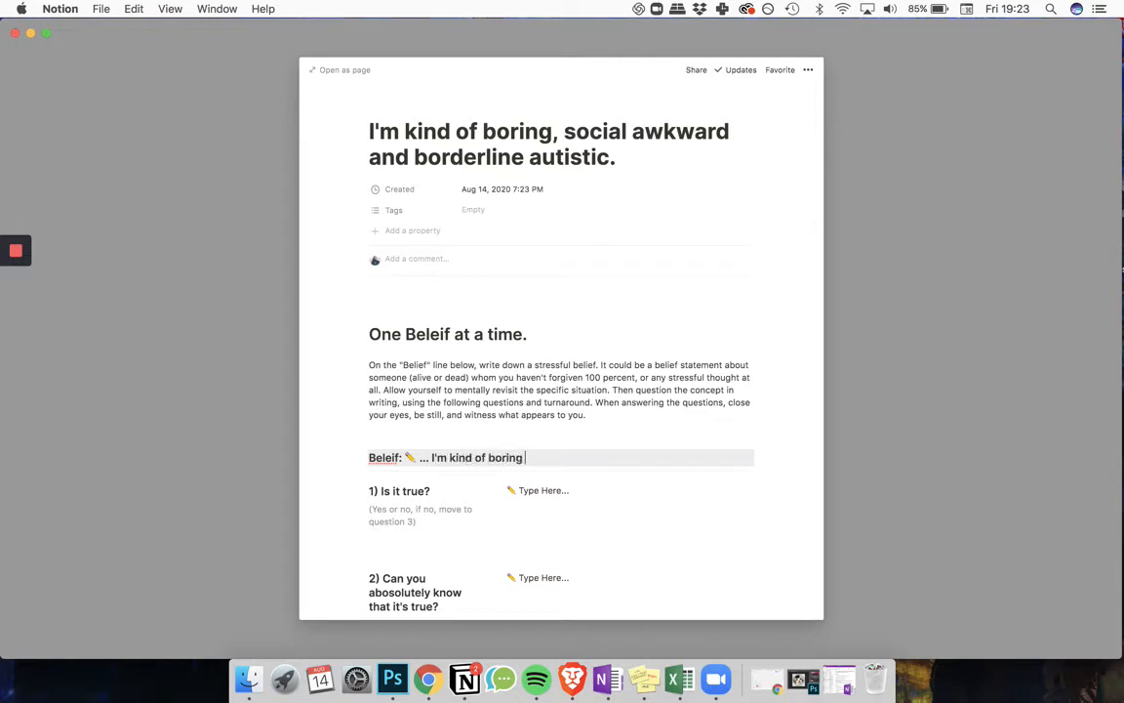
pyautogui.write('and social awk')
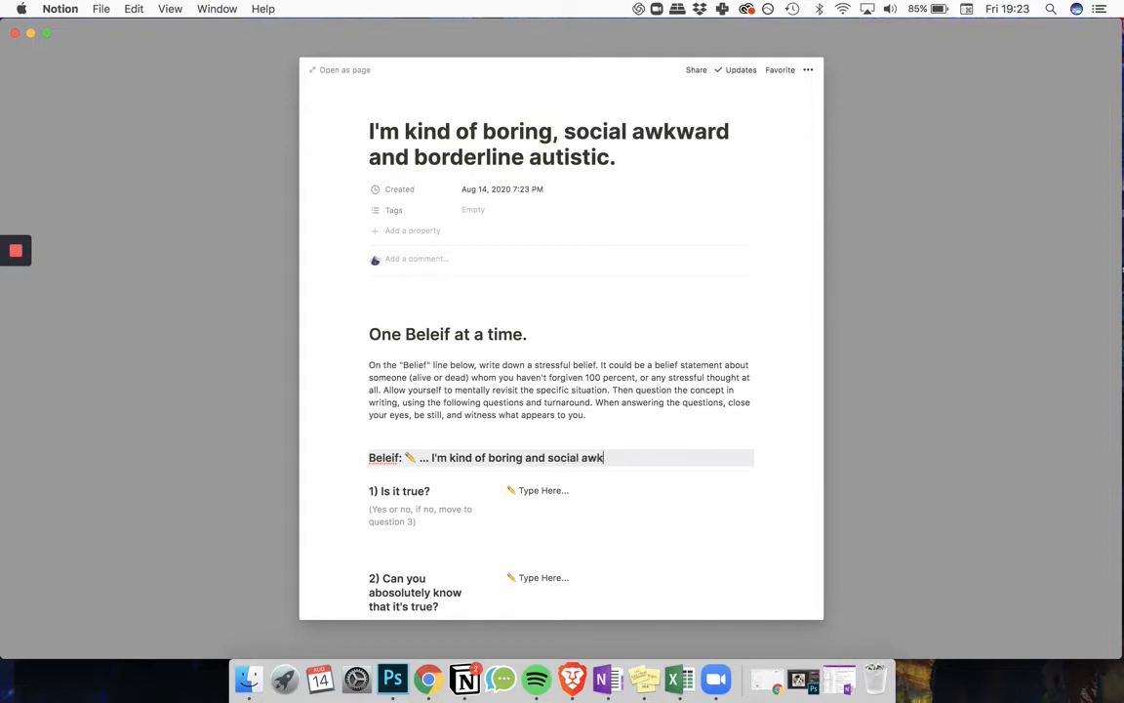
pyautogui.write('ward')
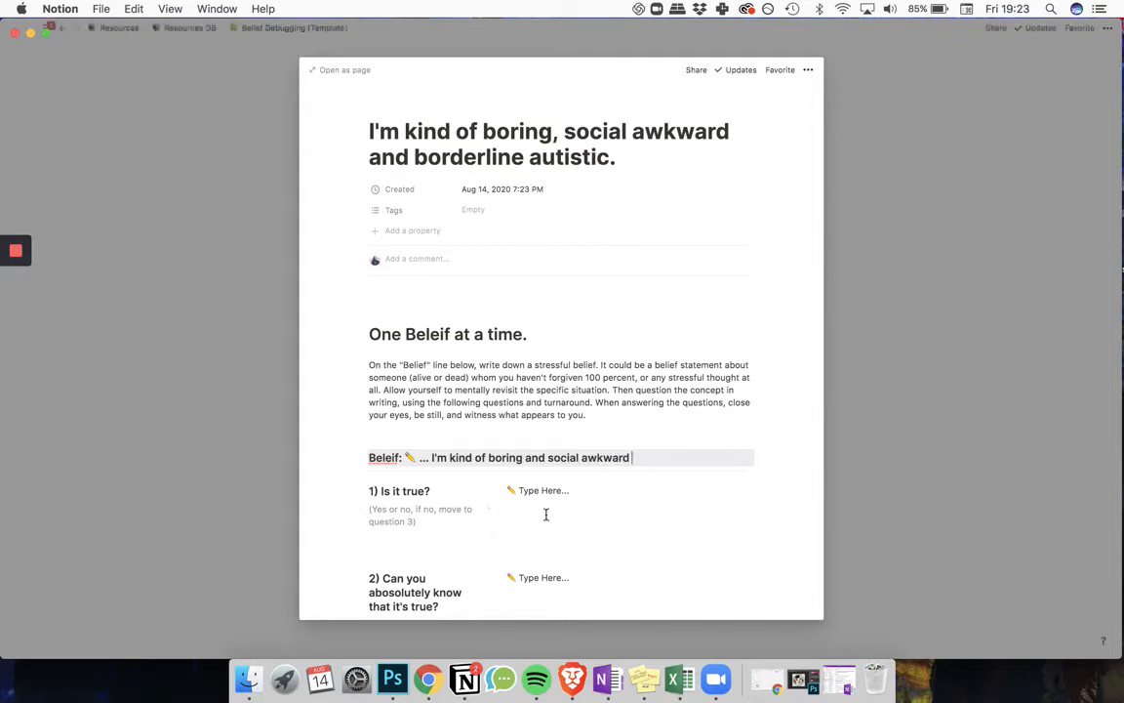
pyautogui.scroll(-3)
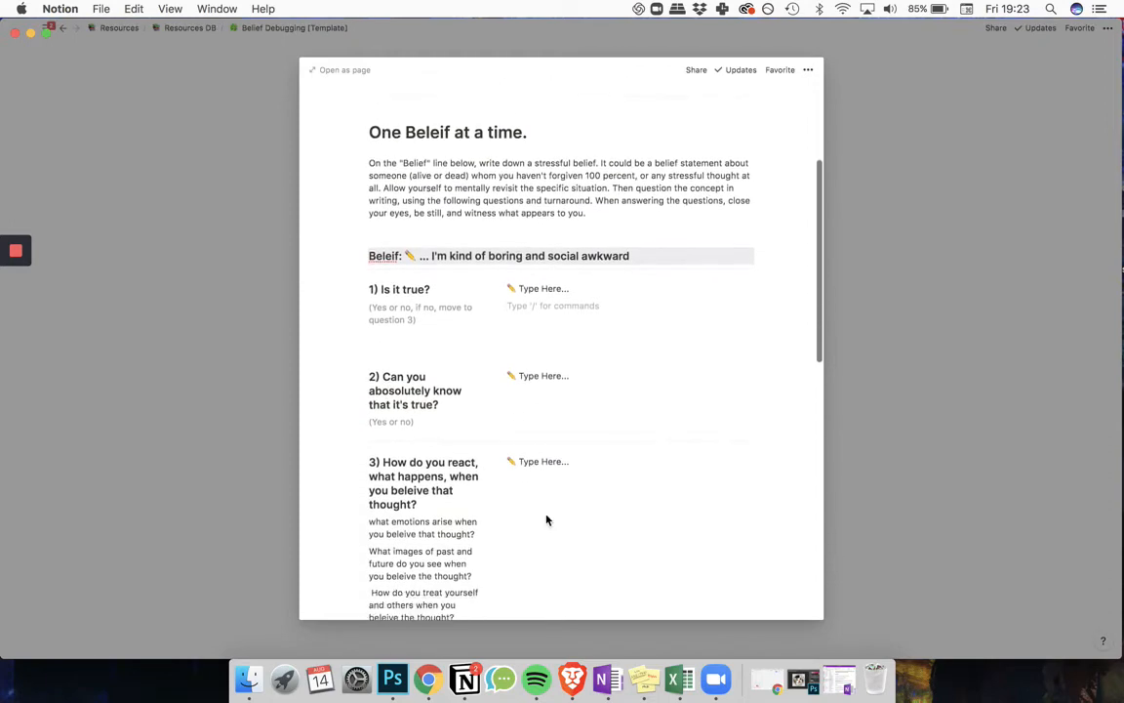
pyautogui.scroll(-3)
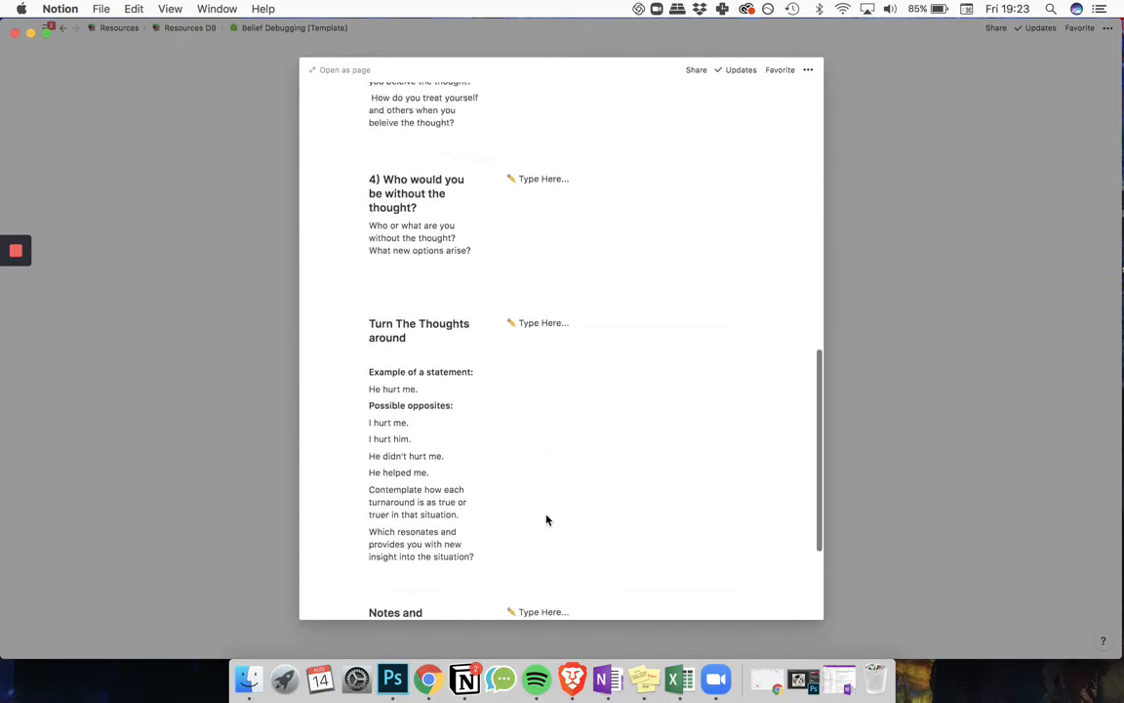
pyautogui.scroll(3)
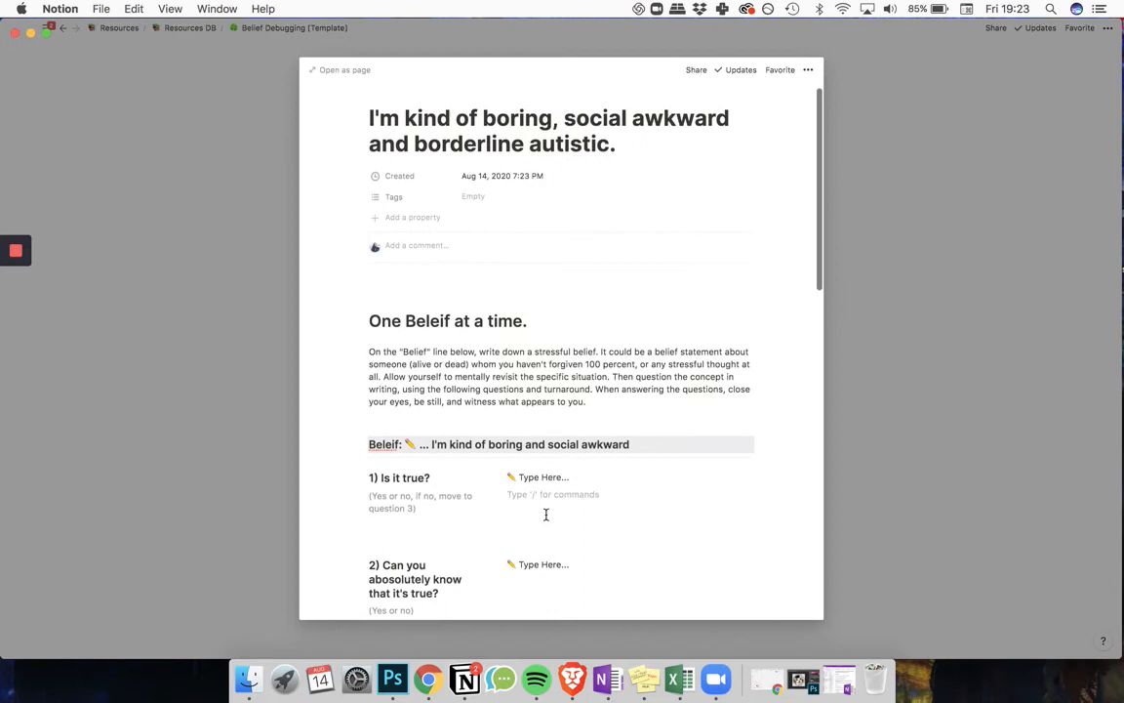
pyautogui.scroll(-3)
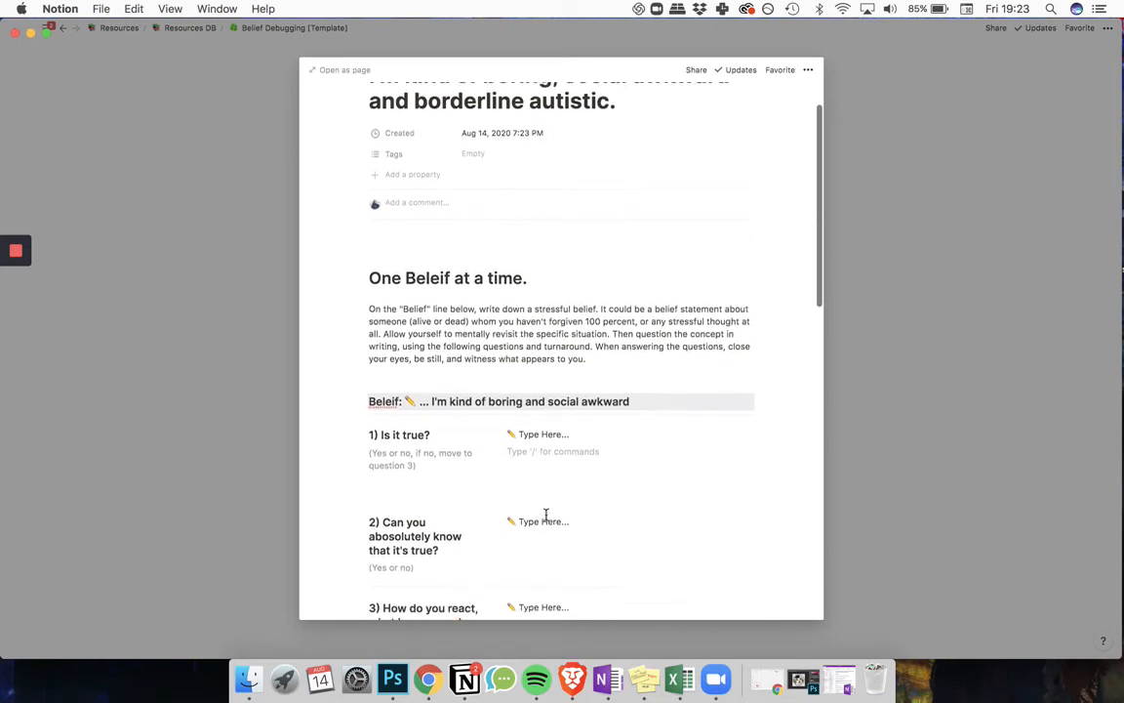
pyautogui.scroll(-3)
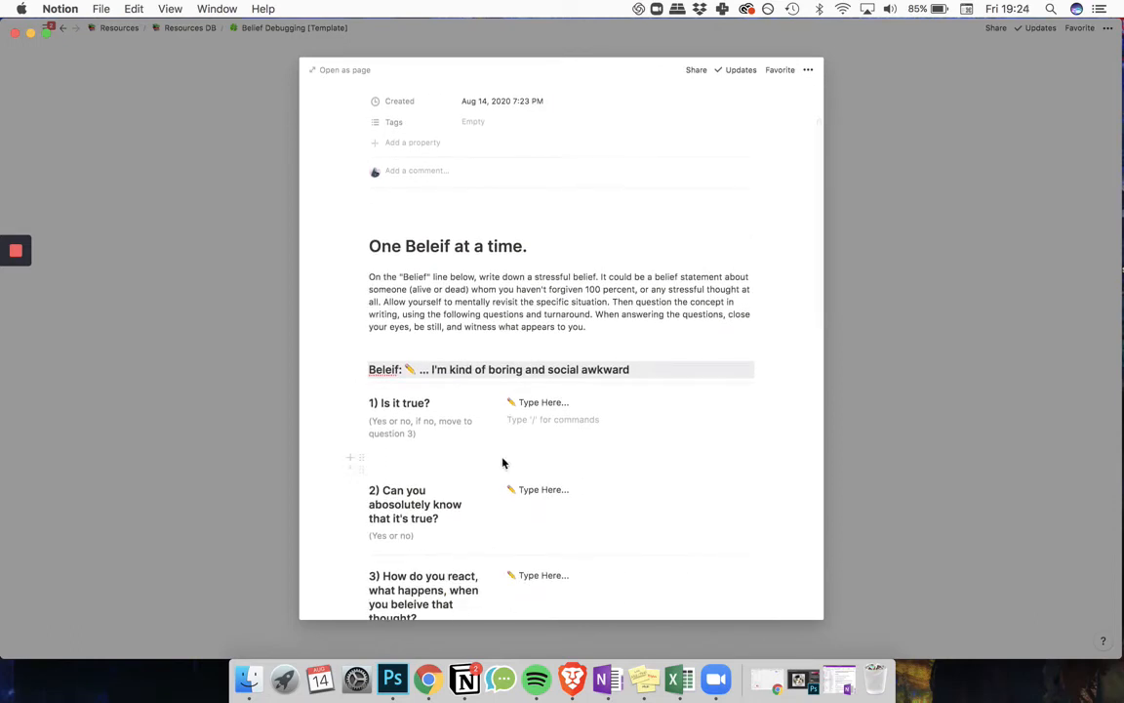
pyautogui.moveTo(546, 420)
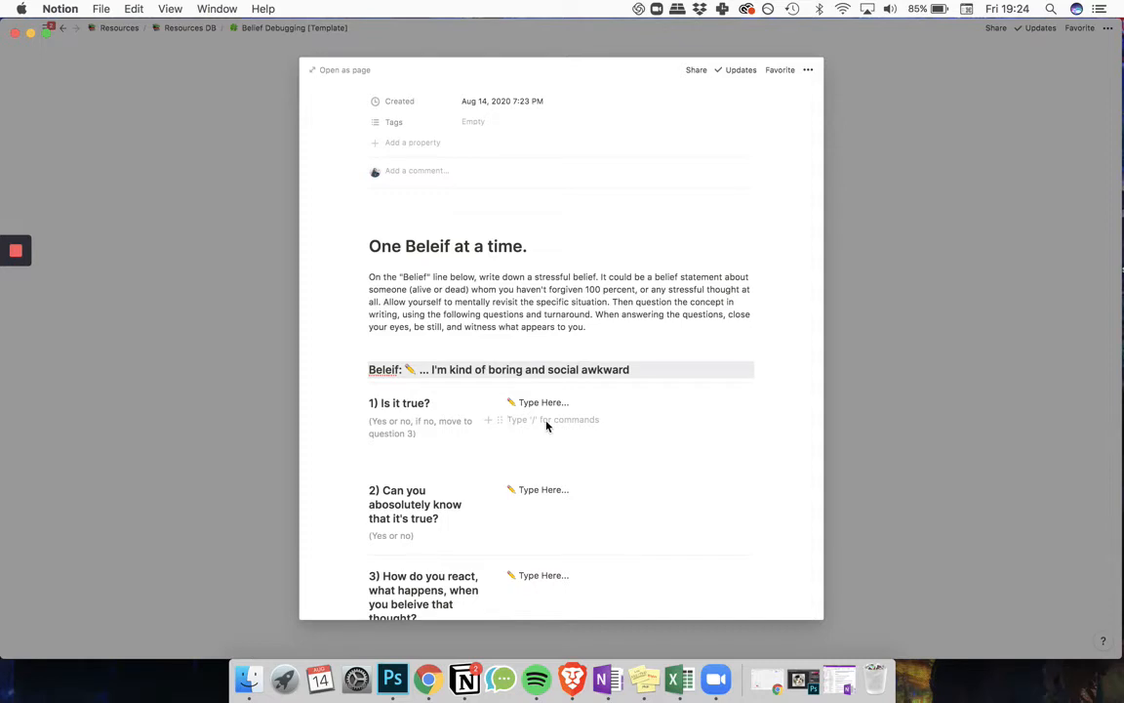
# - Answer 'yes' to question 1 and 'no' to question 2
pyautogui.write('yes')
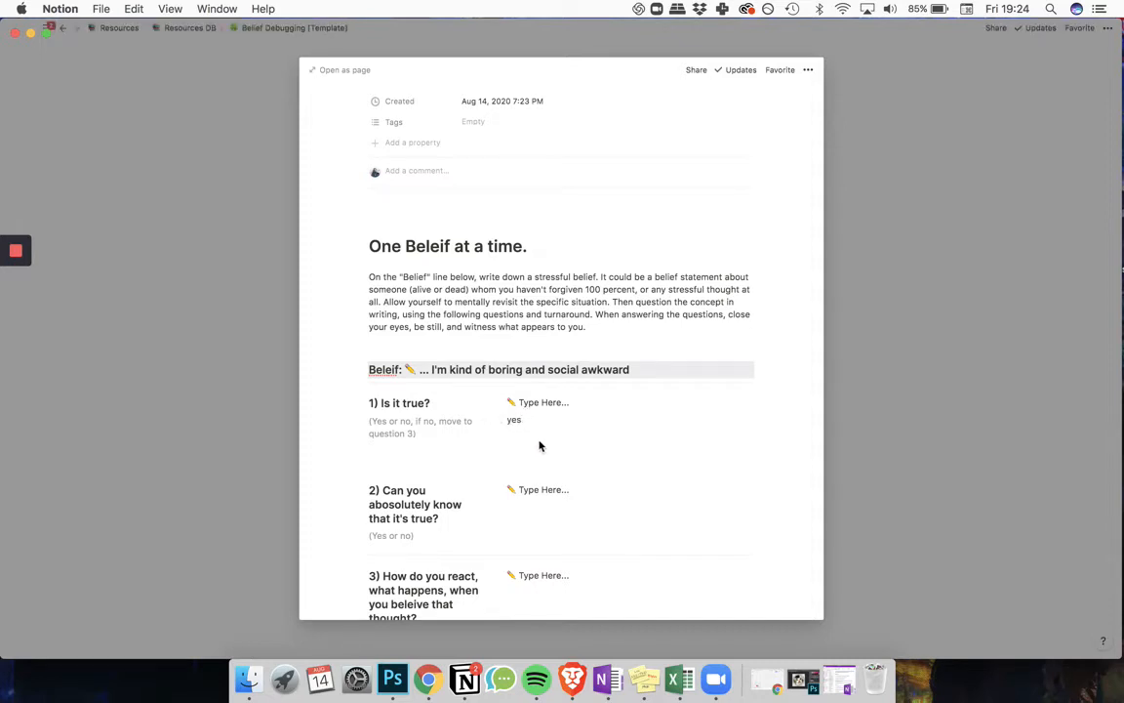
pyautogui.click(542, 506)
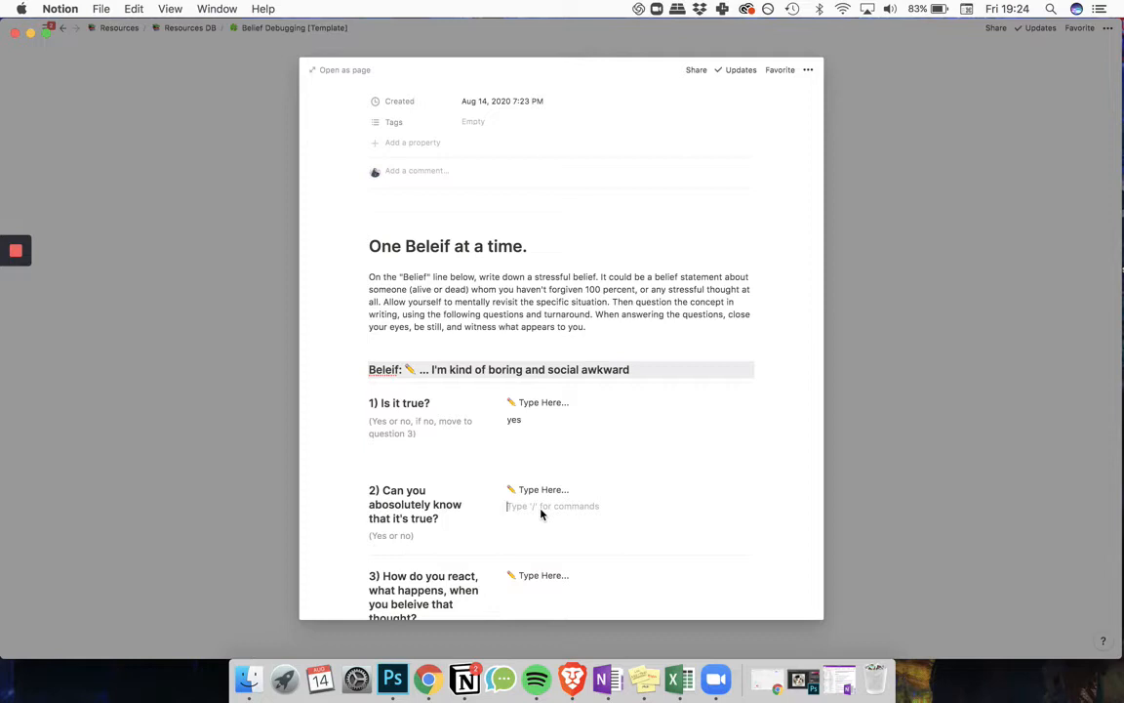
pyautogui.write('no')
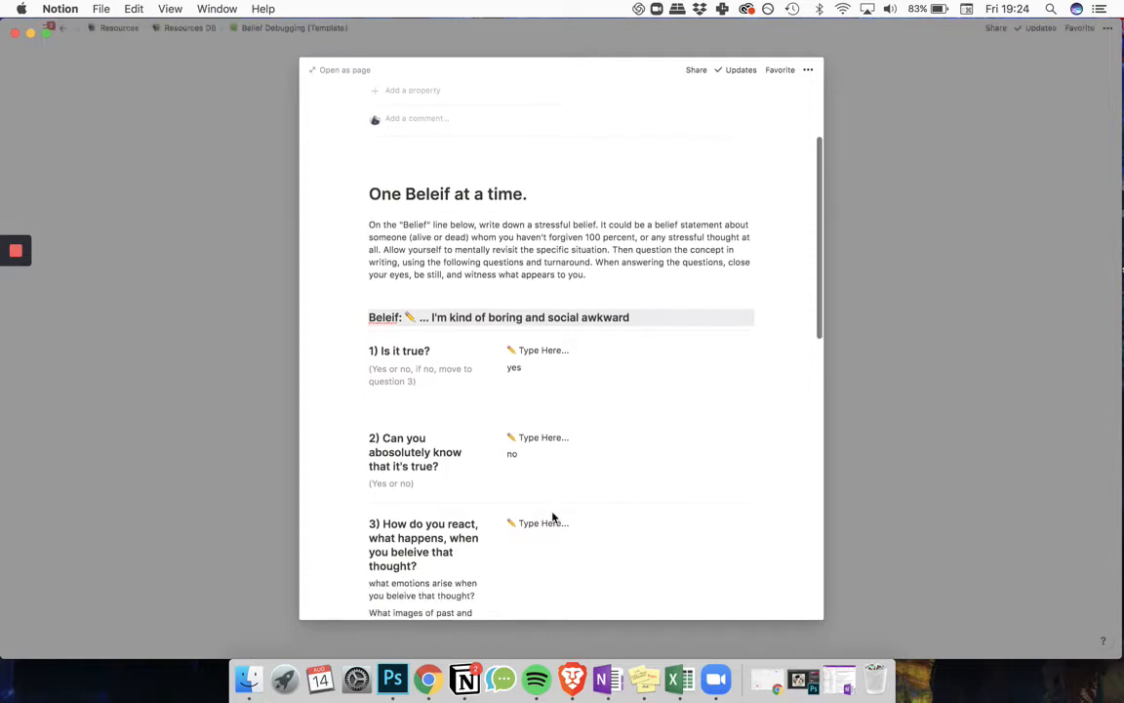
pyautogui.scroll(-3)
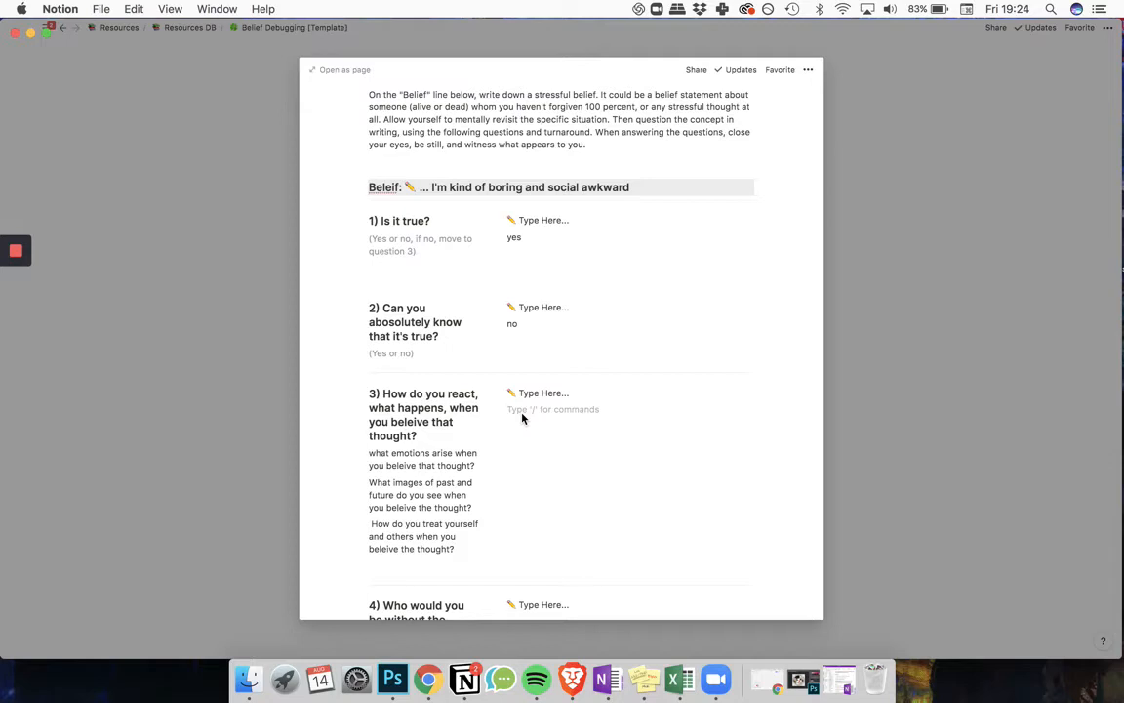
# - Begin question 3's answer: you get kind of sad and afraid of approaching people socially
pyautogui.write('We')
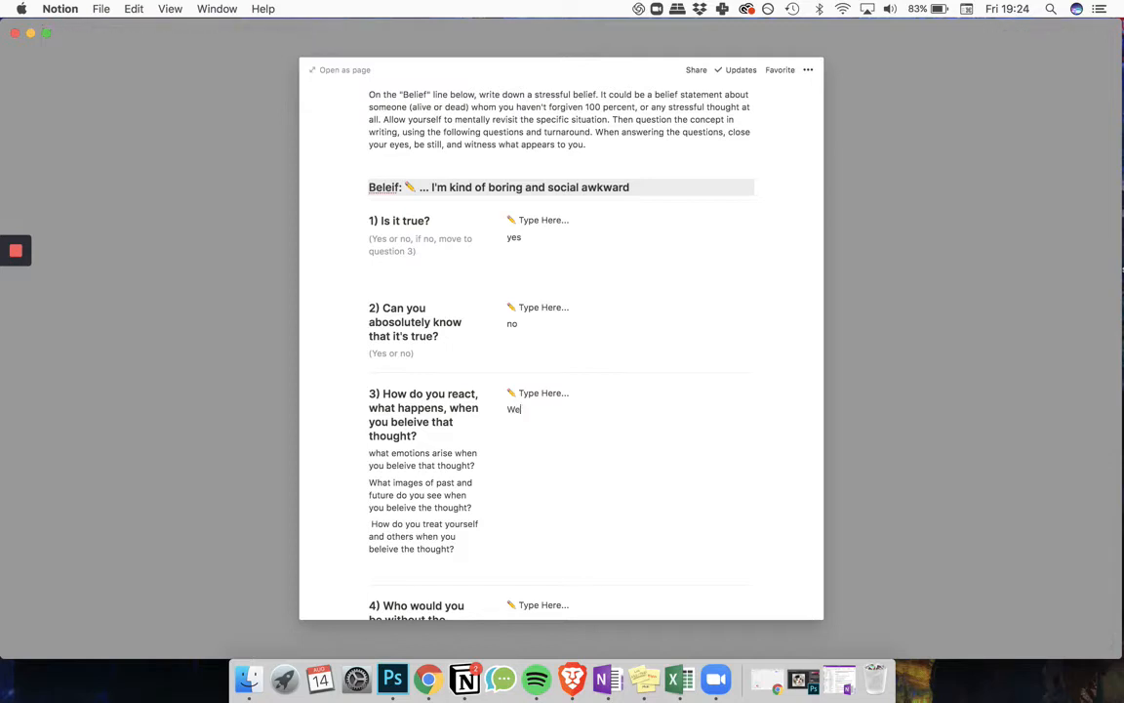
pyautogui.write('l I get')
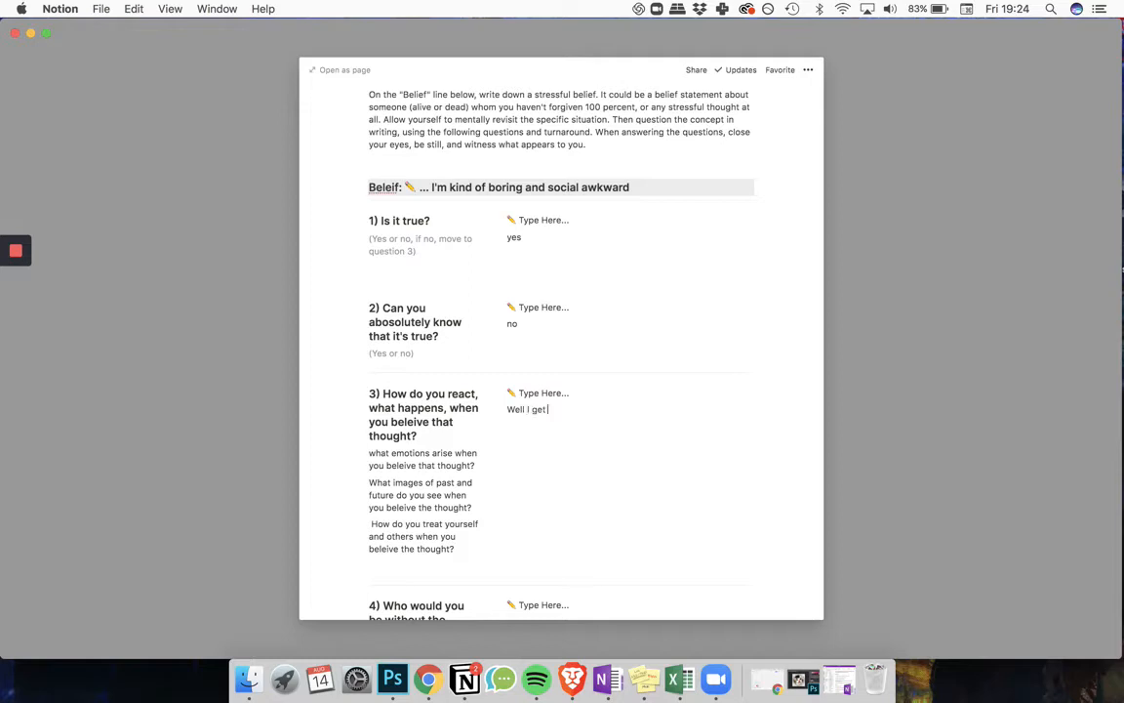
pyautogui.write('kind')
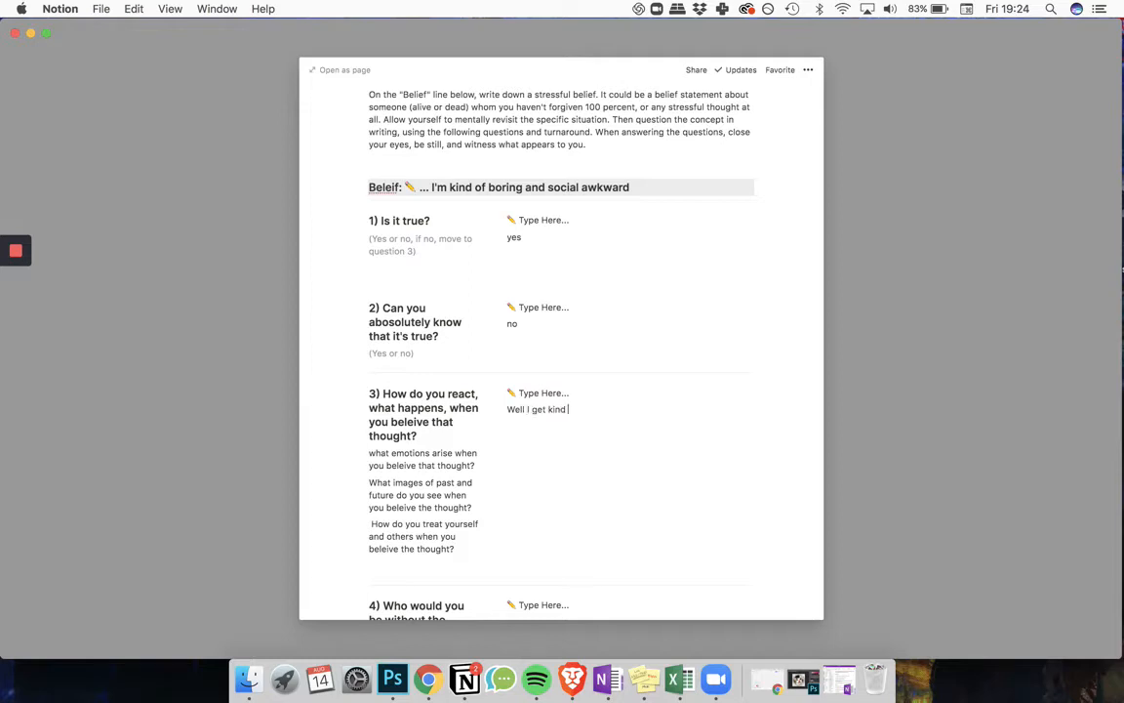
pyautogui.write("of sad, I'm withdrawn a")
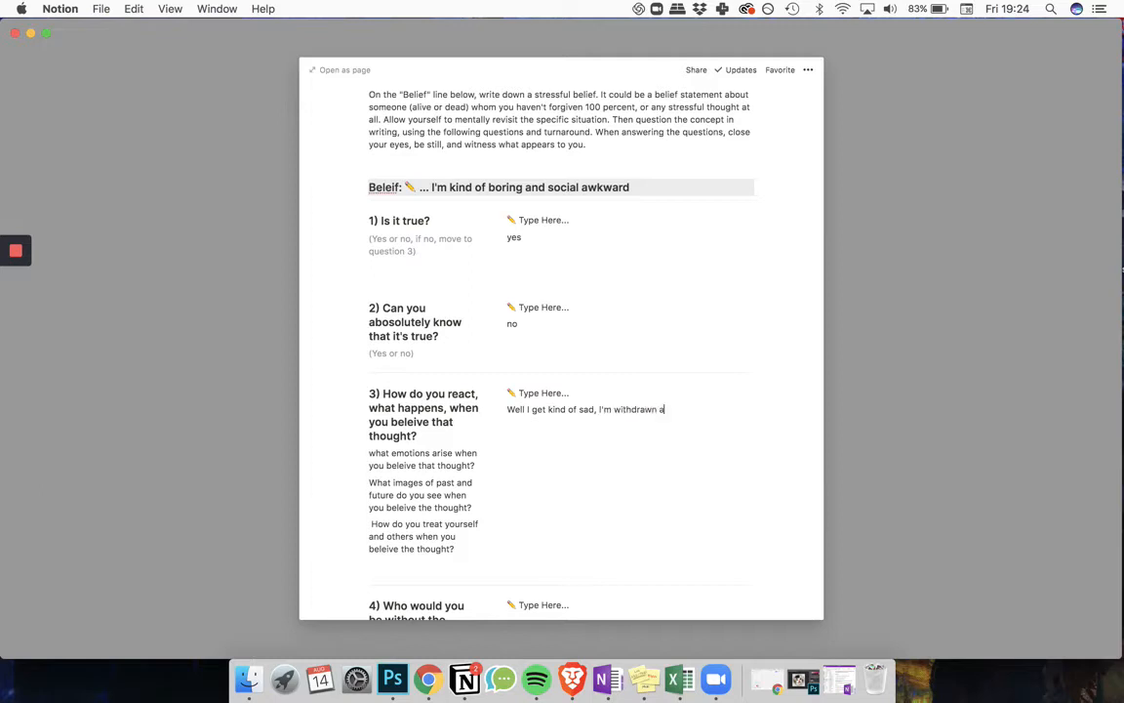
pyautogui.write('nd afraid')
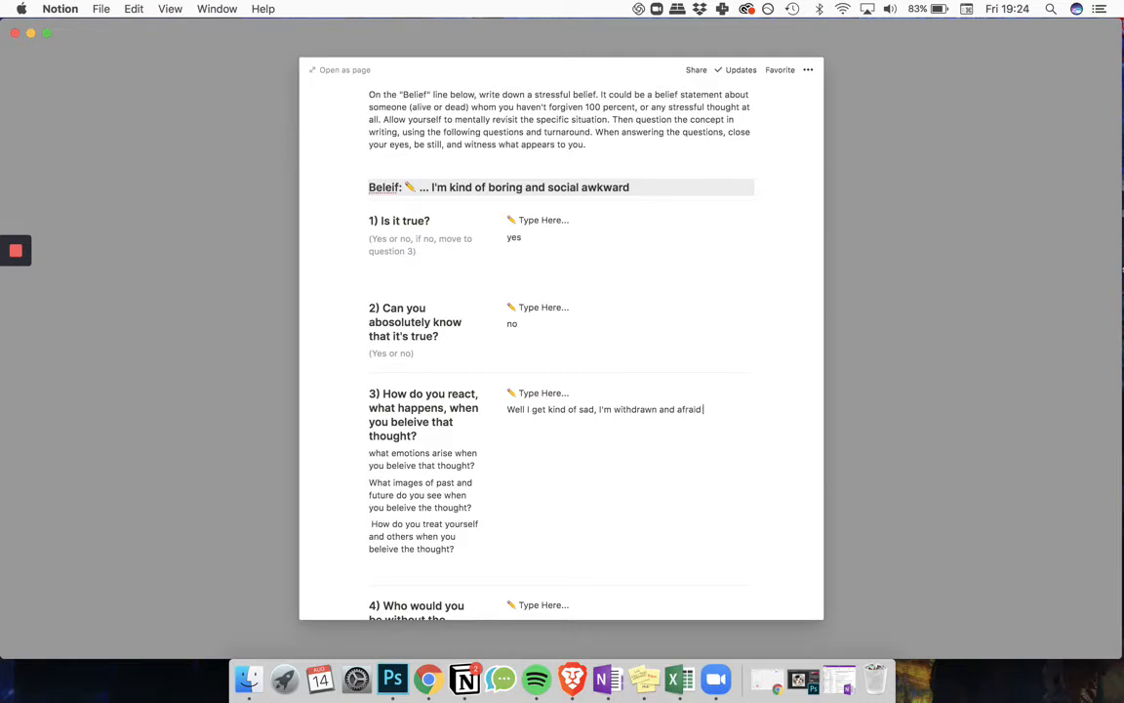
pyautogui.write('of aproachi')
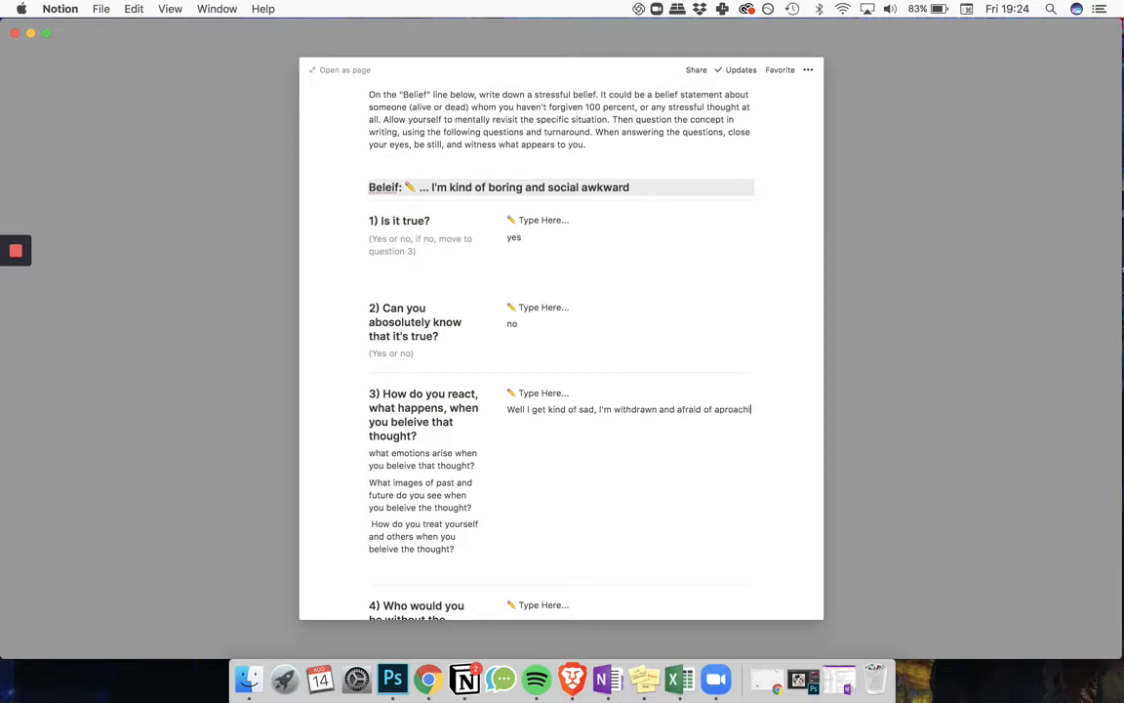
pyautogui.write('ng people')
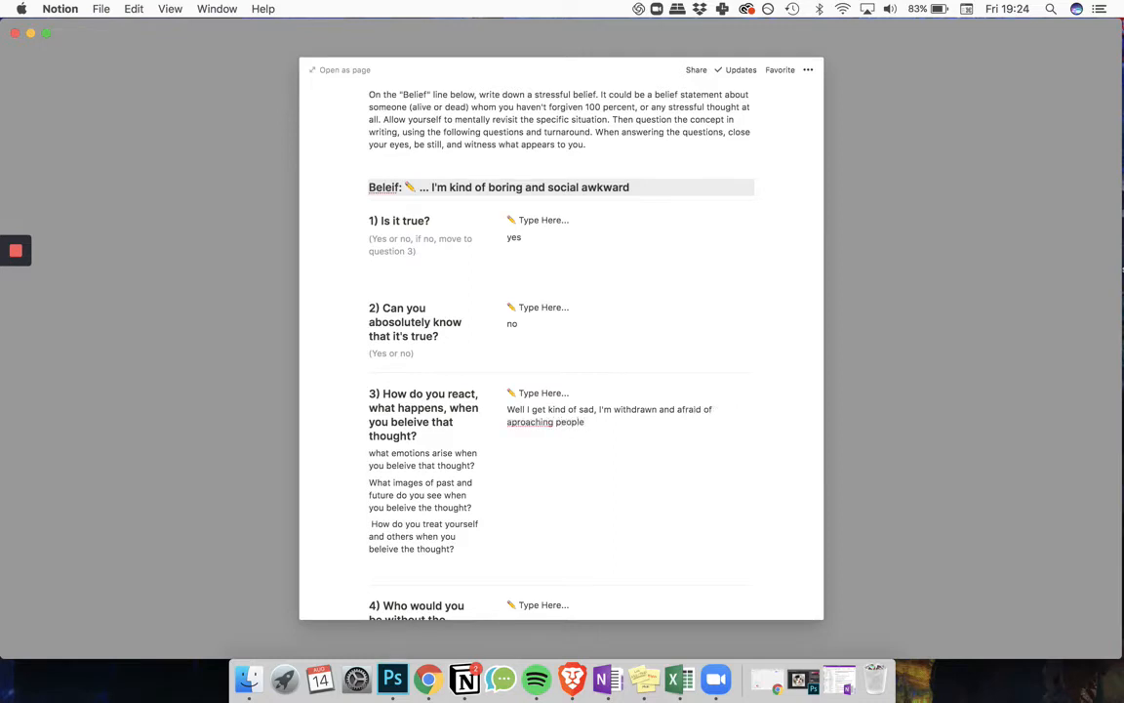
pyautogui.write('in soci')
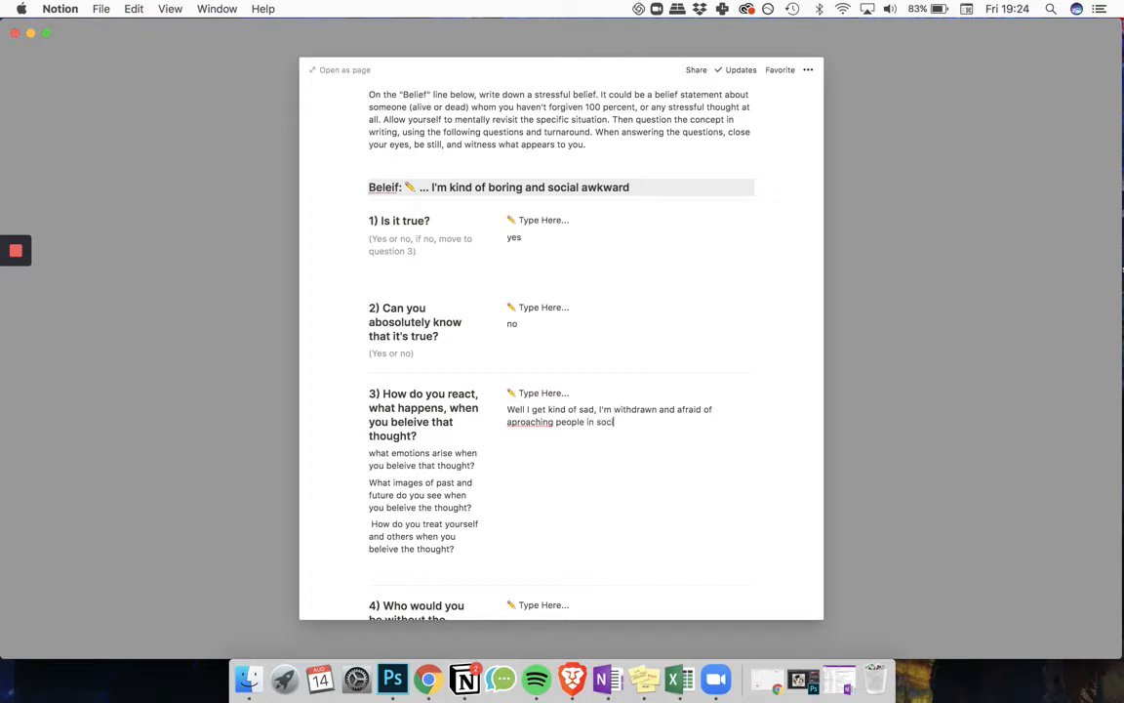
pyautogui.write('ial setting.')
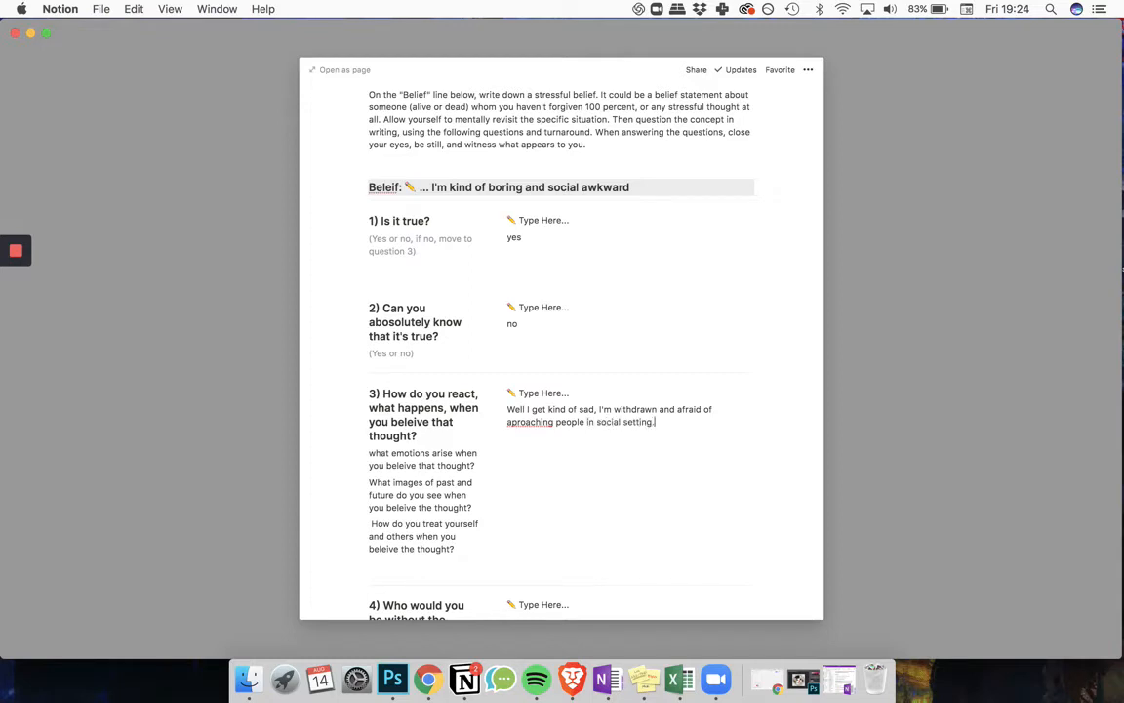
pyautogui.write('.')
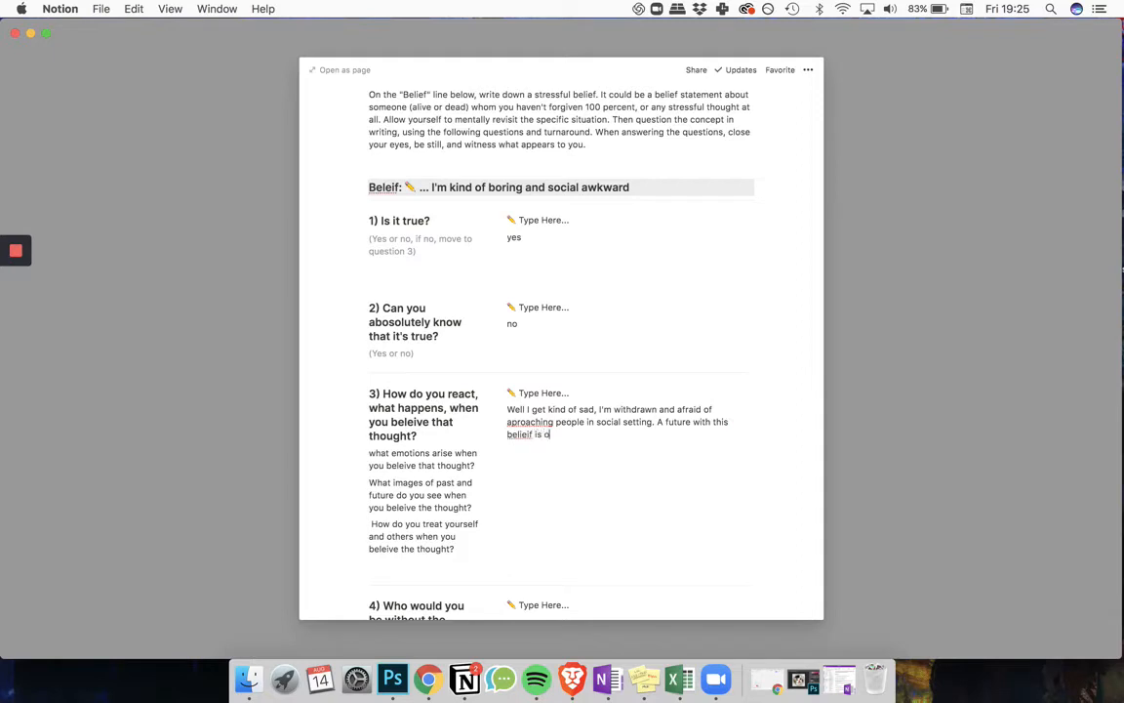
# - Add that you lack the confidence to approach people and connect with them
pyautogui.write('one where I')
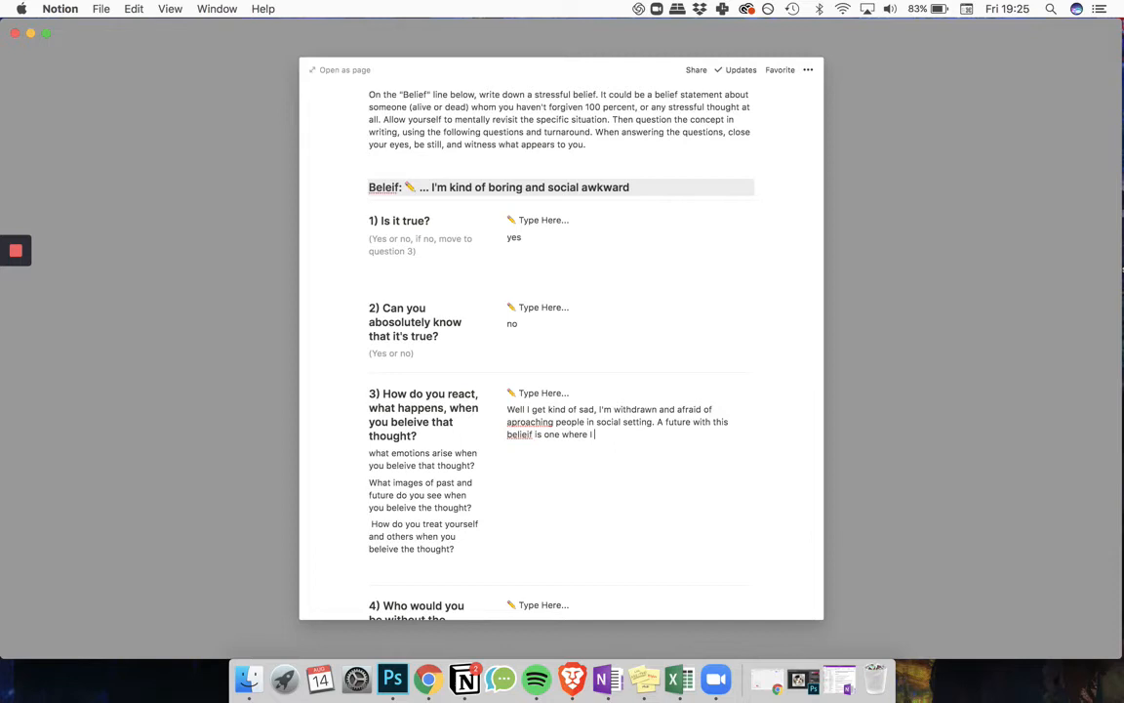
pyautogui.write('dont')
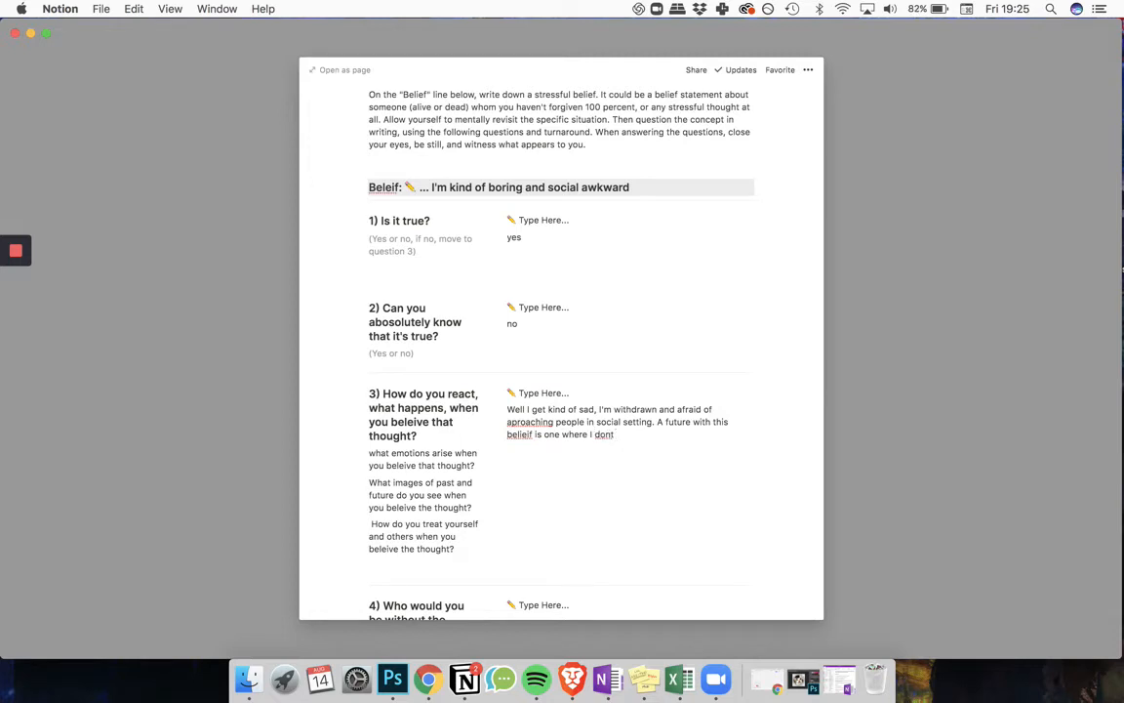
pyautogui.write('have the confiden')
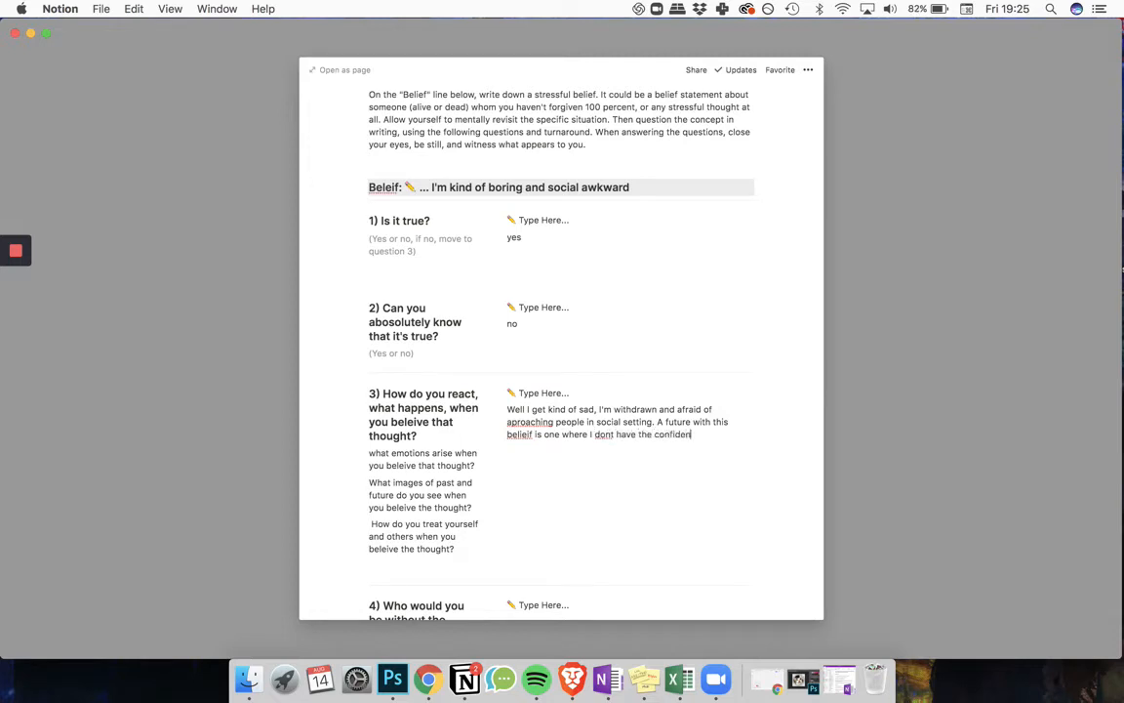
pyautogui.write('ce to walk up to p')
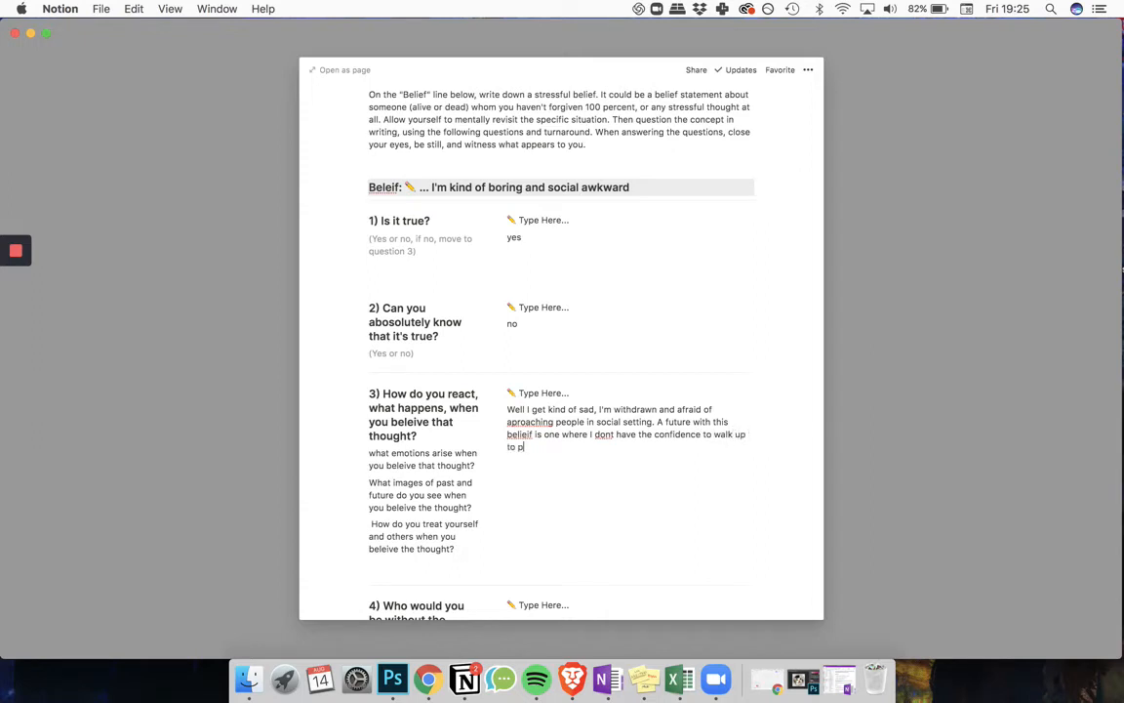
pyautogui.write('eople and')
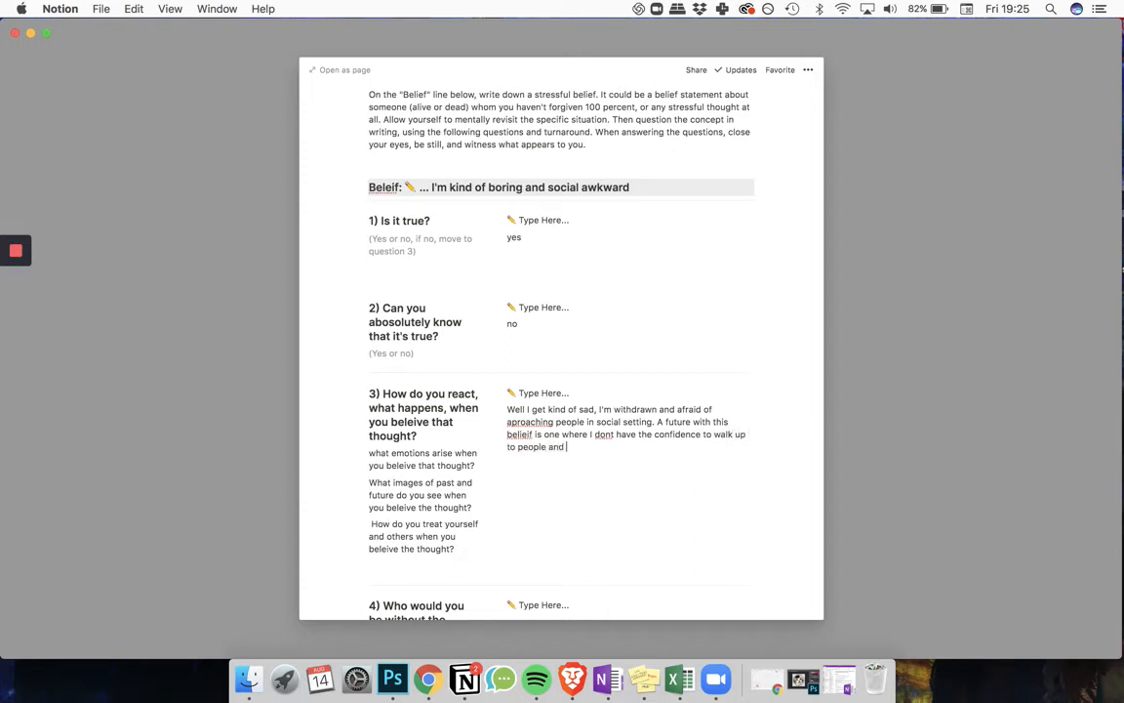
pyautogui.write('connect with them')
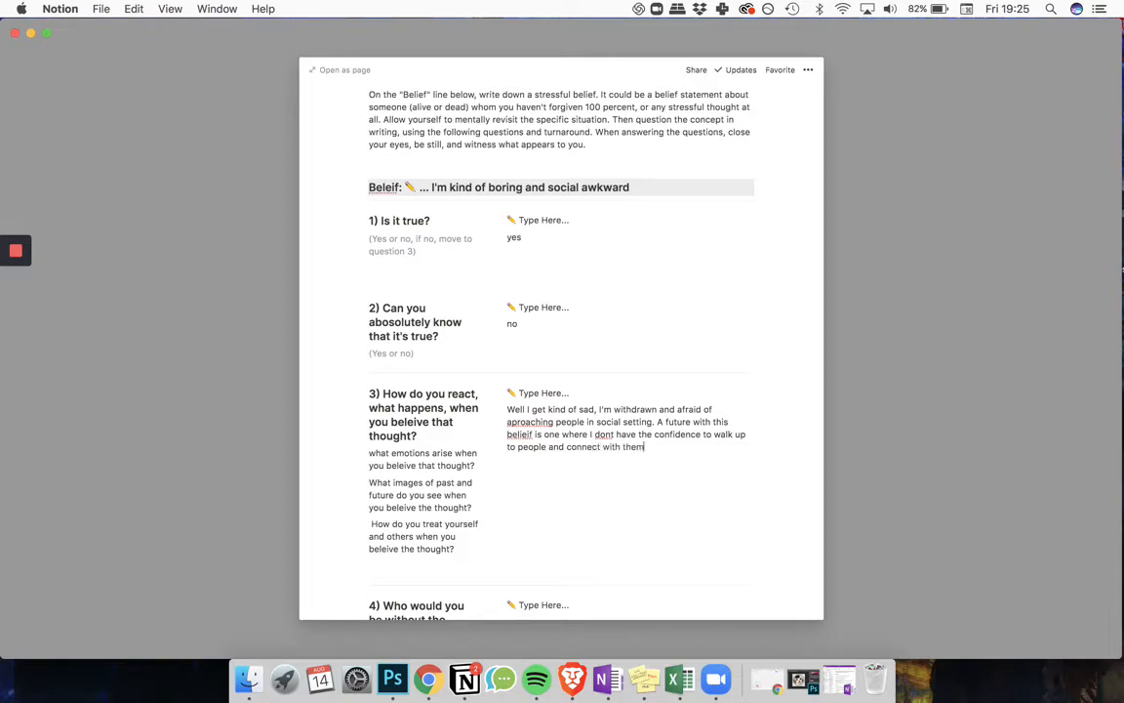
pyautogui.write('.')
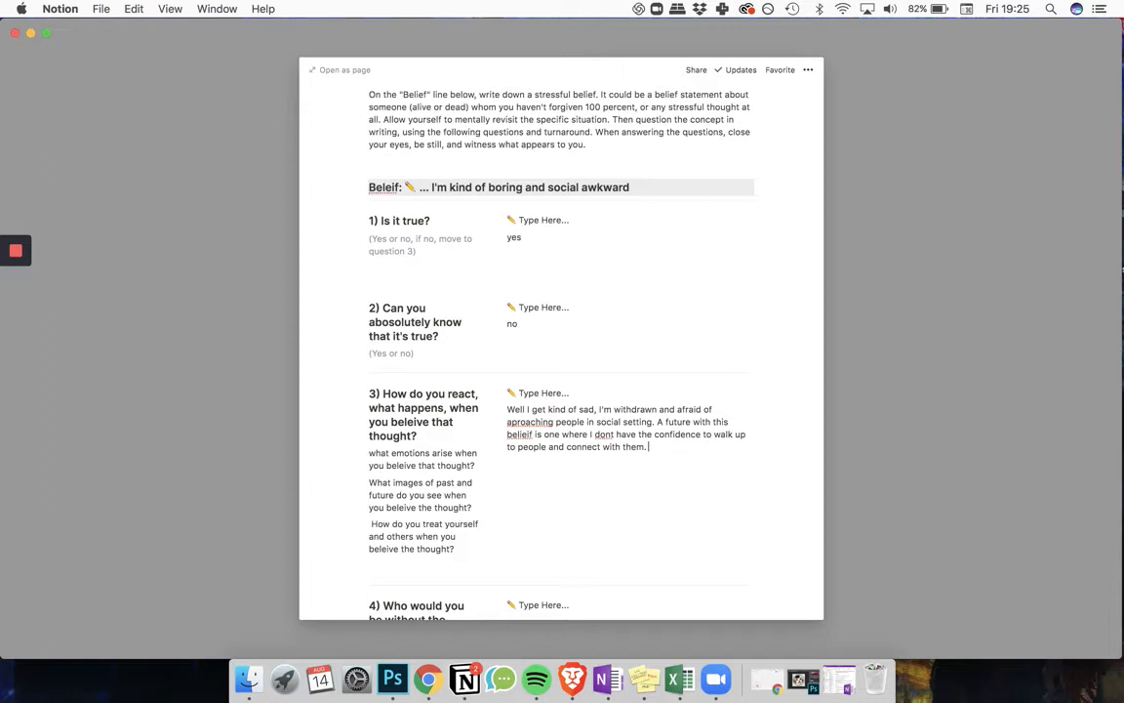
# - Add that you drop conversations even when they are kind of exciting
pyautogui.write('I')
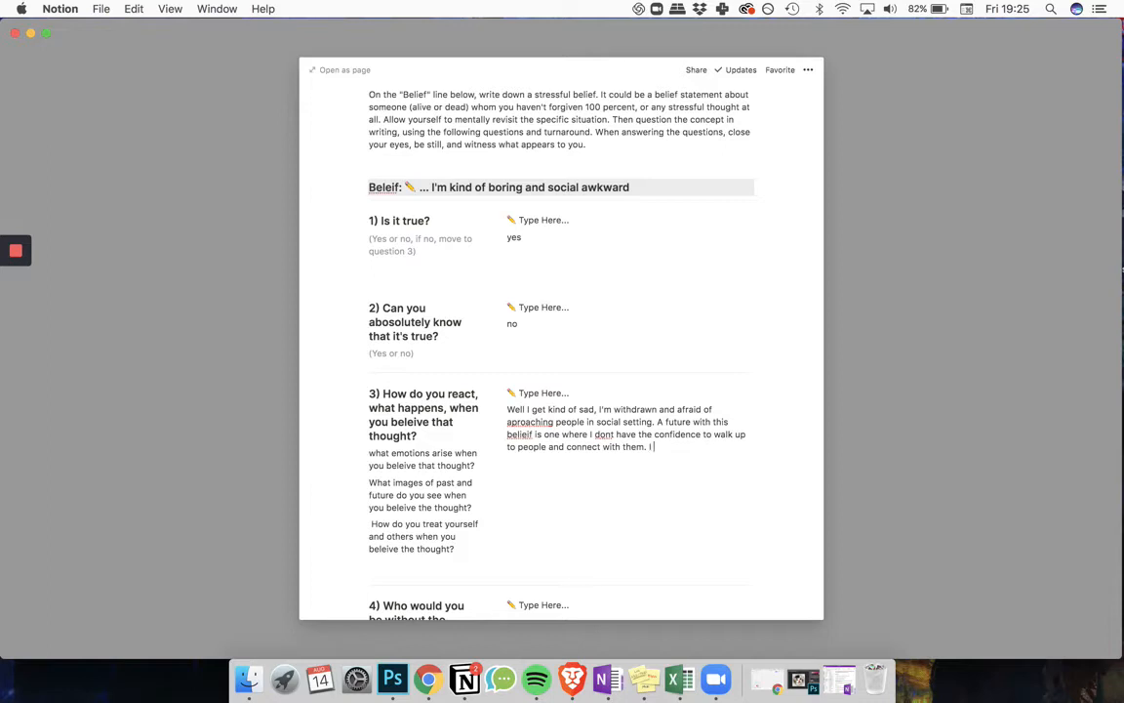
pyautogui.write('drop of d')
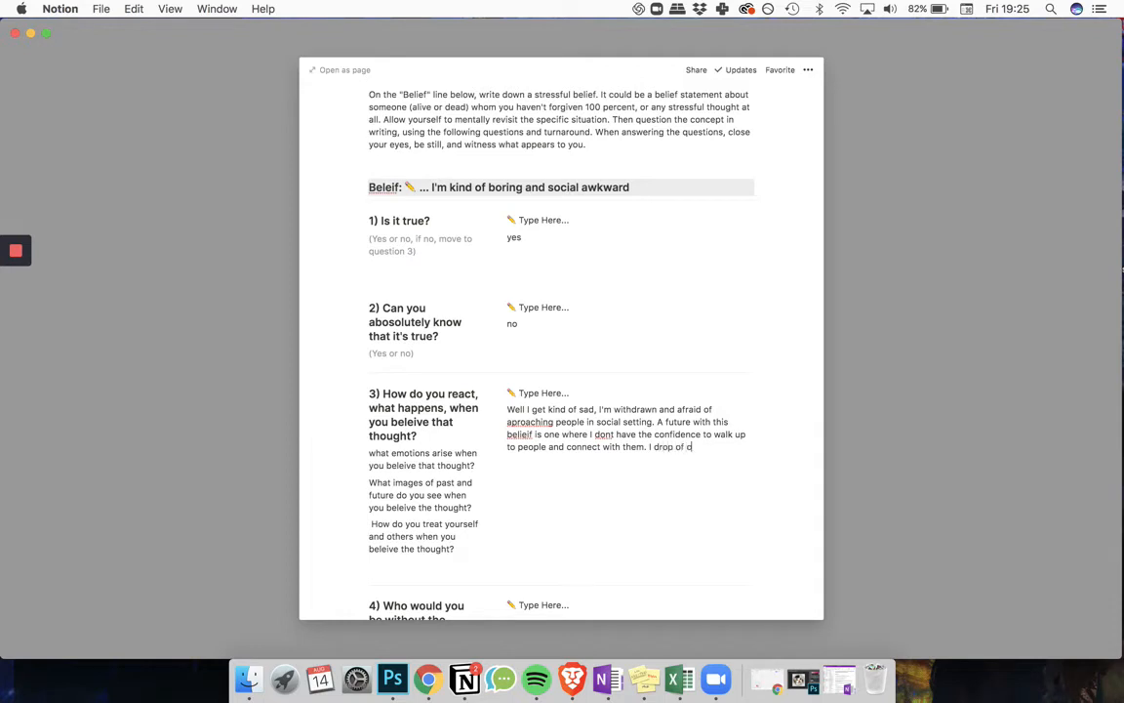
pyautogui.write('onversations')
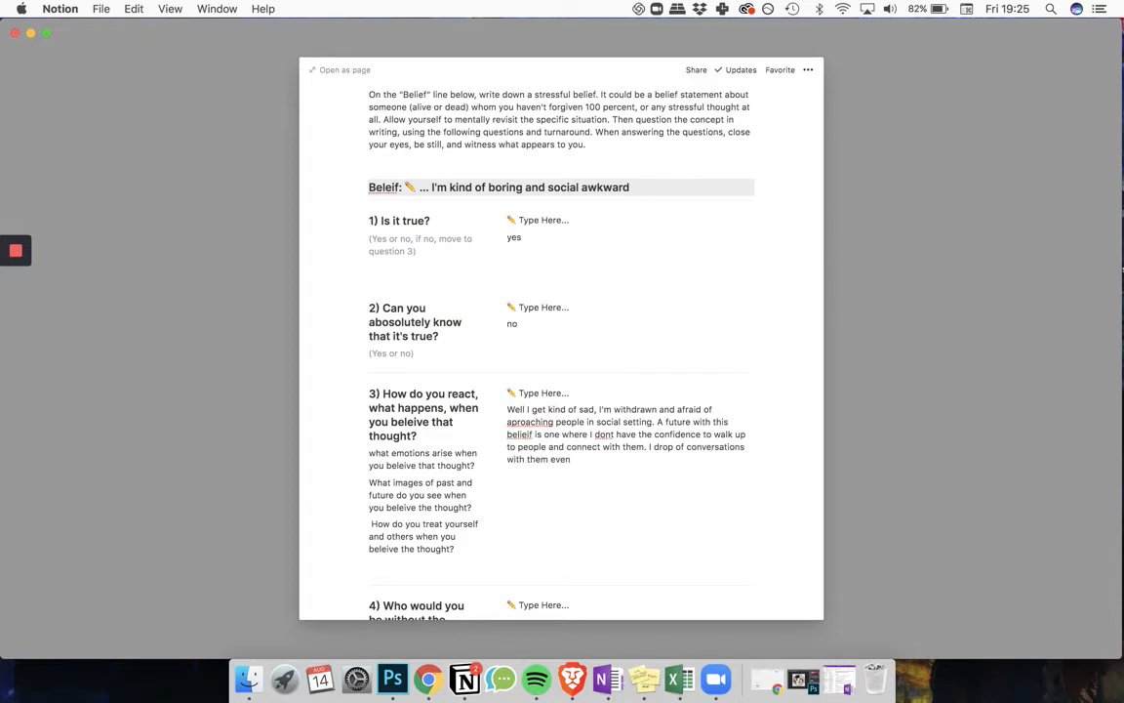
pyautogui.write('when they are')
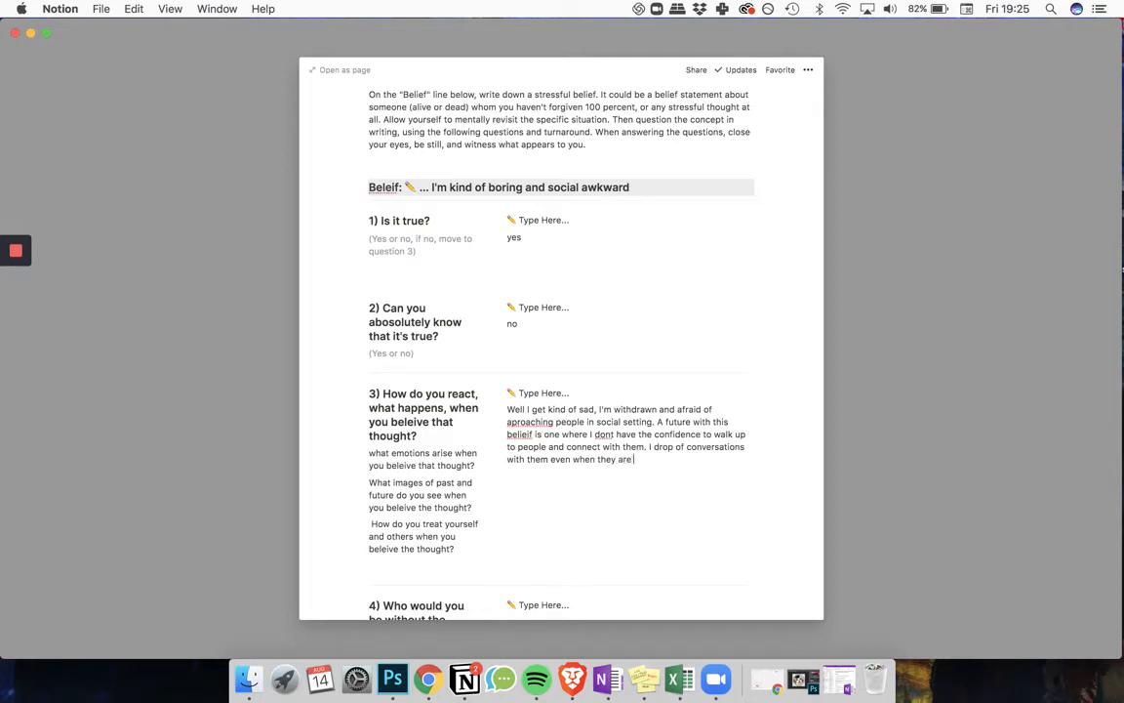
pyautogui.write('kind of e')
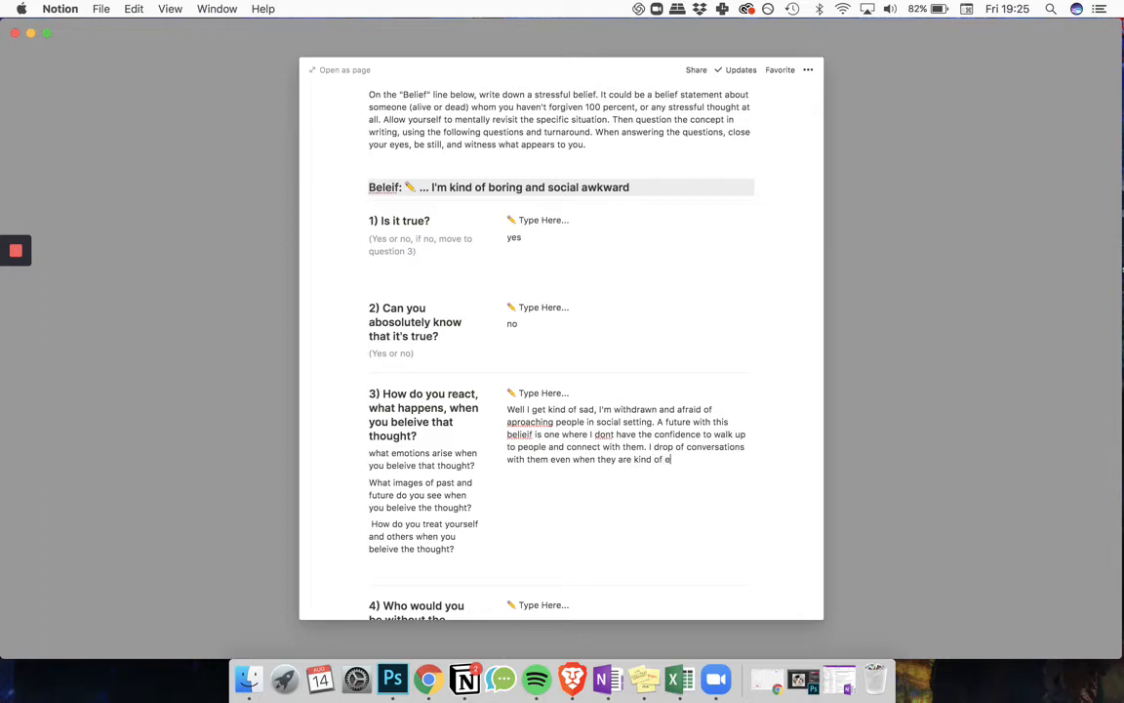
pyautogui.write('xcing')
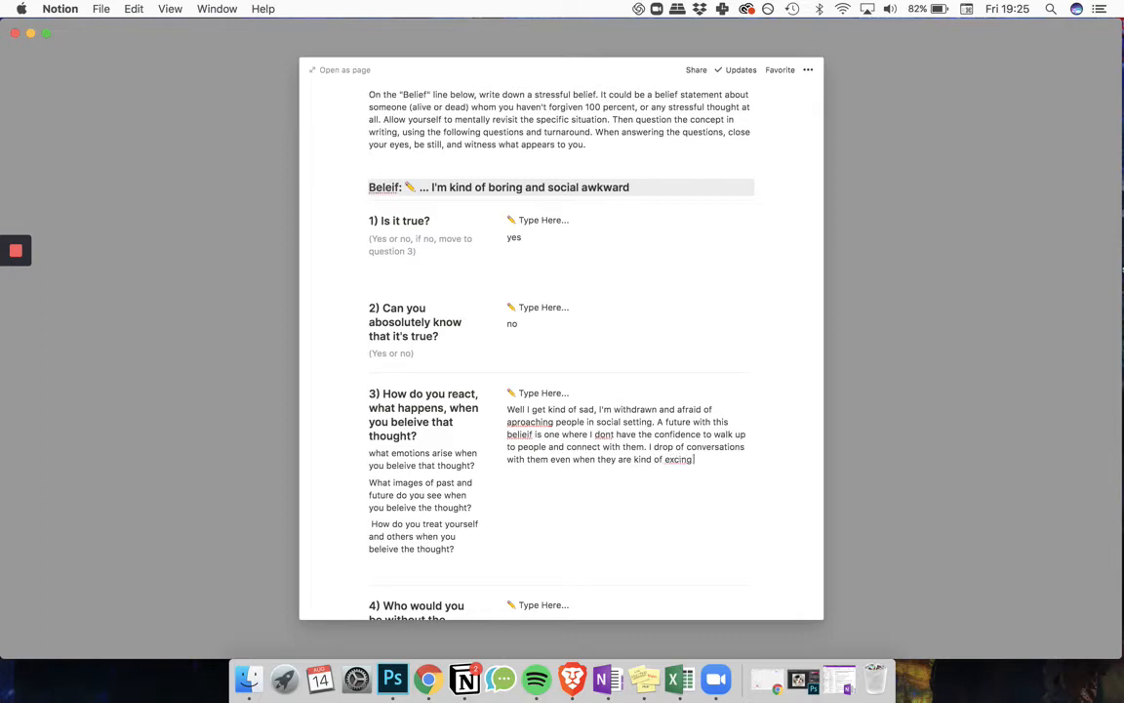
pyautogui.scroll(-3)
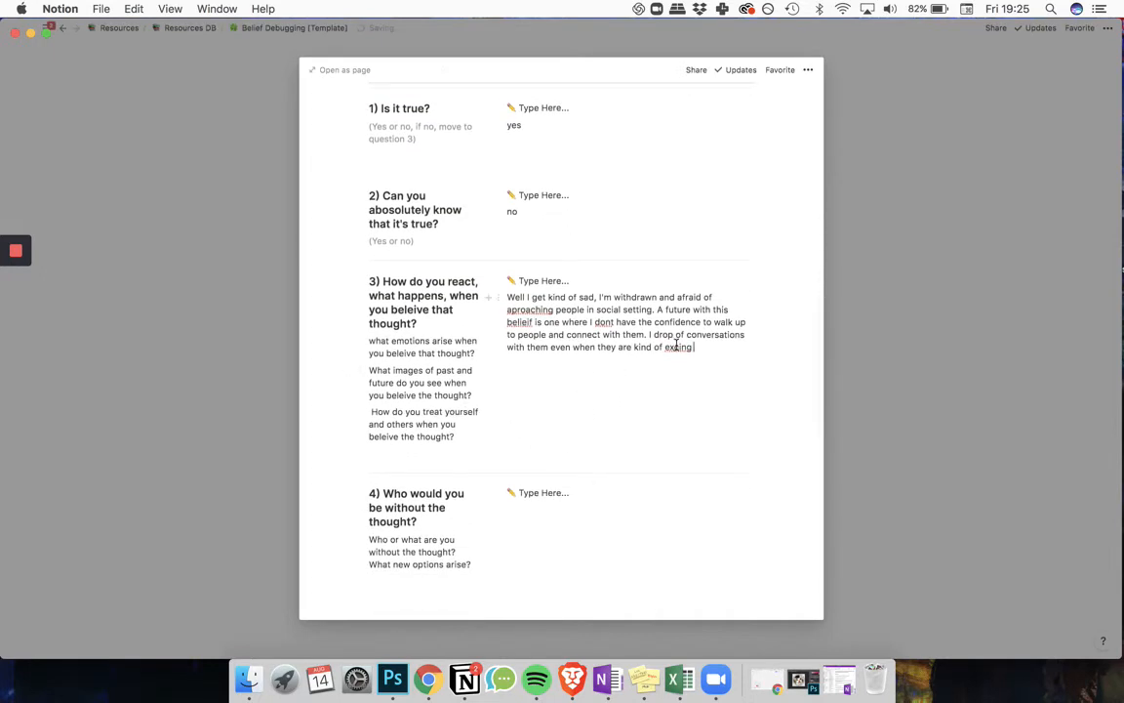
# - Correct the misspelled last word to 'exciting' and move down to question 4's answer line
pyautogui.rightClick(678, 347)
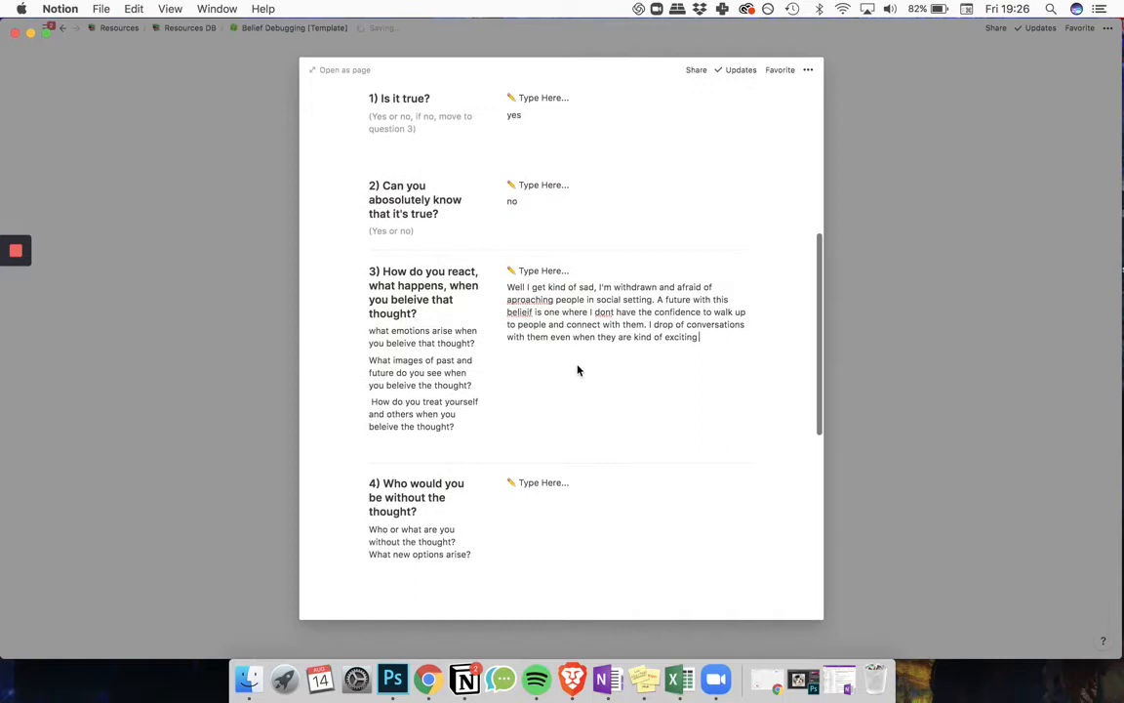
pyautogui.scroll(-3)
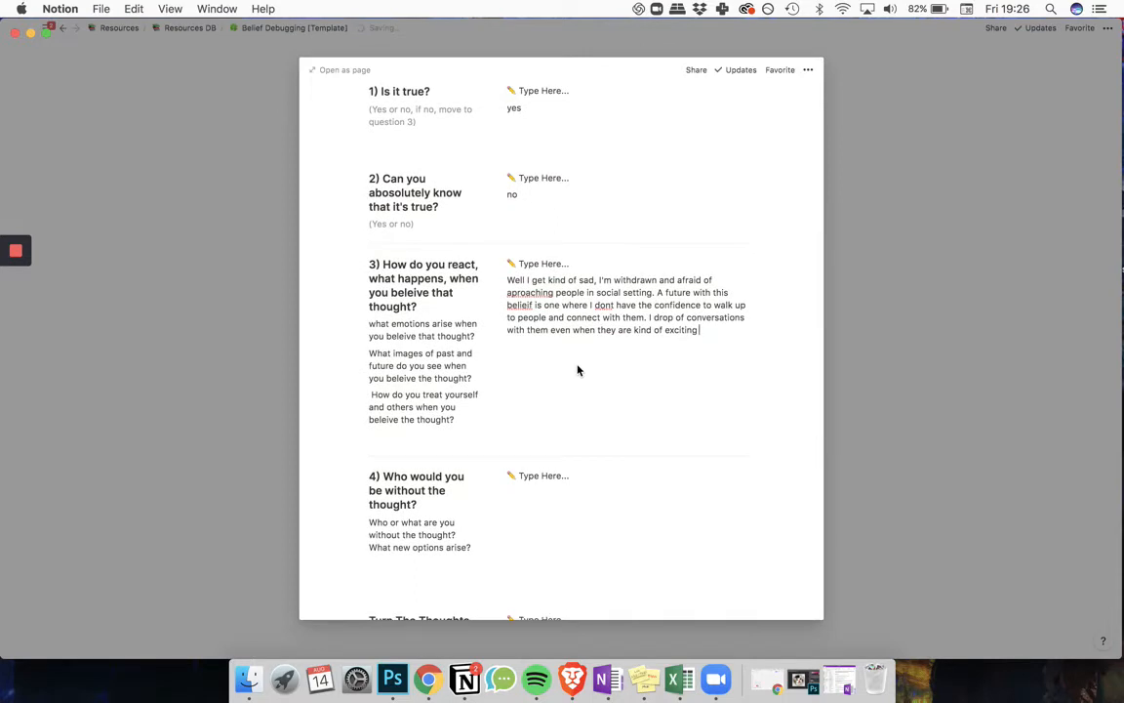
pyautogui.moveTo(557, 364)
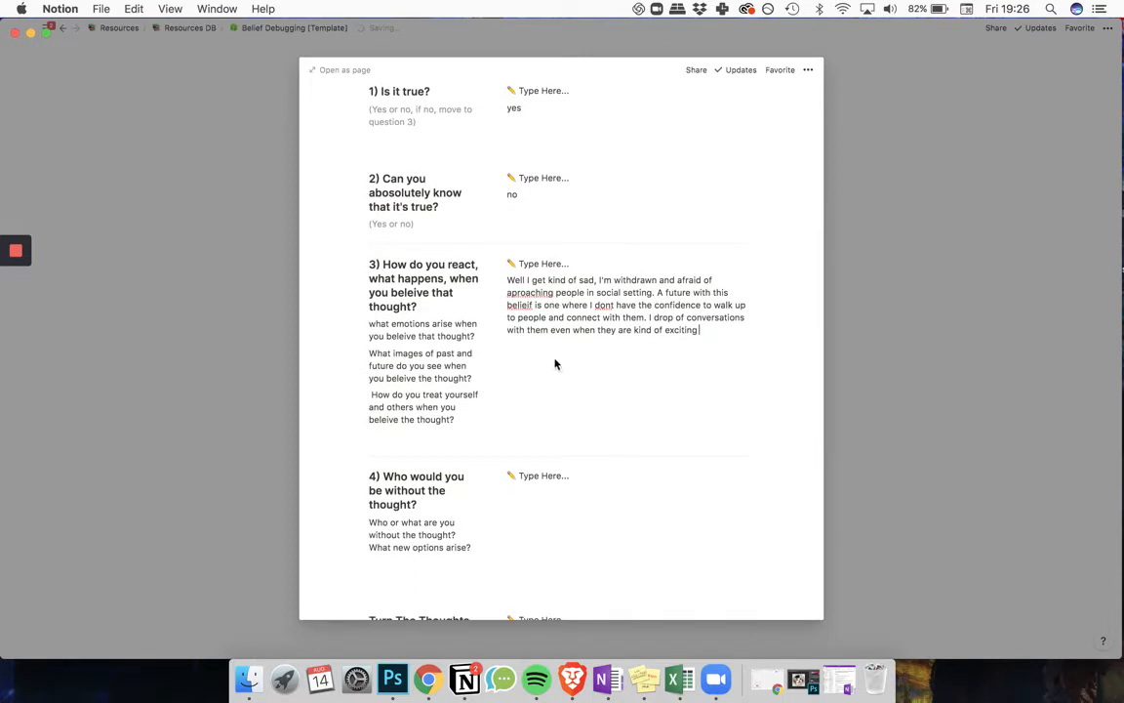
pyautogui.scroll(-3)
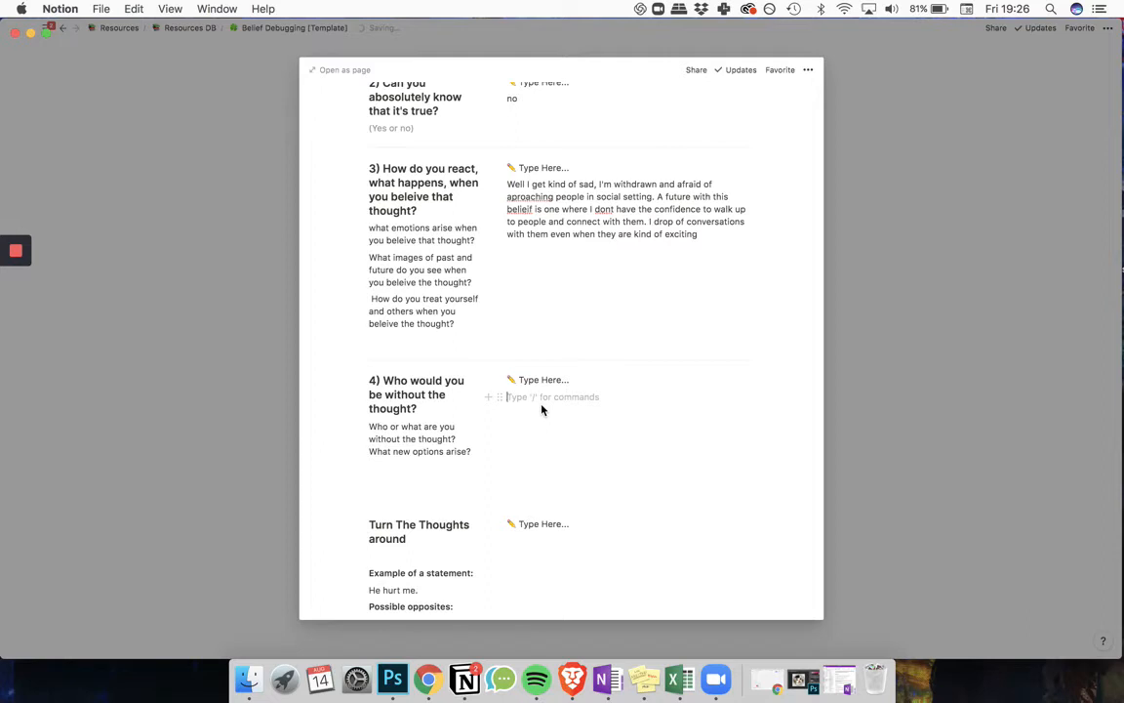
# - Answer question 4: confident, less withdrawn, engaging with more people, finding connection
pyautogui.write('well I co')
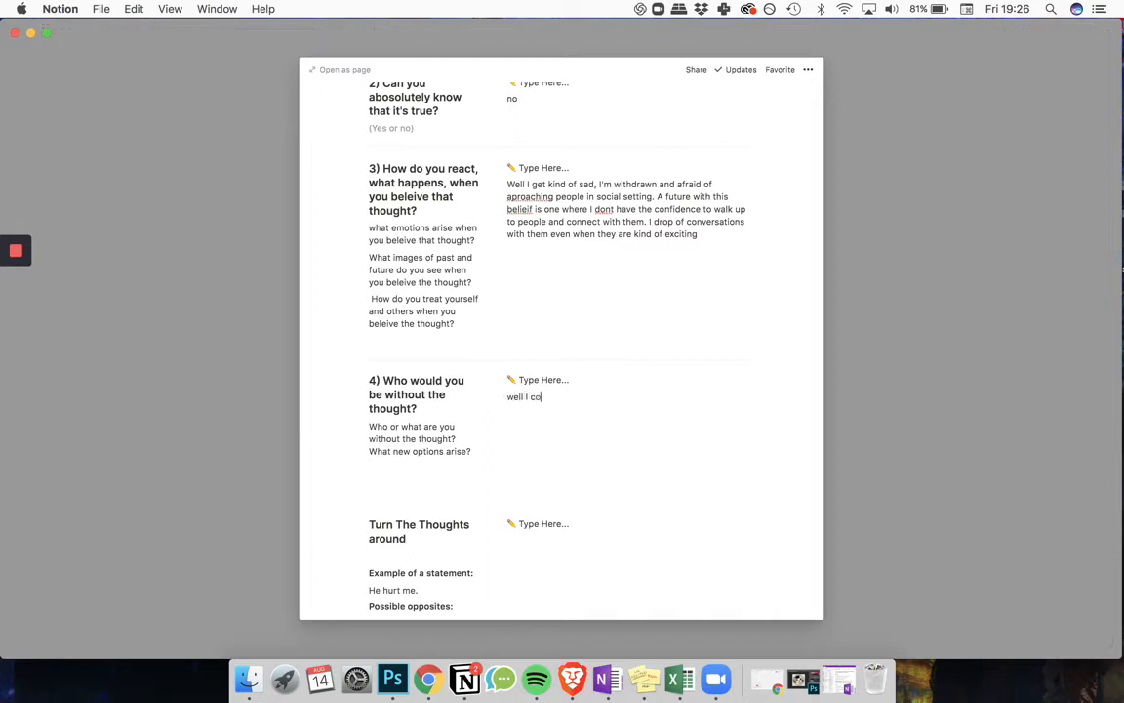
pyautogui.write('uld be c')
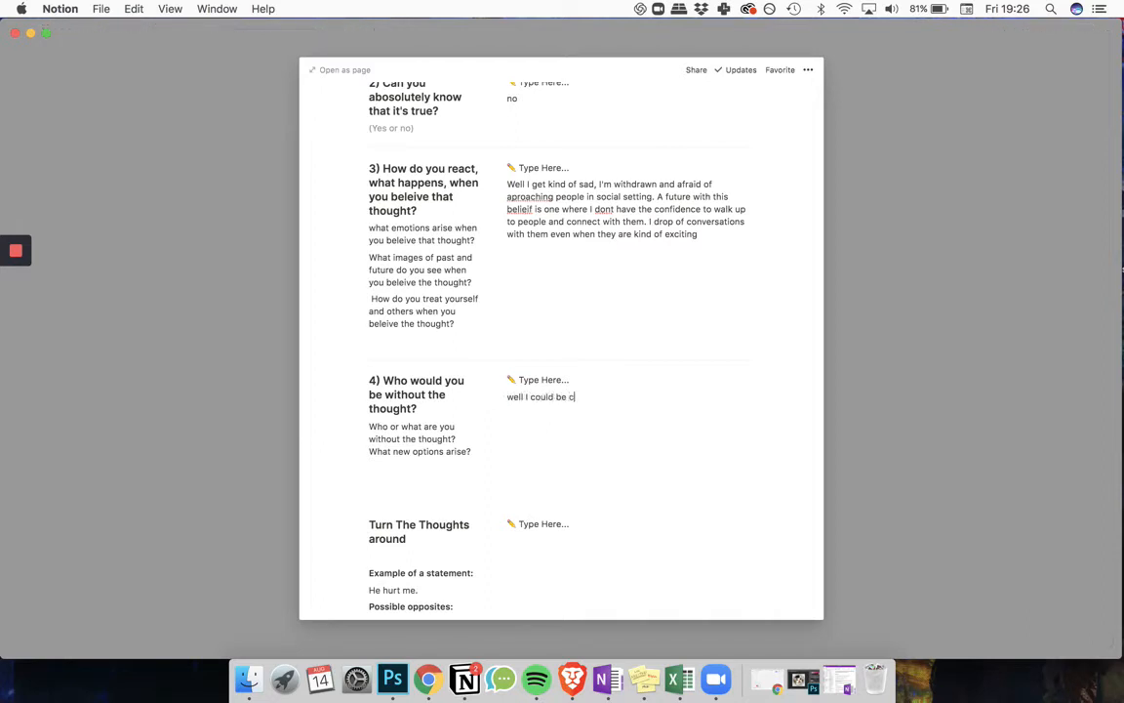
pyautogui.write('onfident, i')
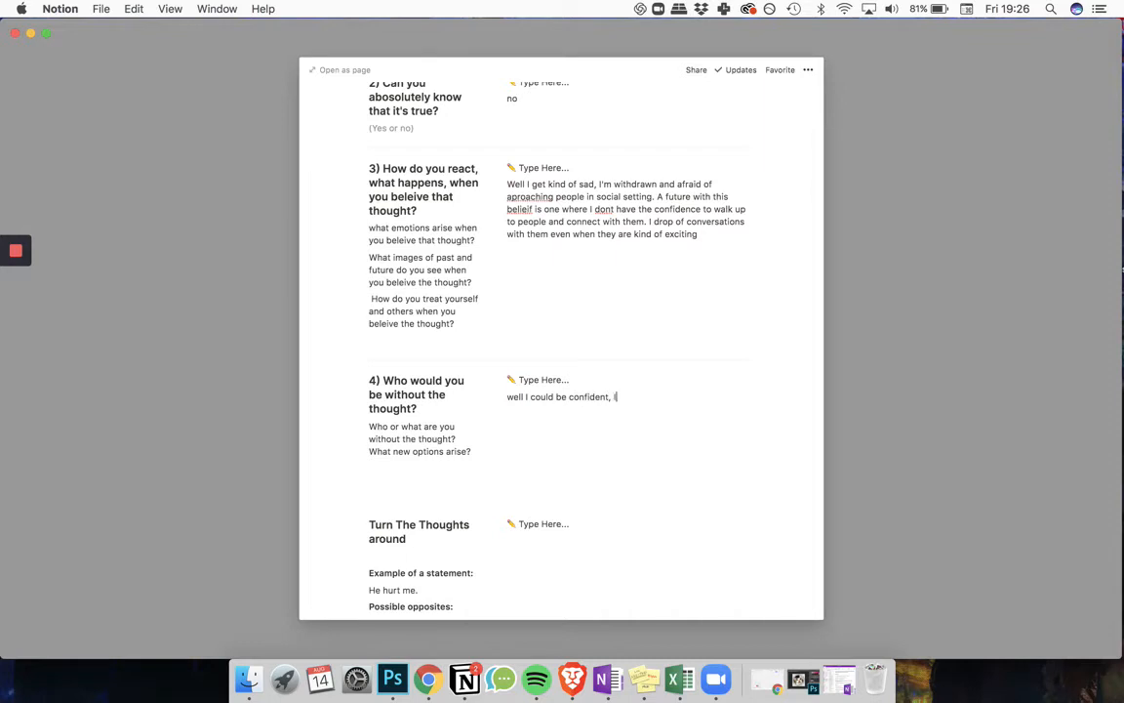
pyautogui.write('could be less withd')
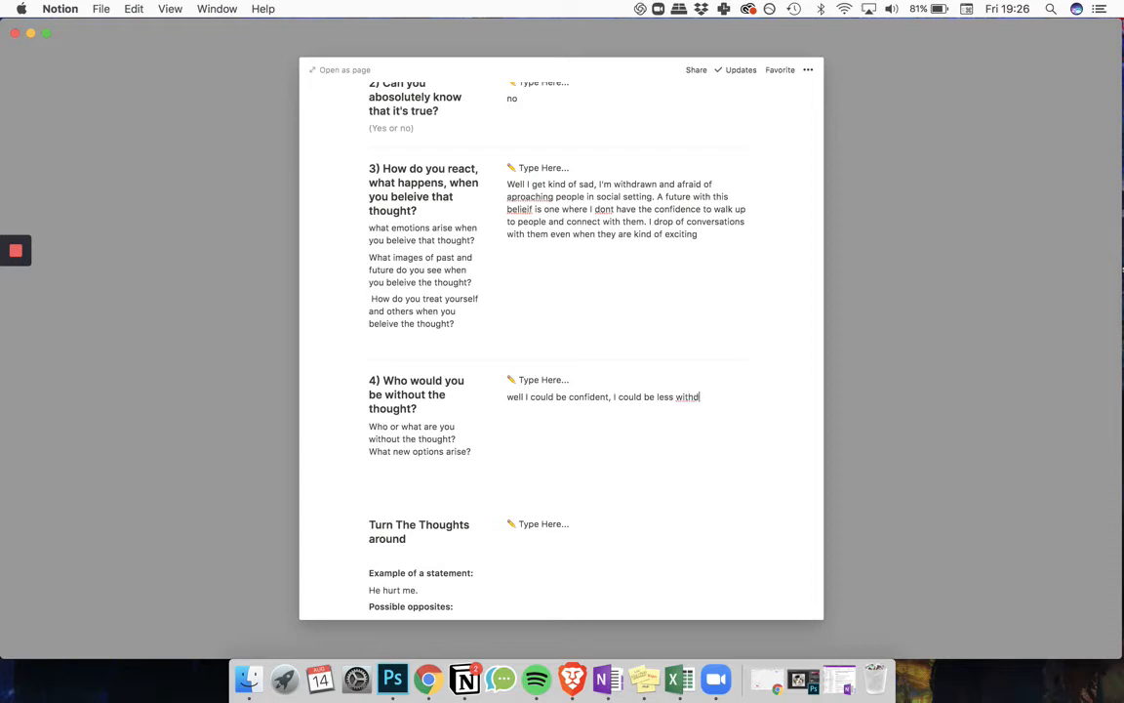
pyautogui.write('rawn and')
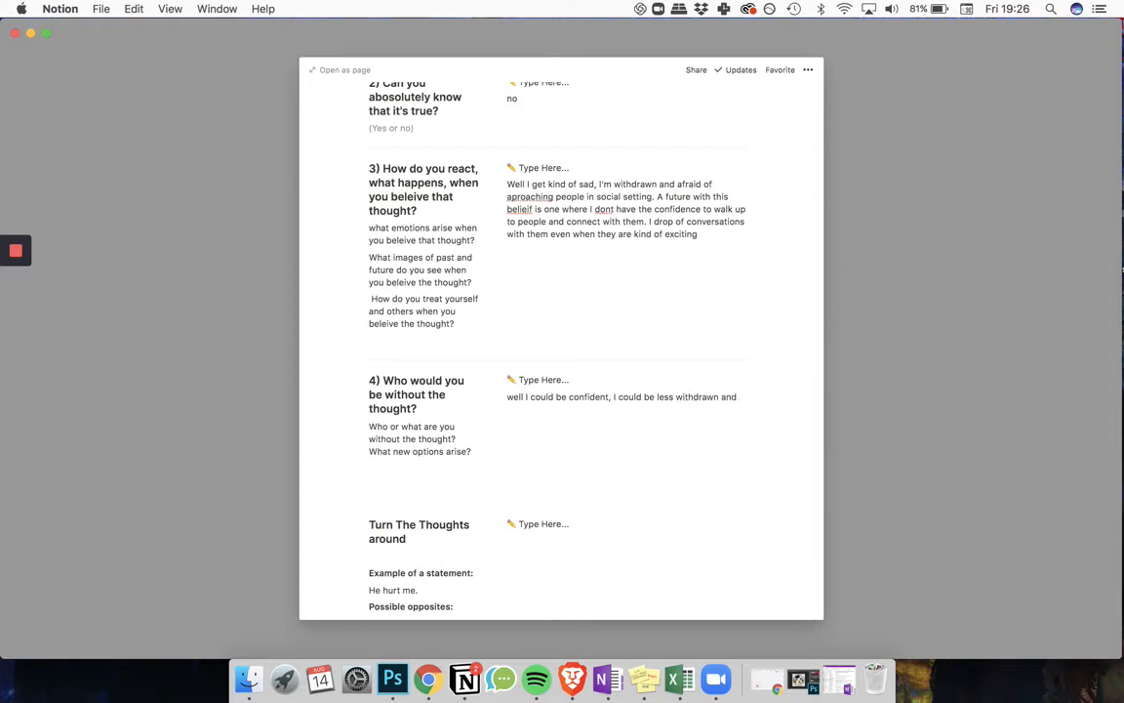
pyautogui.write('eng')
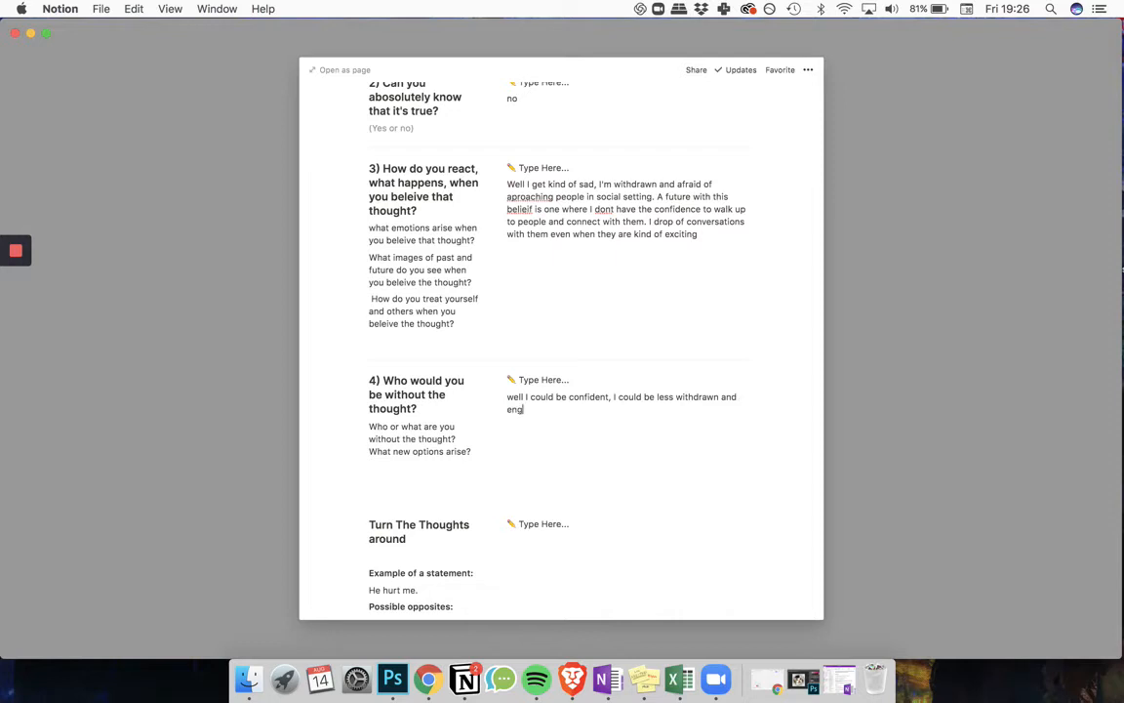
pyautogui.write('age with more people. Find connec')
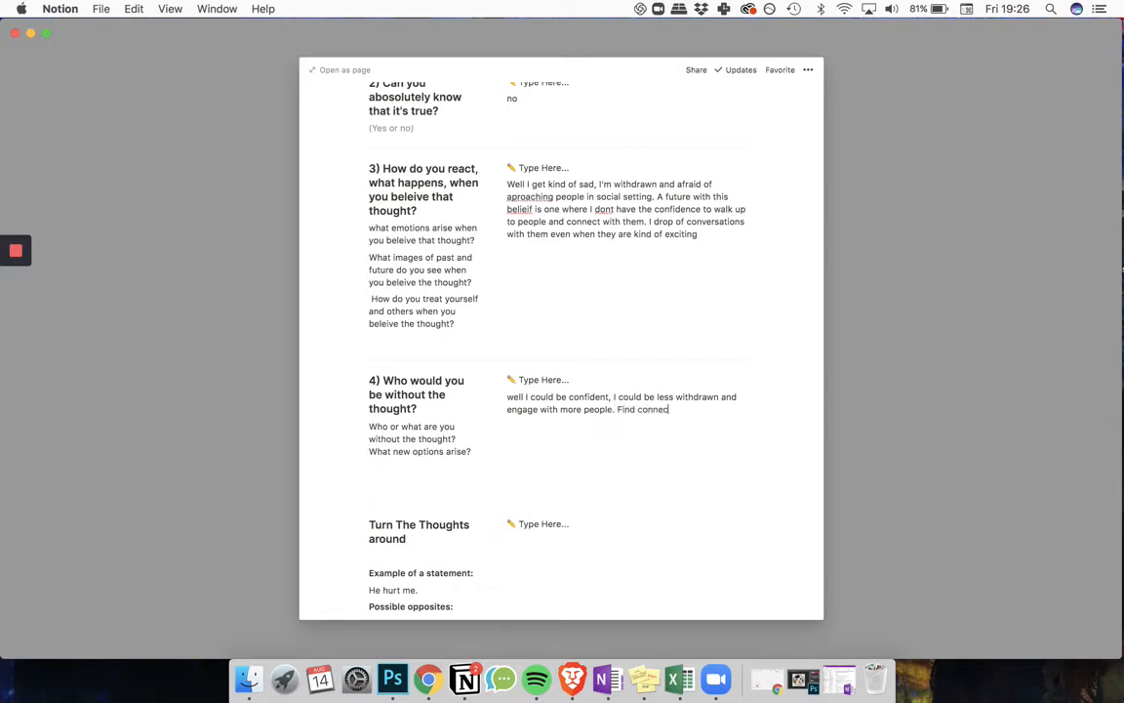
pyautogui.write('tion.')
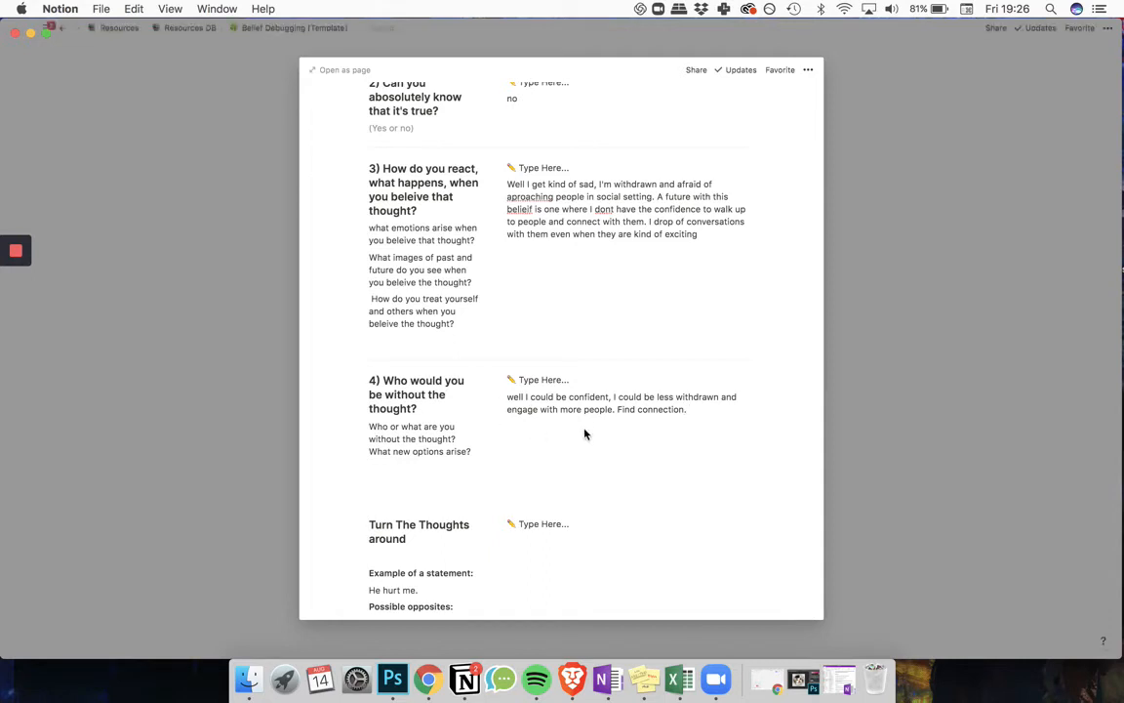
# - Scroll to 'Turn The Thoughts around' and start an empty answer line under its prompt
pyautogui.scroll(-3)
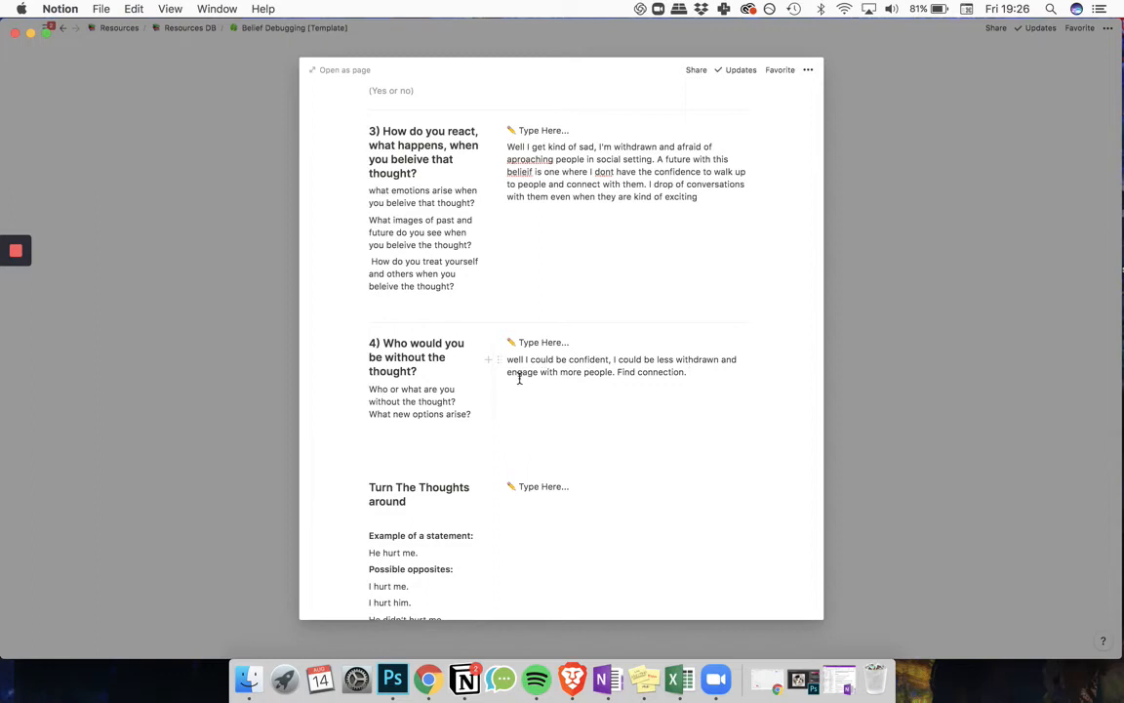
pyautogui.scroll(-3)
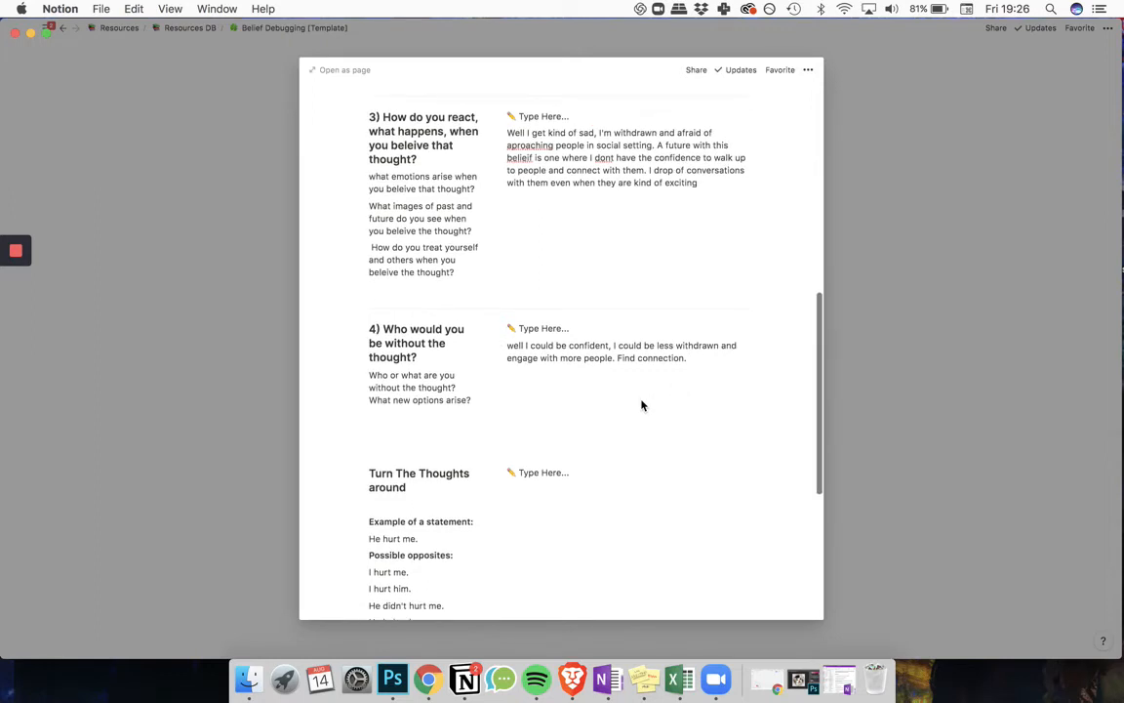
pyautogui.scroll(-3)
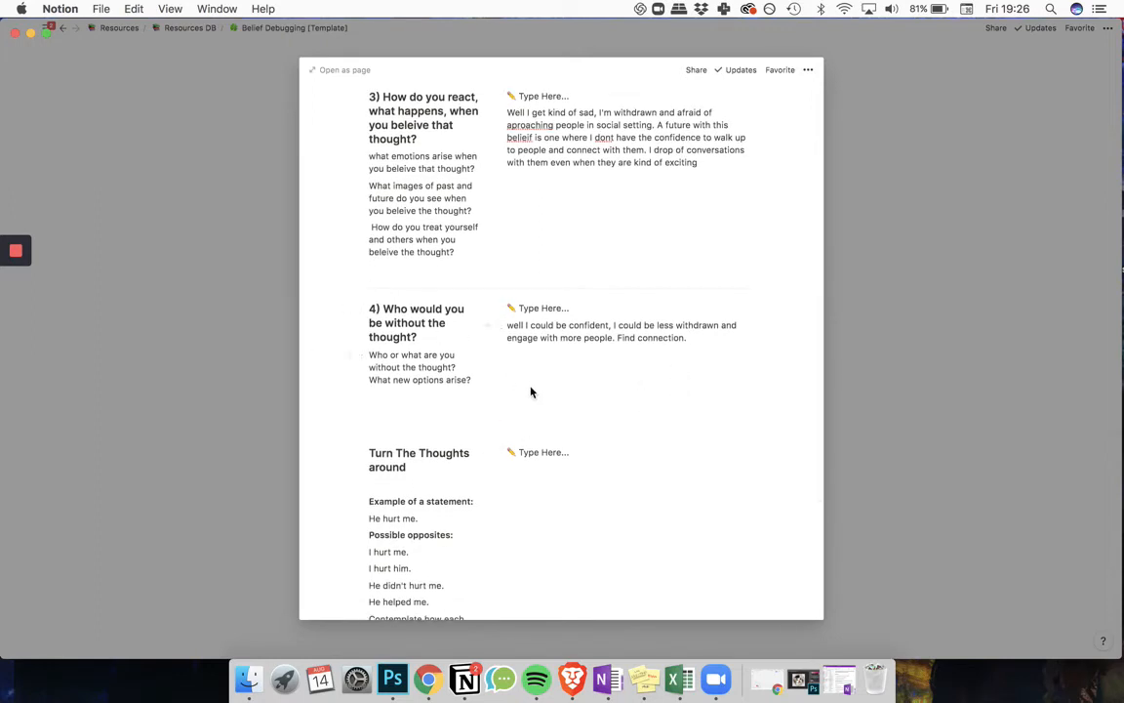
pyautogui.scroll(-3)
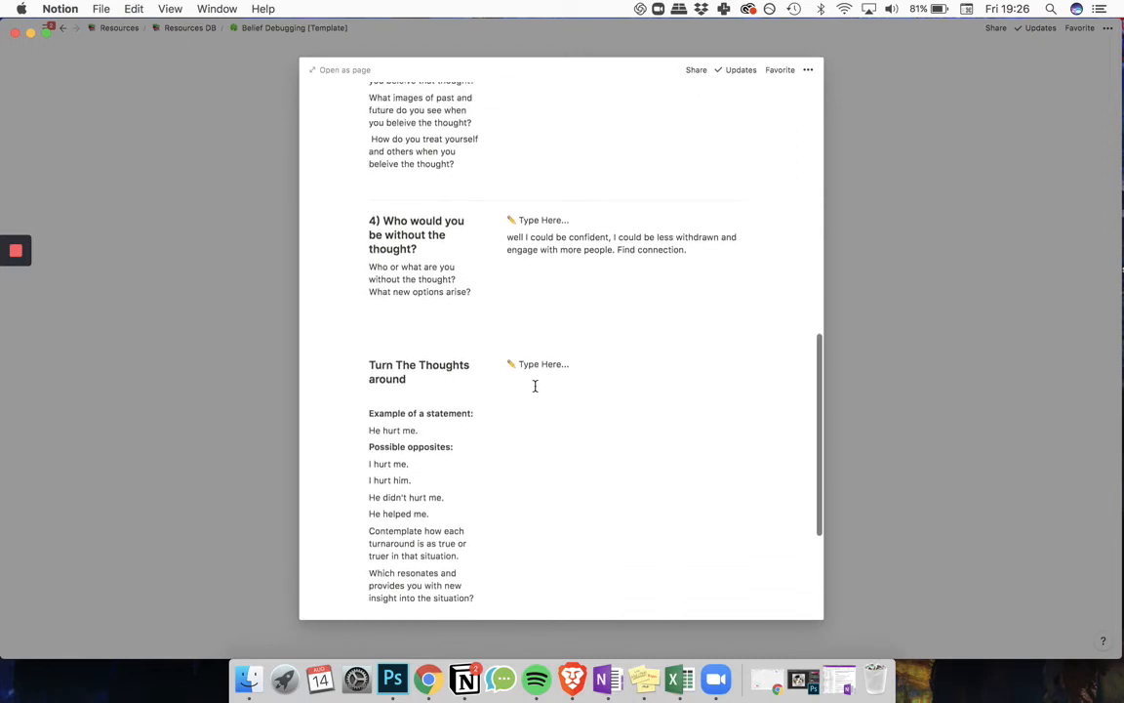
pyautogui.scroll(-3)
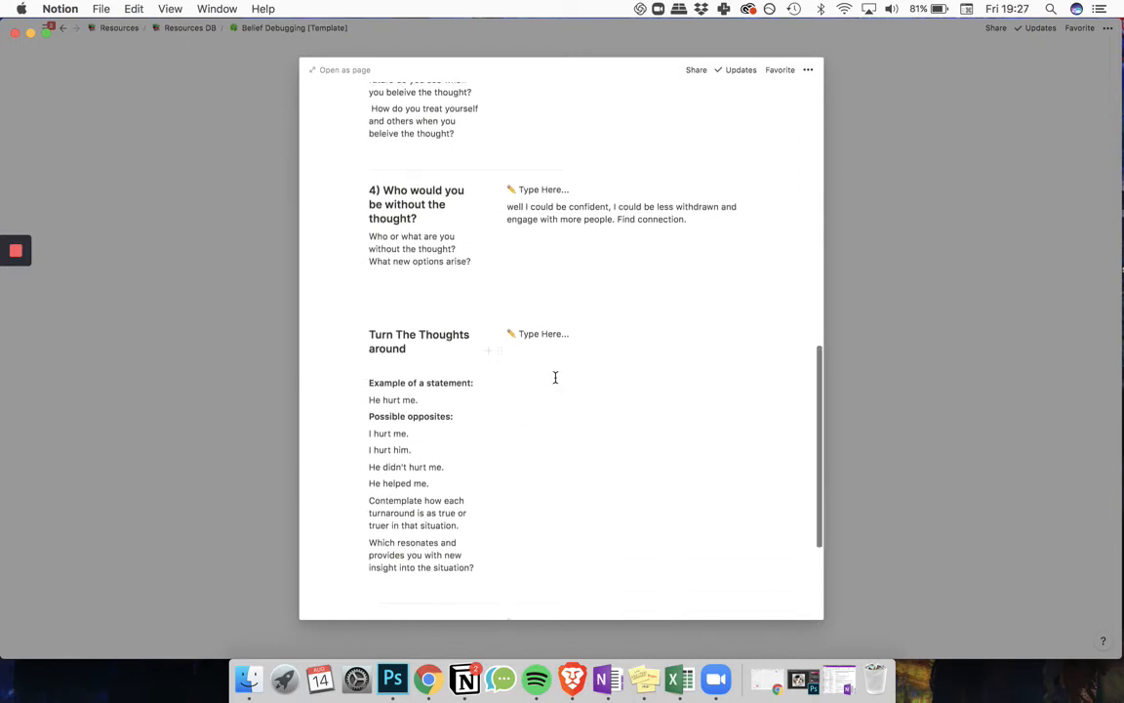
pyautogui.scroll(-3)
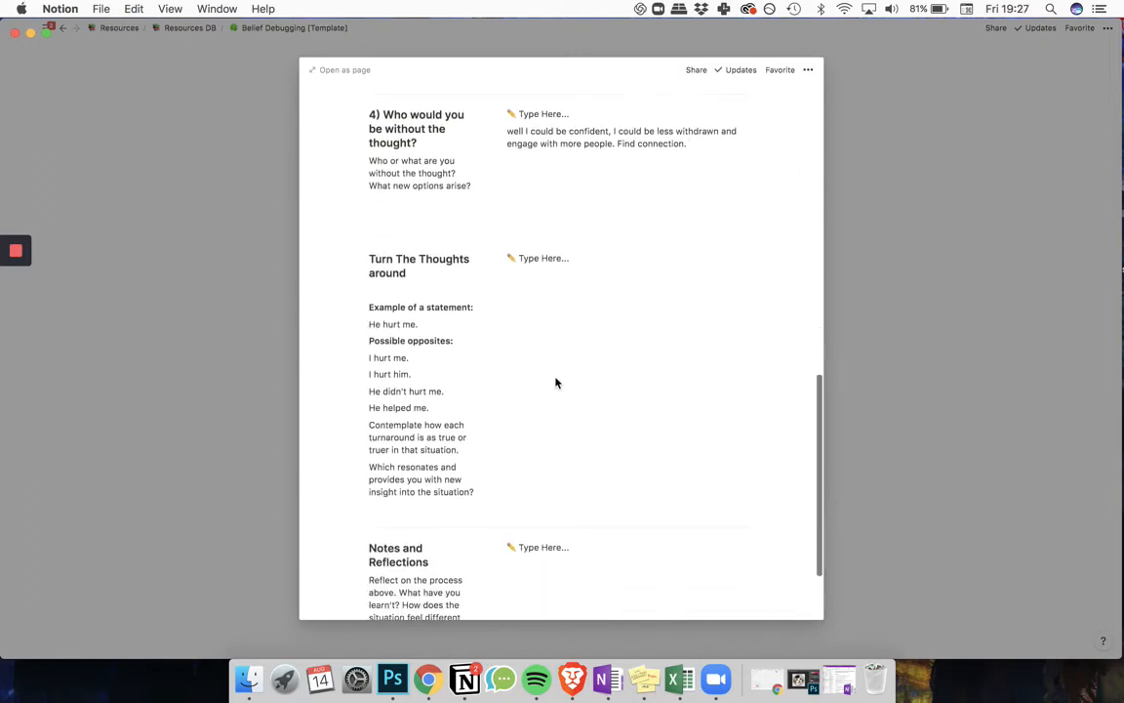
pyautogui.moveTo(517, 297)
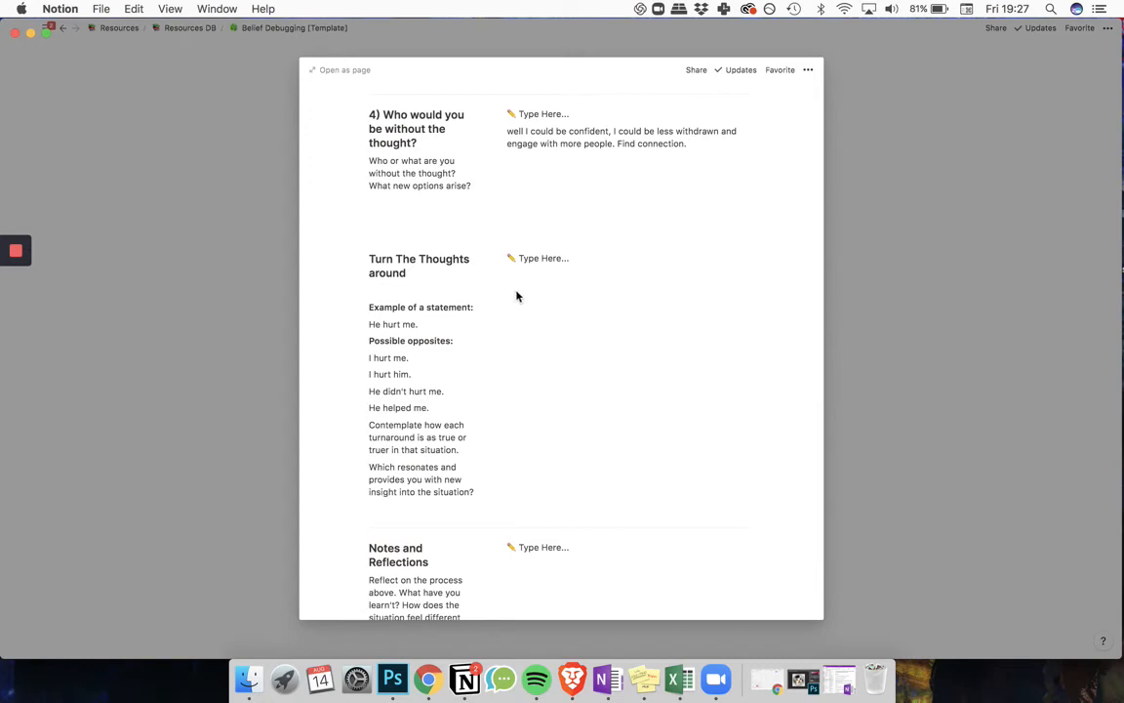
pyautogui.click(552, 275)
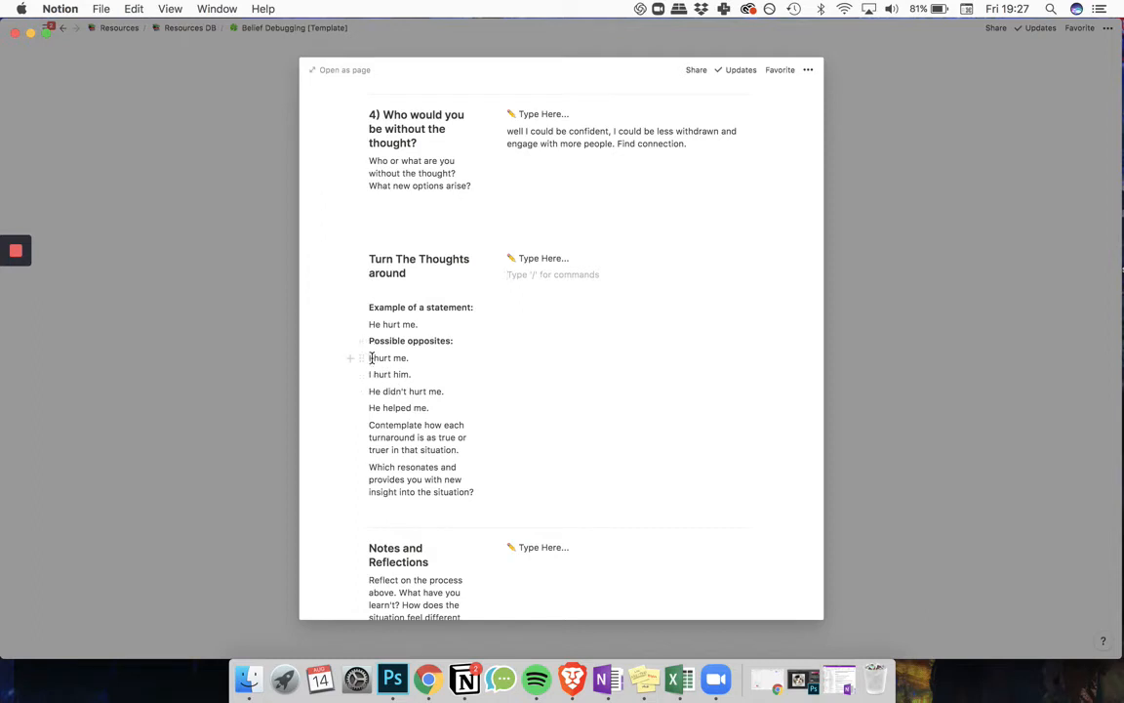
pyautogui.moveTo(389, 358)
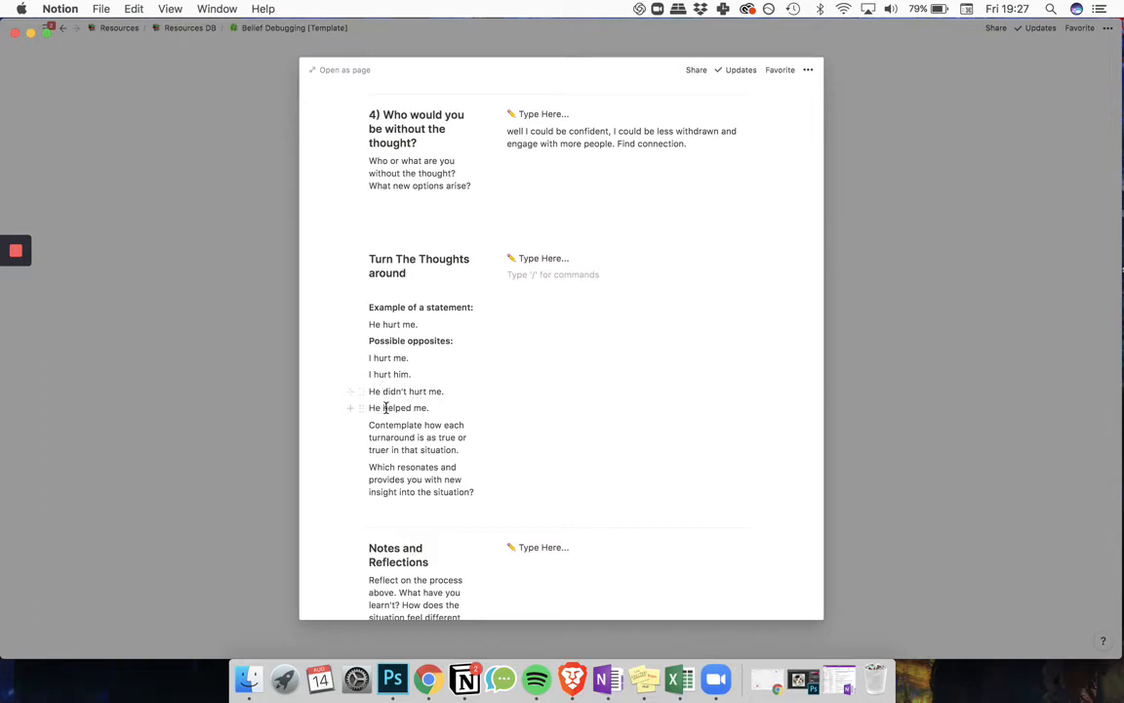
pyautogui.moveTo(562, 439)
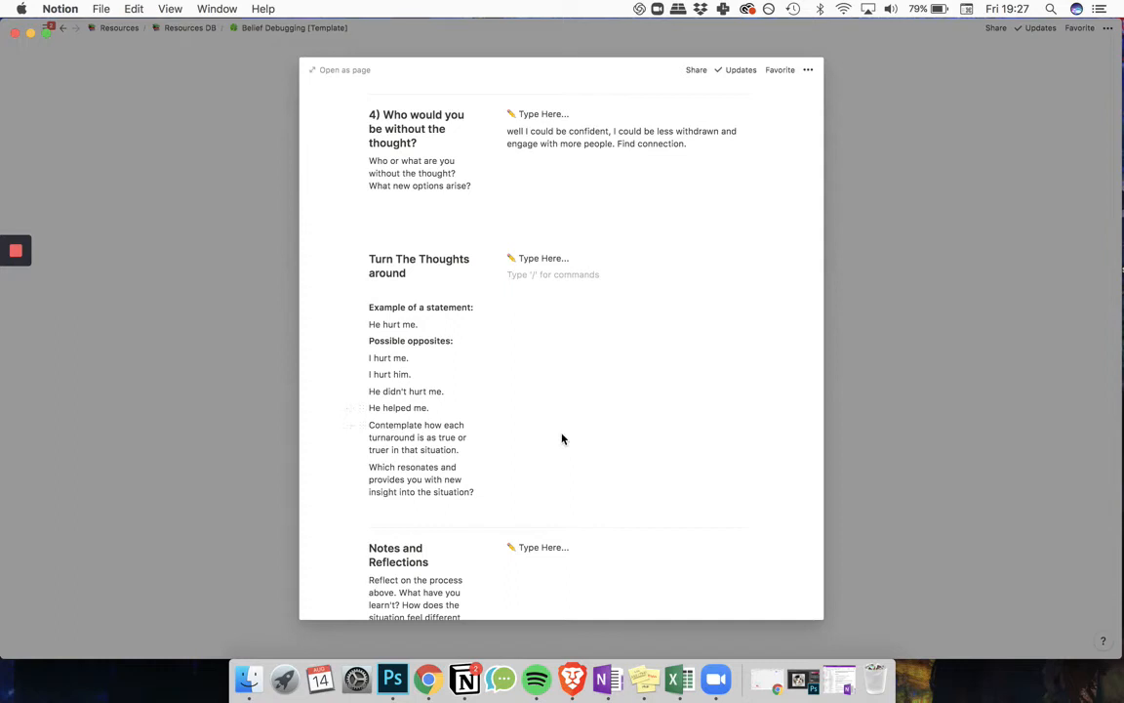
pyautogui.moveTo(583, 427)
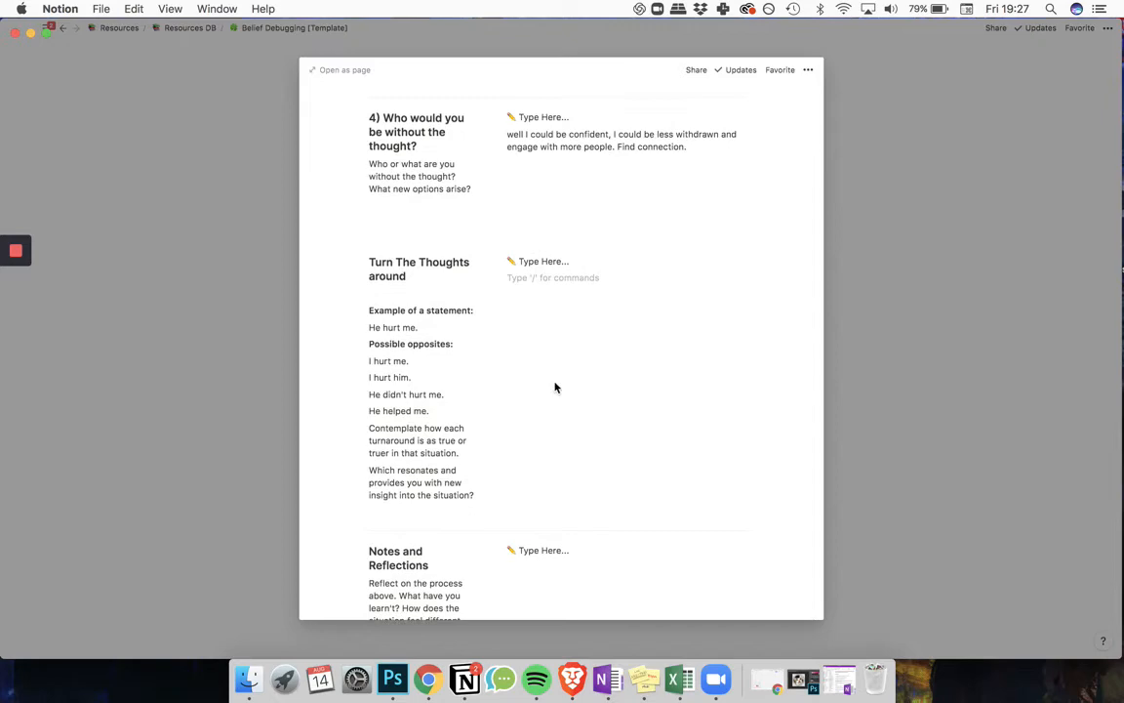
# - Write turnarounds 'I'm not boring, or socially awkward' and 'They are boring and socially awkward'
pyautogui.scroll(3)
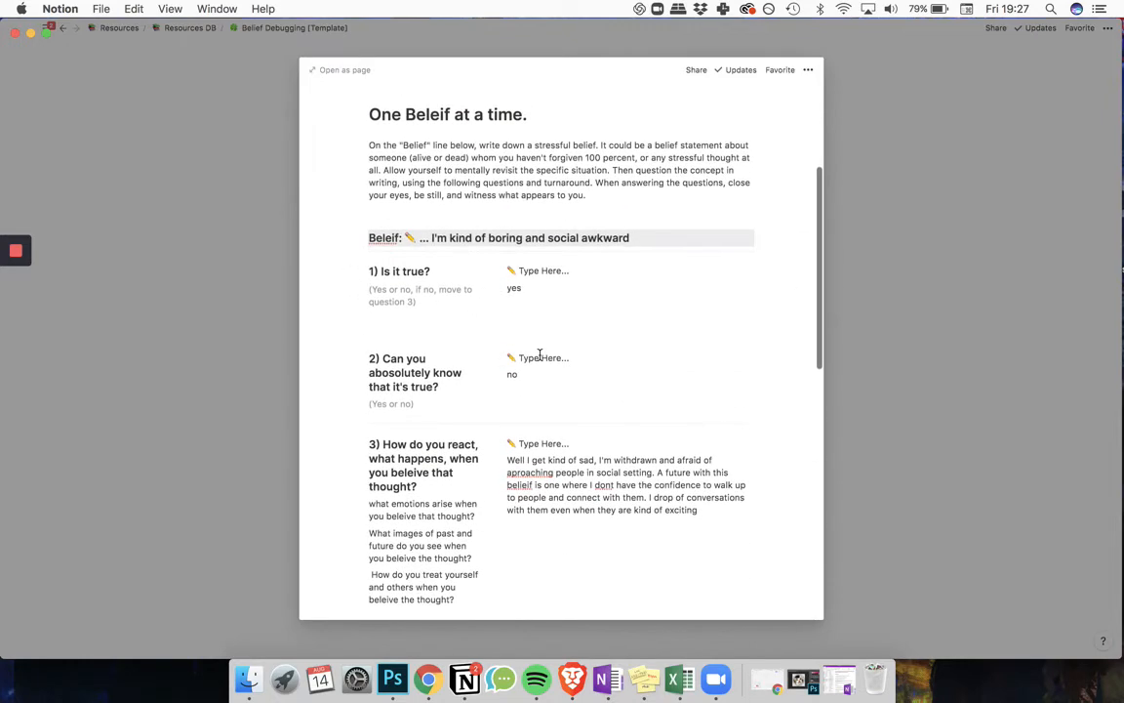
pyautogui.scroll(-3)
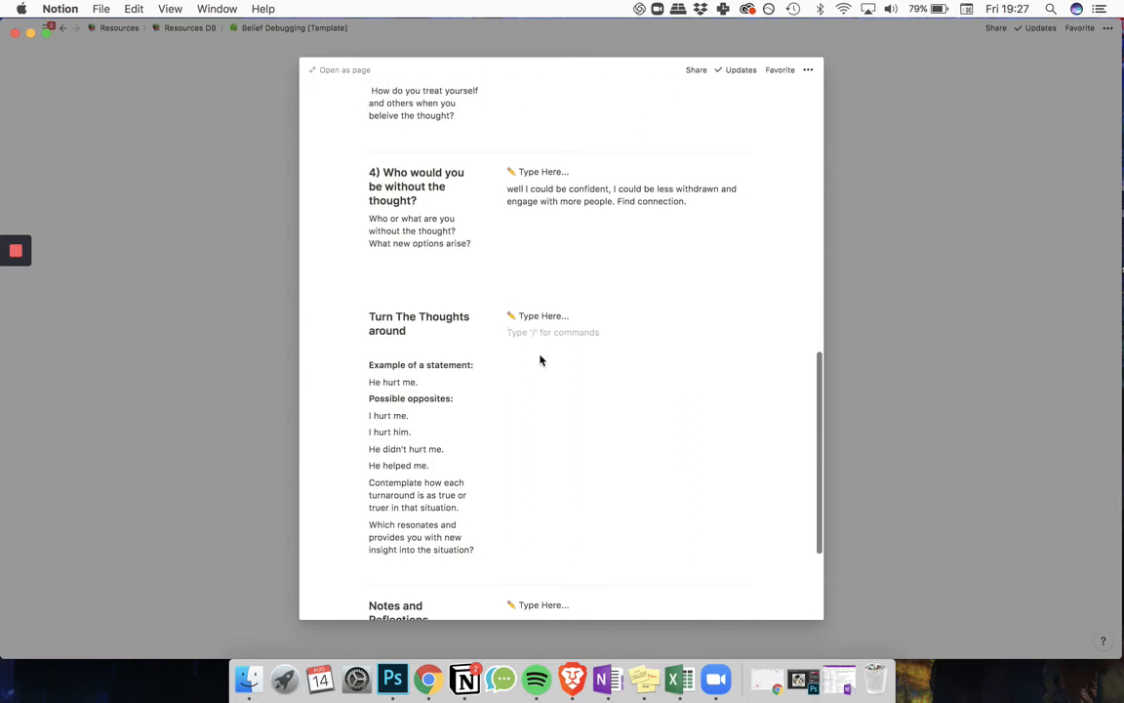
pyautogui.click(553, 332)
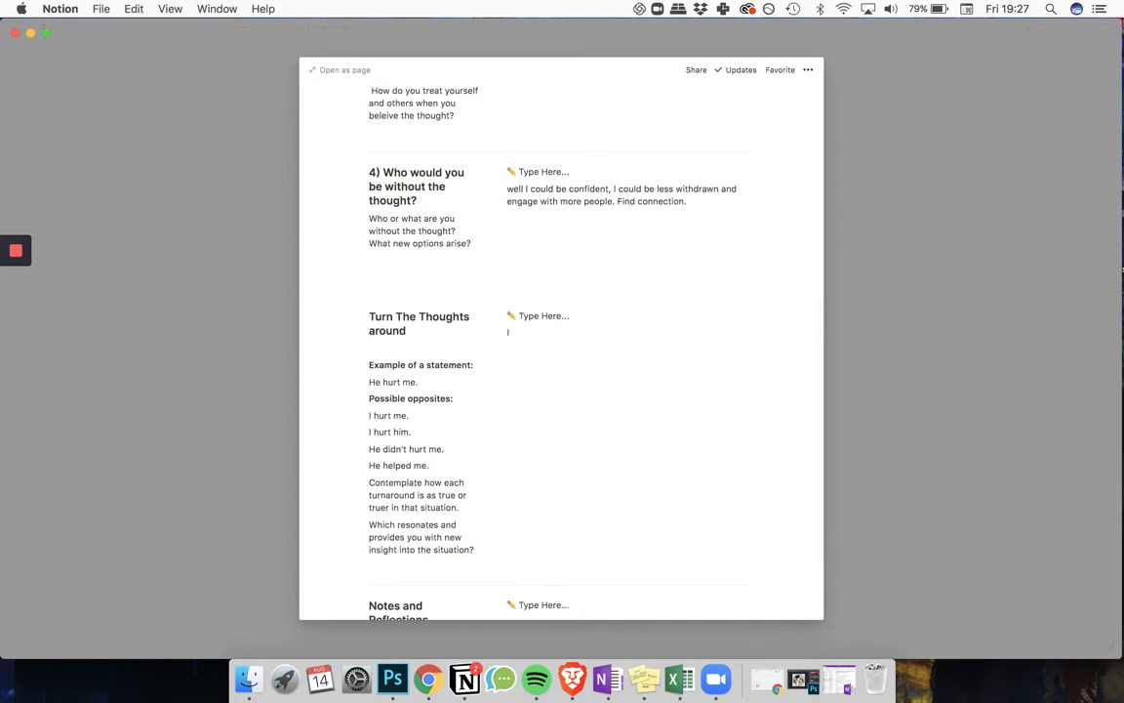
pyautogui.write('Im not boring')
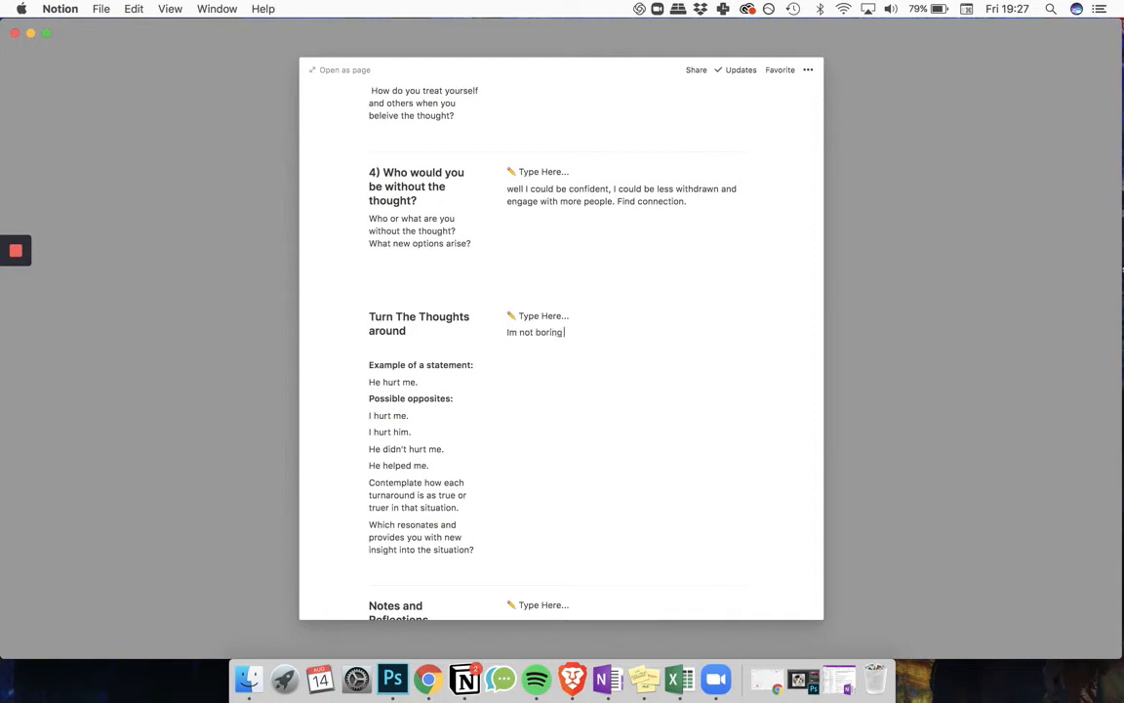
pyautogui.write(', or s')
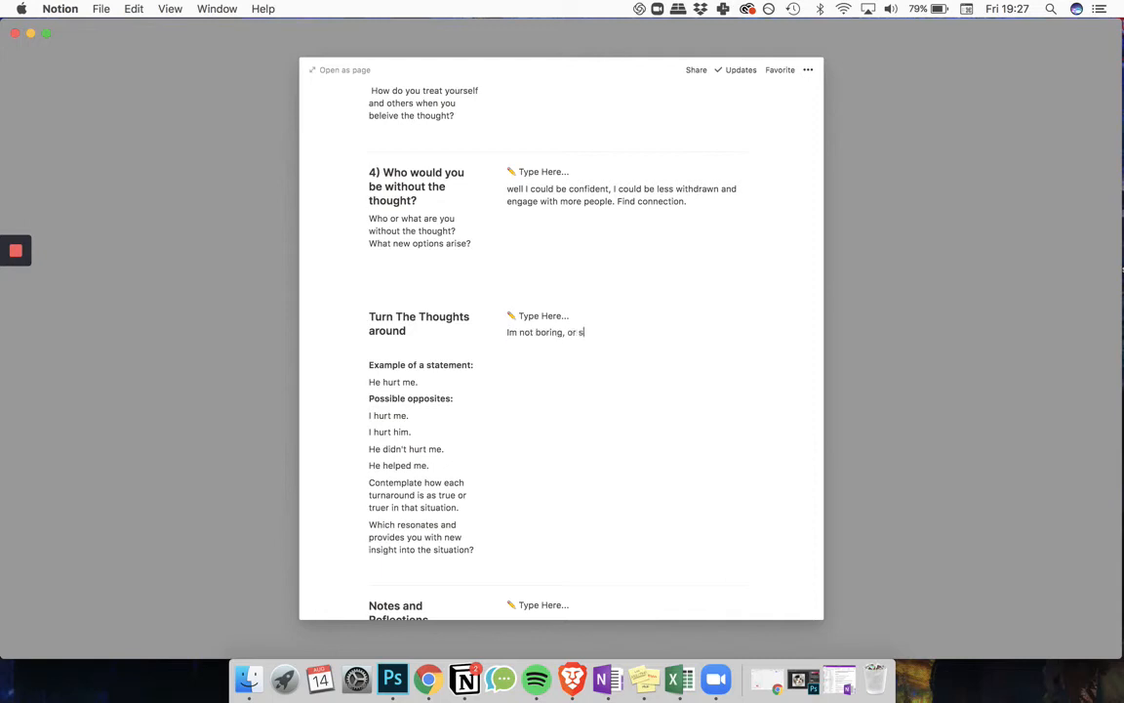
pyautogui.write('socialy awkward')
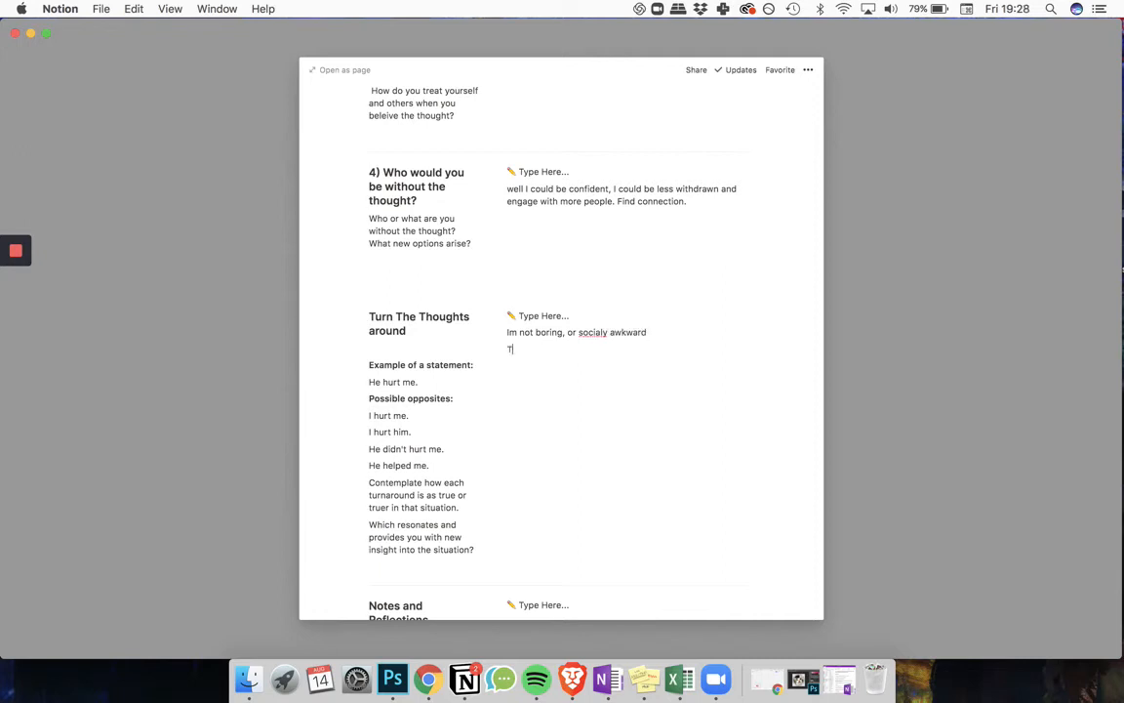
pyautogui.write('They are boring')
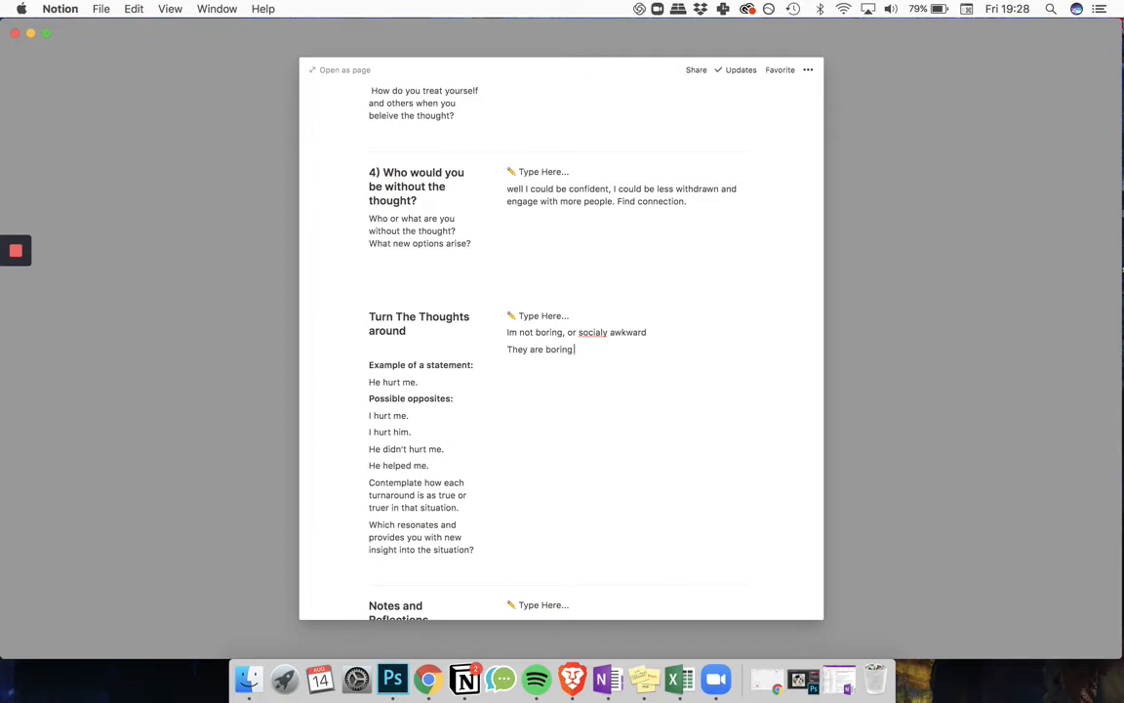
pyautogui.write('and socially')
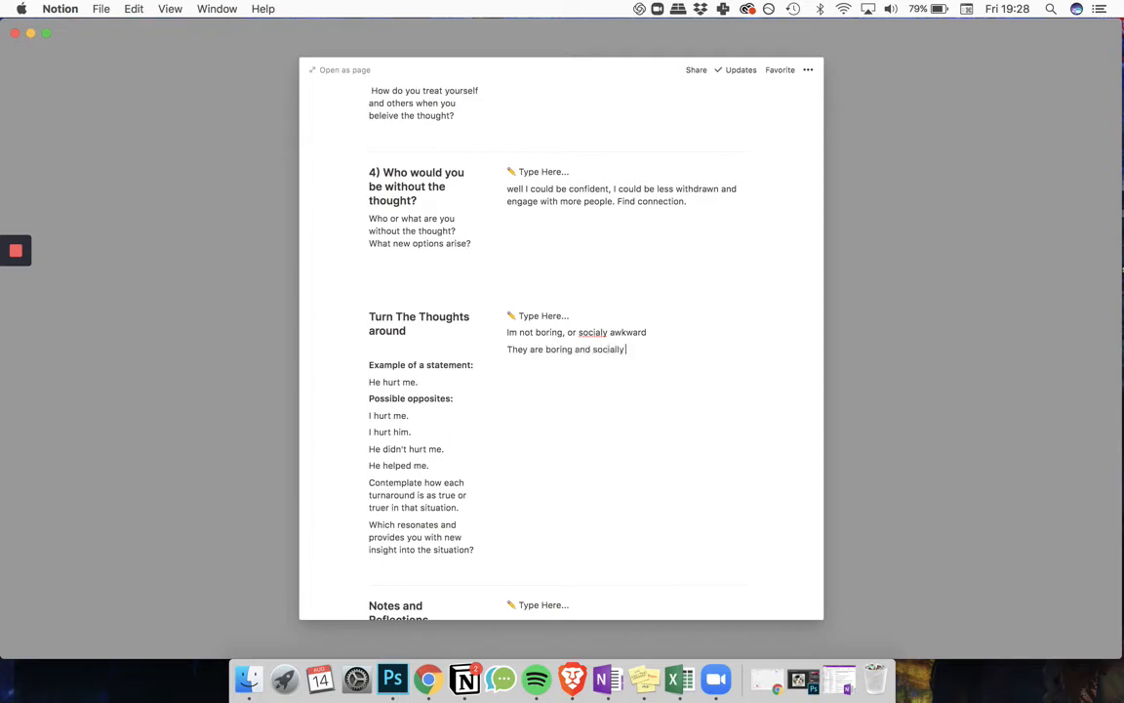
# - Add the turnaround 'I'm confident and compassionate and find a way of connecting' on a new line
pyautogui.press('enter')
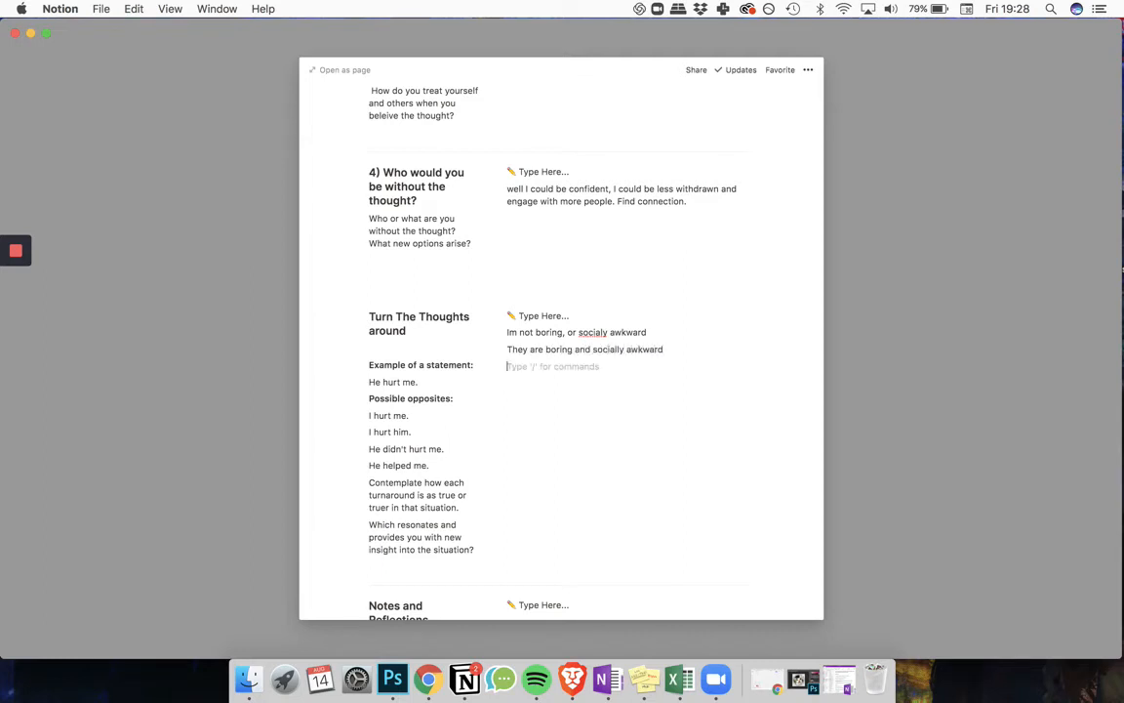
pyautogui.write("I'm")
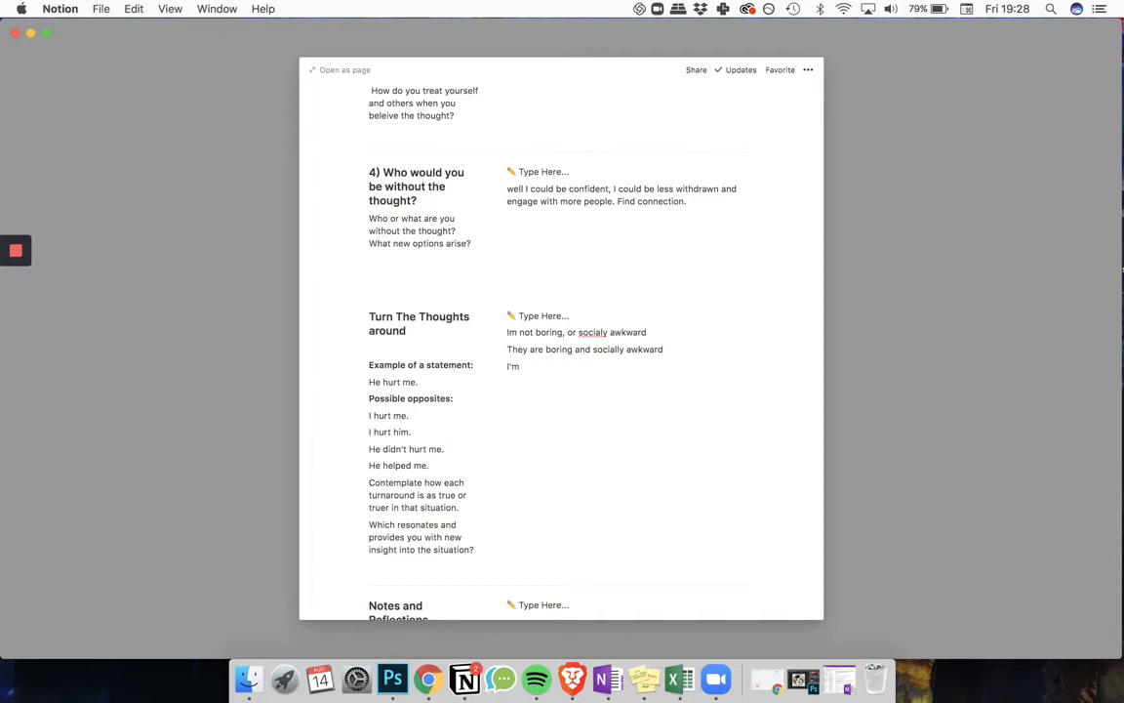
pyautogui.write('confid')
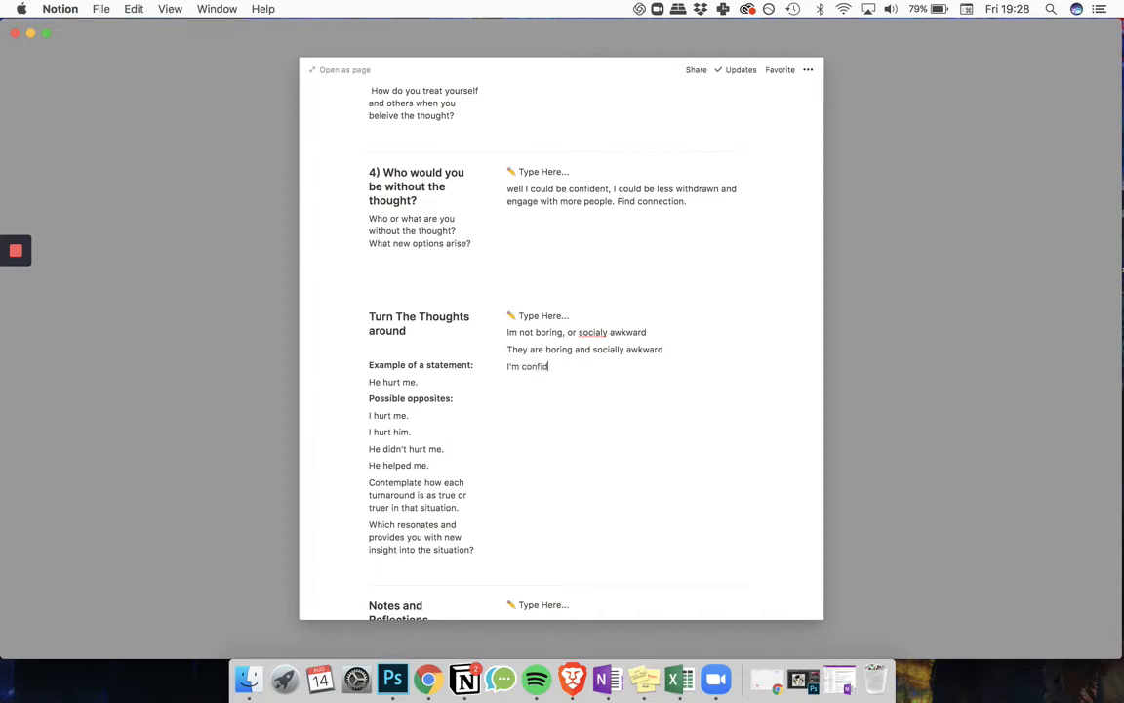
pyautogui.write('ent and')
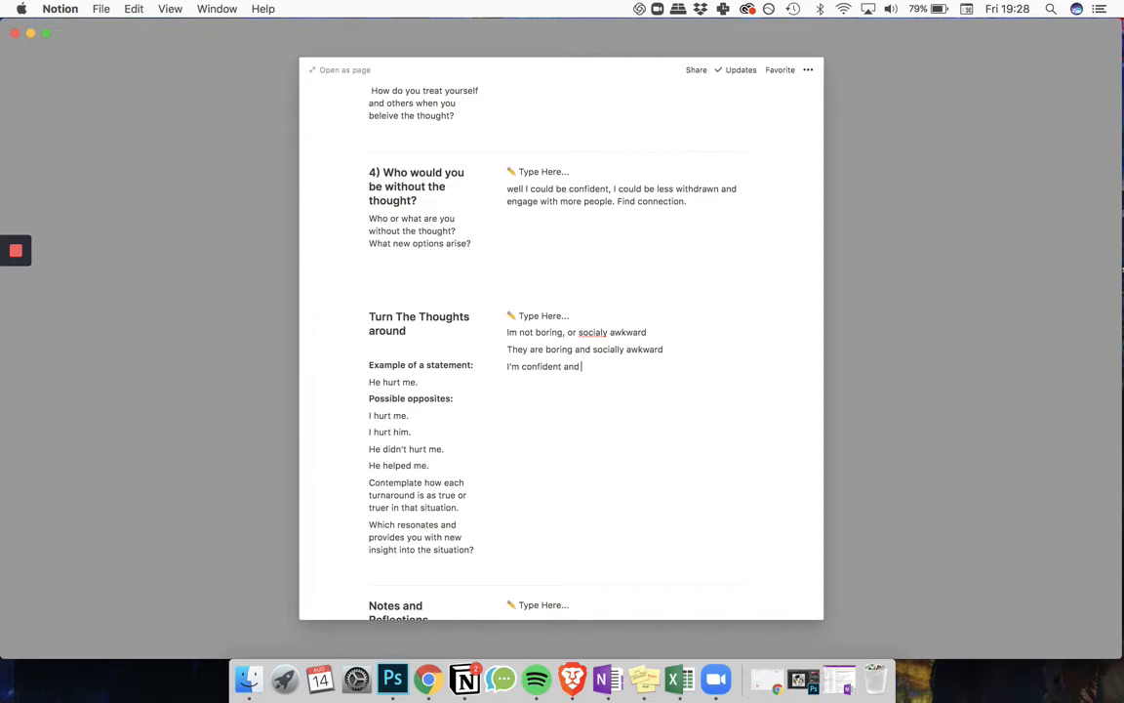
pyautogui.write('co')
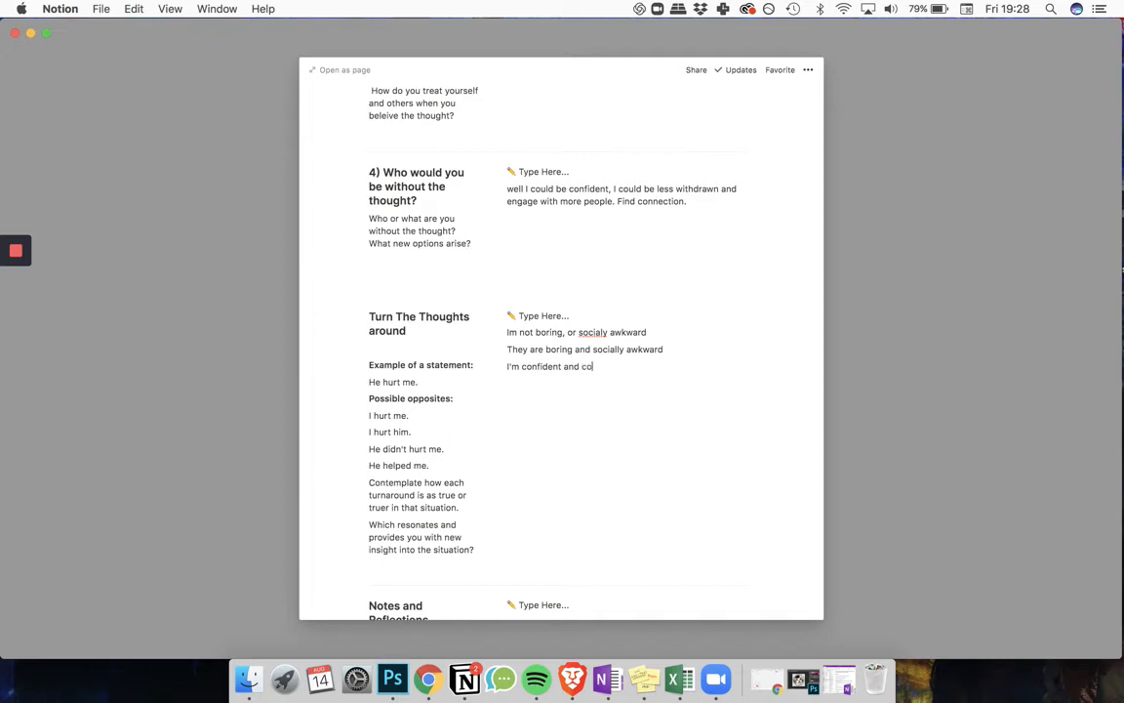
pyautogui.write('mpassionate')
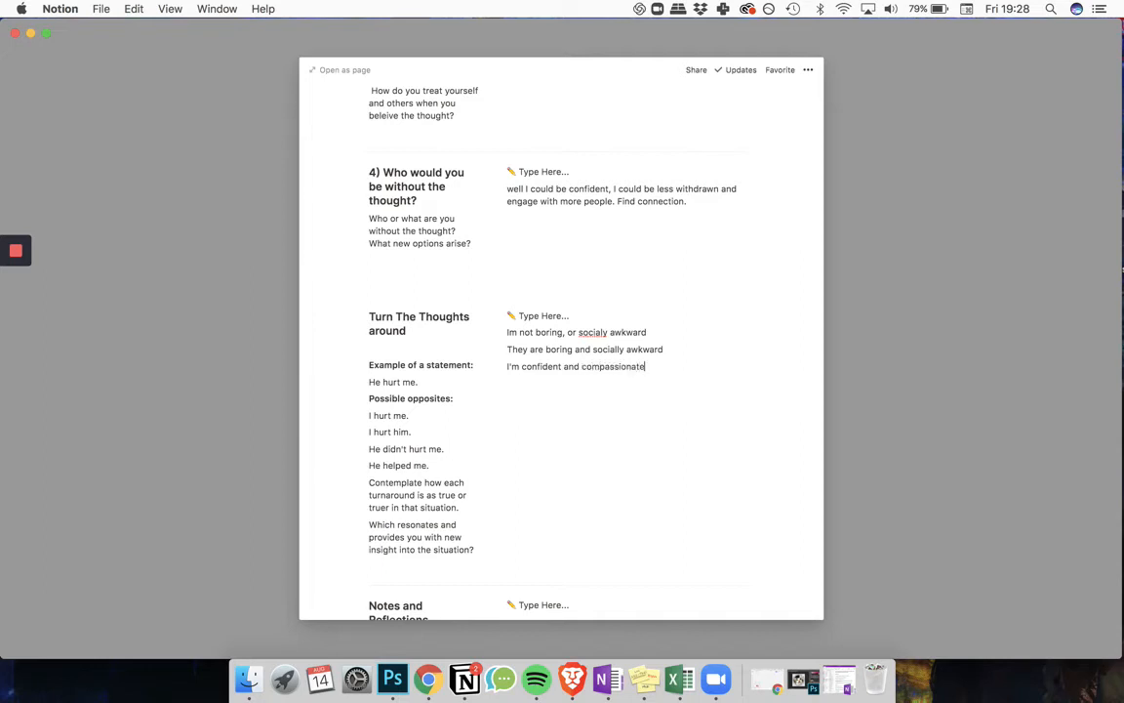
pyautogui.write('and find a way of connecting.')
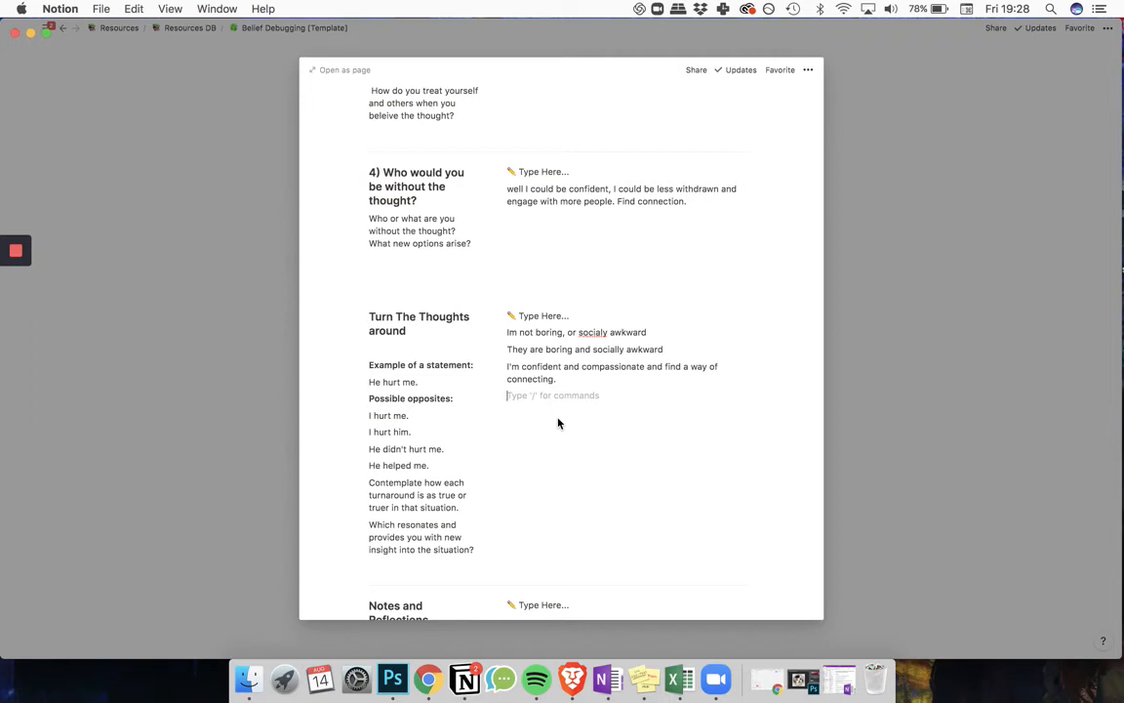
pyautogui.click(583, 379)
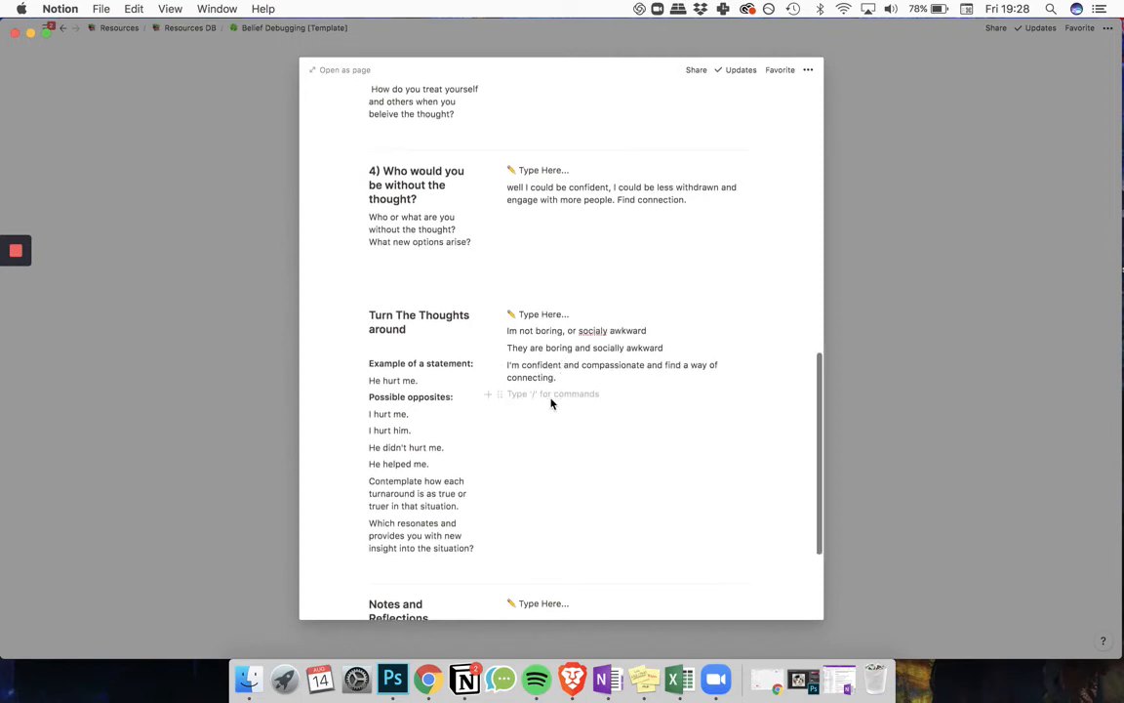
pyautogui.scroll(-3)
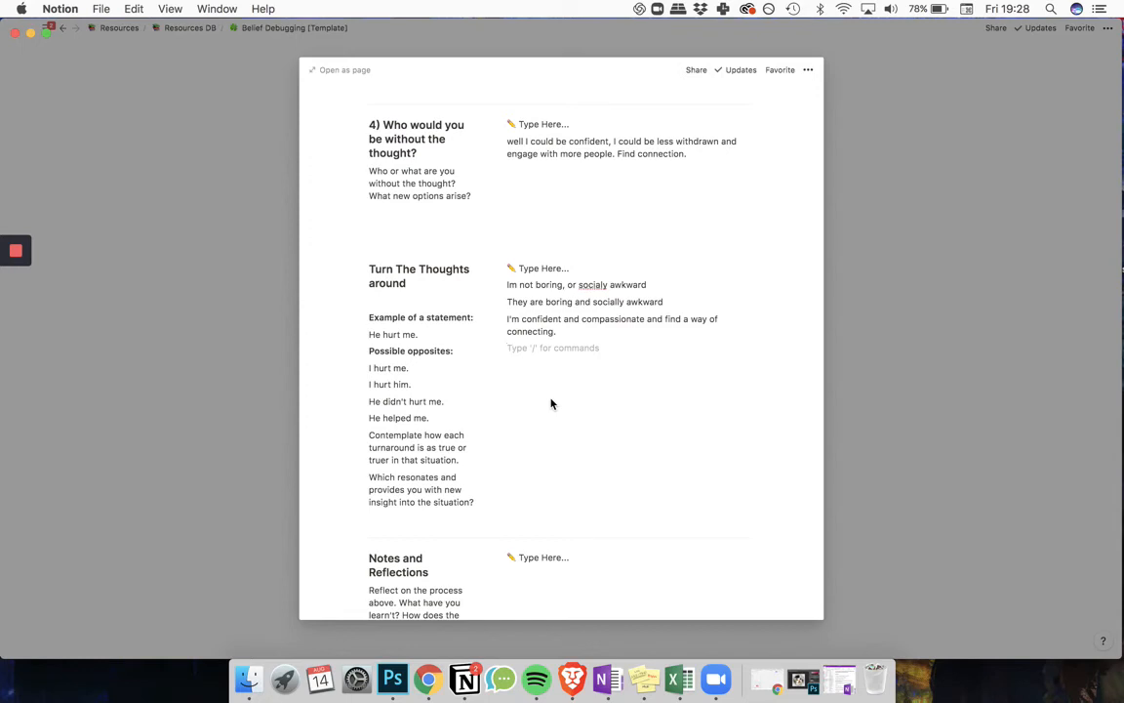
pyautogui.scroll(-3)
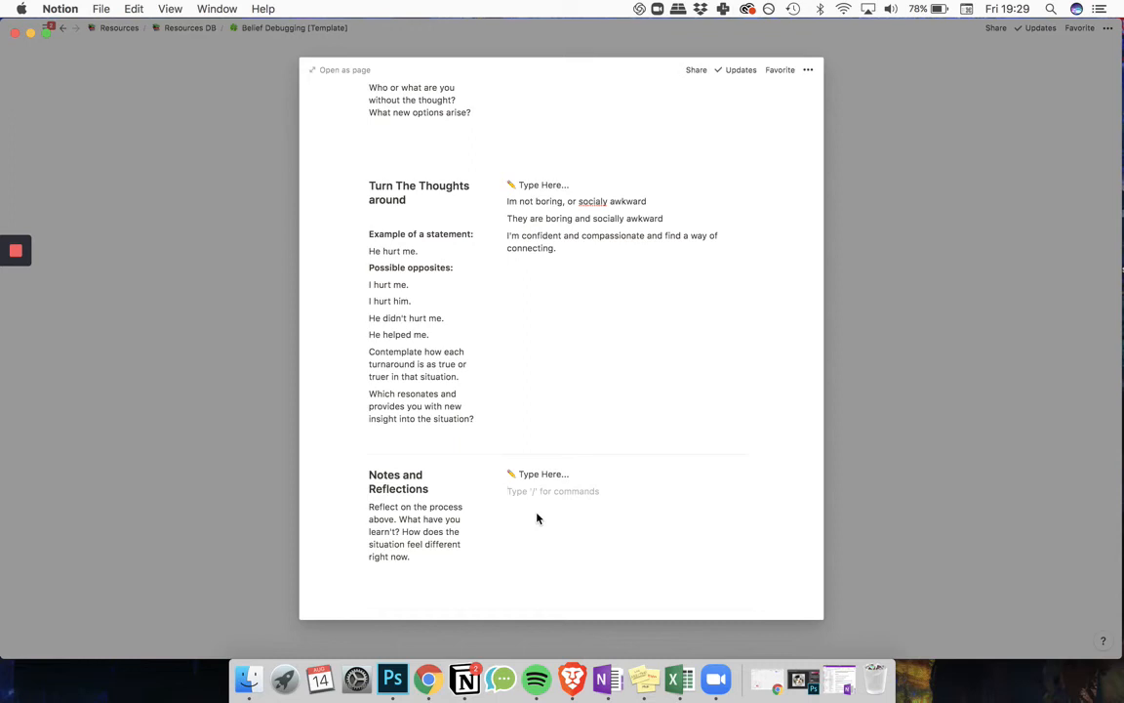
# - Write the reflection: possibility of connecting, not enough data I'm boring, just something I tell myself
pyautogui.write('Theres a sense o')
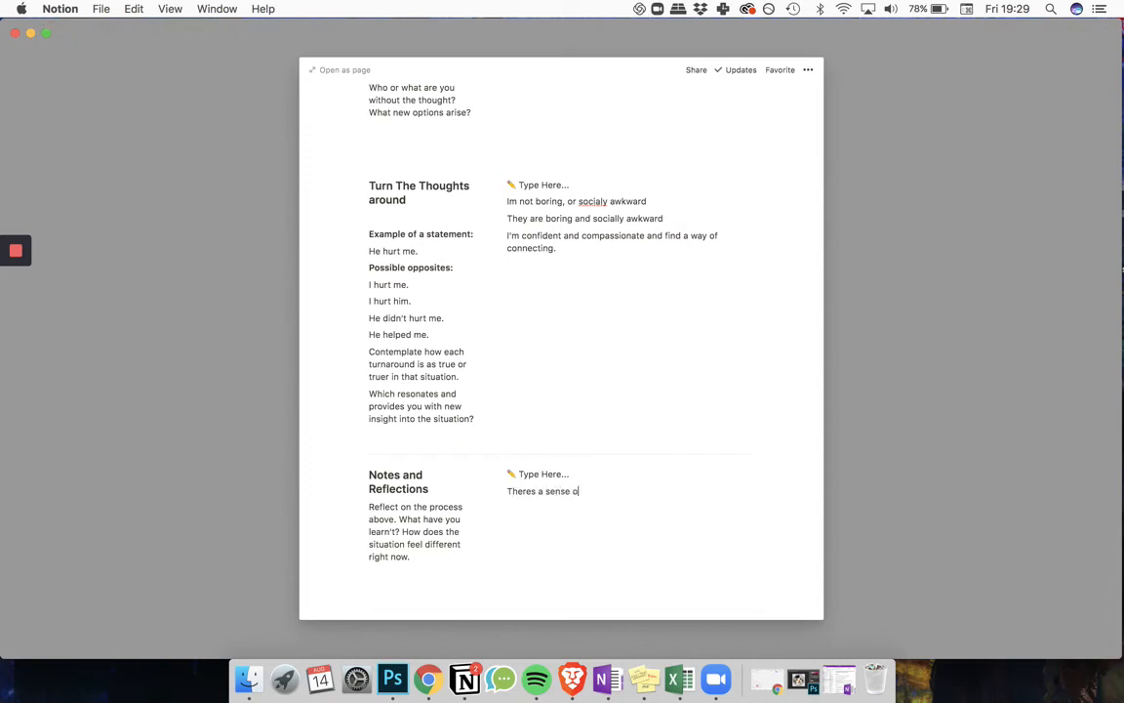
pyautogui.write('f possibility')
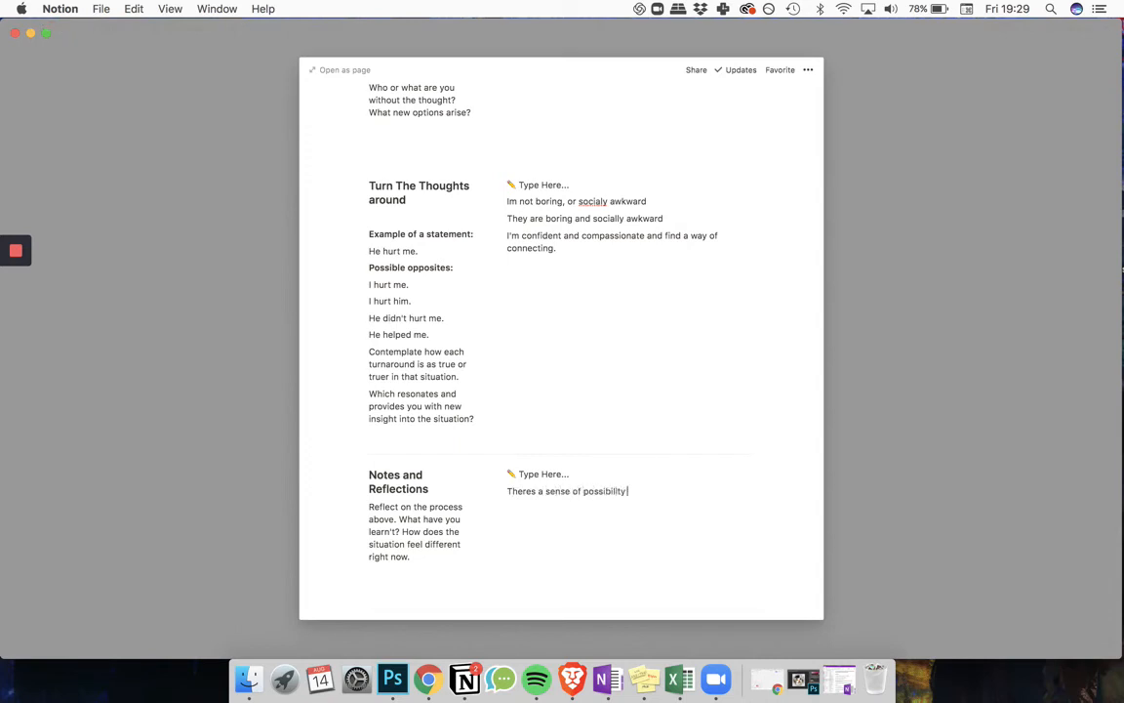
pyautogui.write('that I can actually connect')
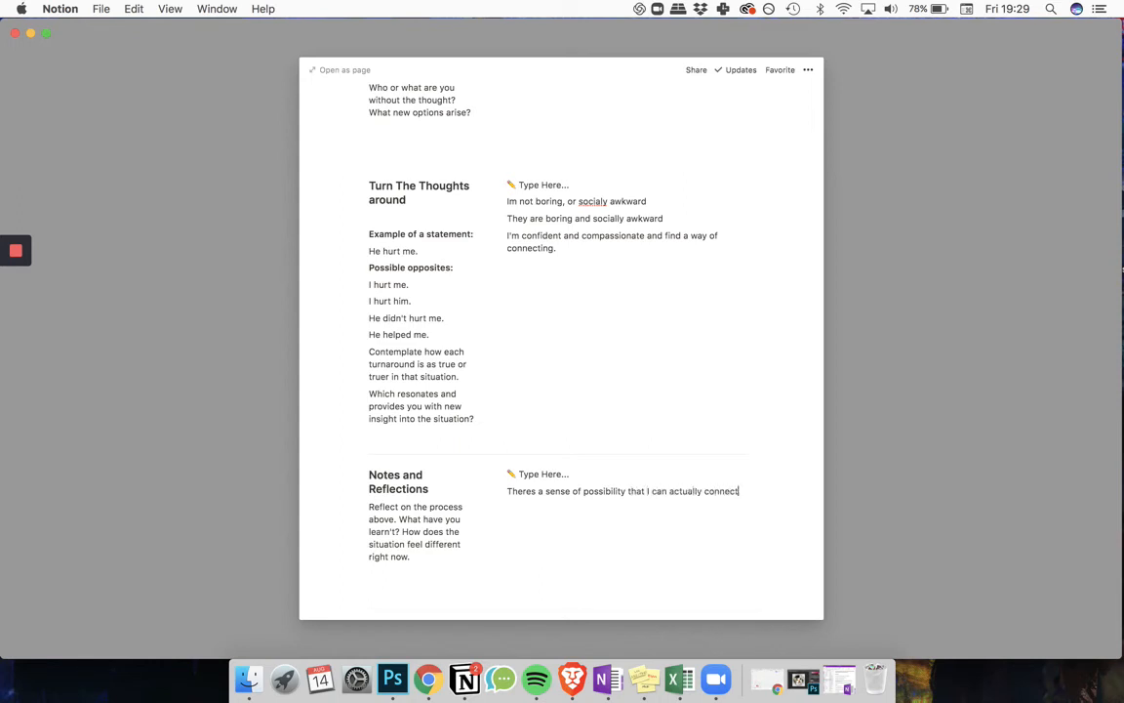
pyautogui.write('and not be')
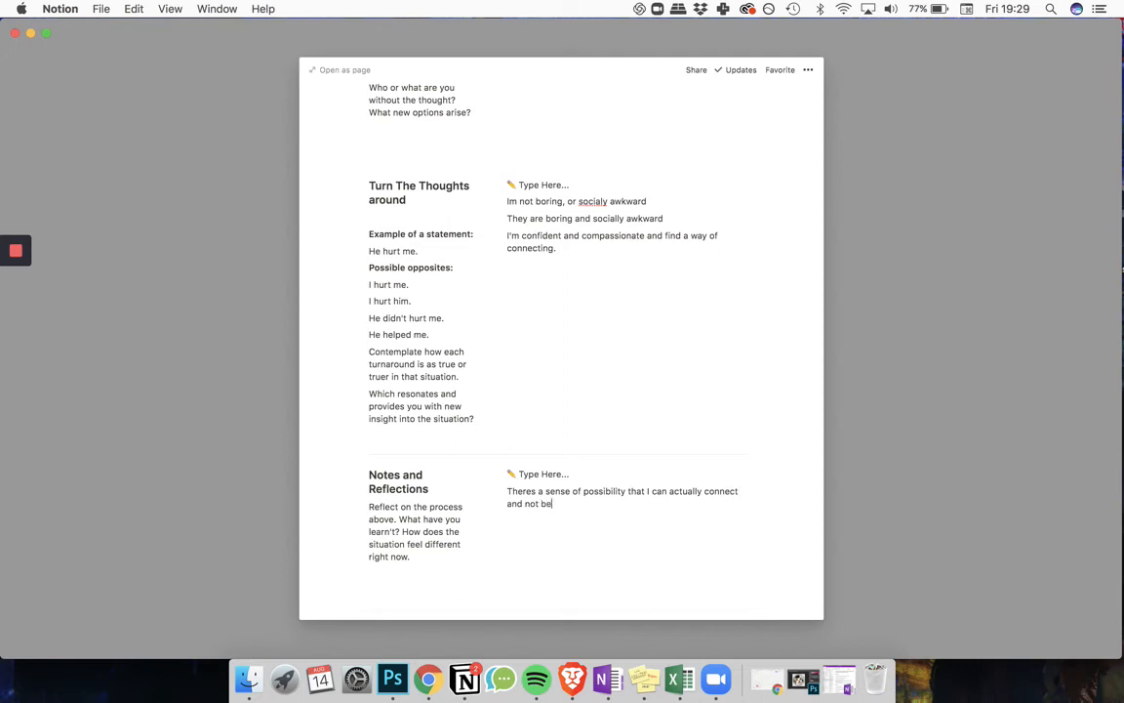
pyautogui.write('social awkward.')
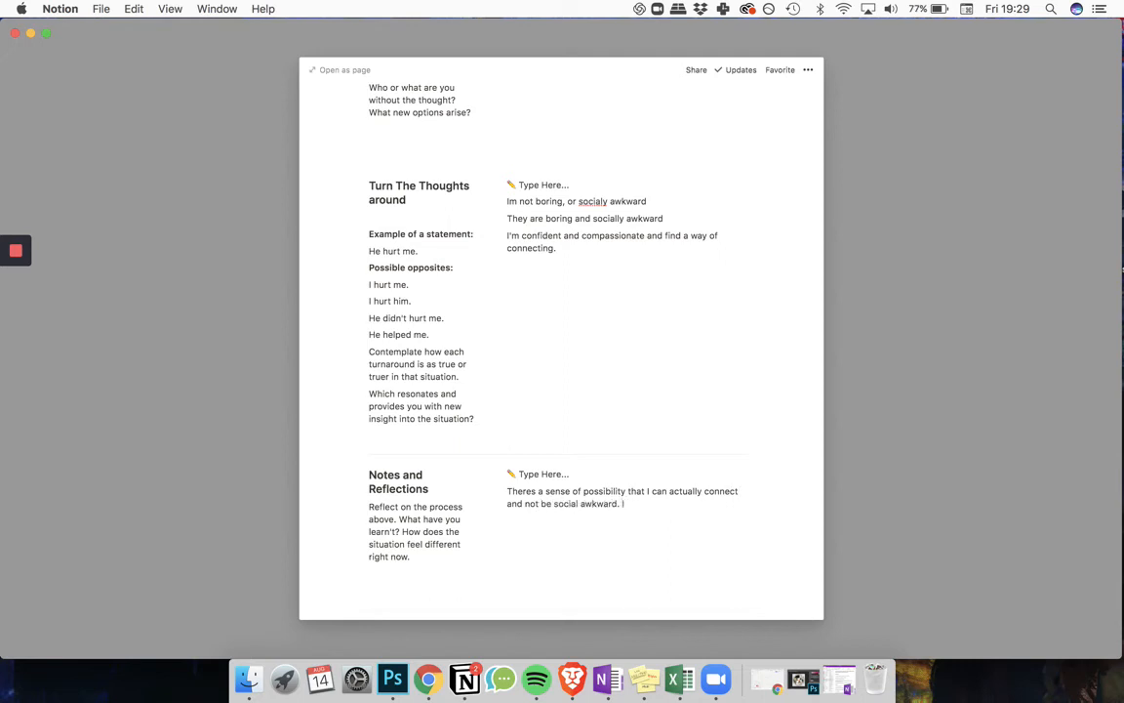
pyautogui.write("I'm")
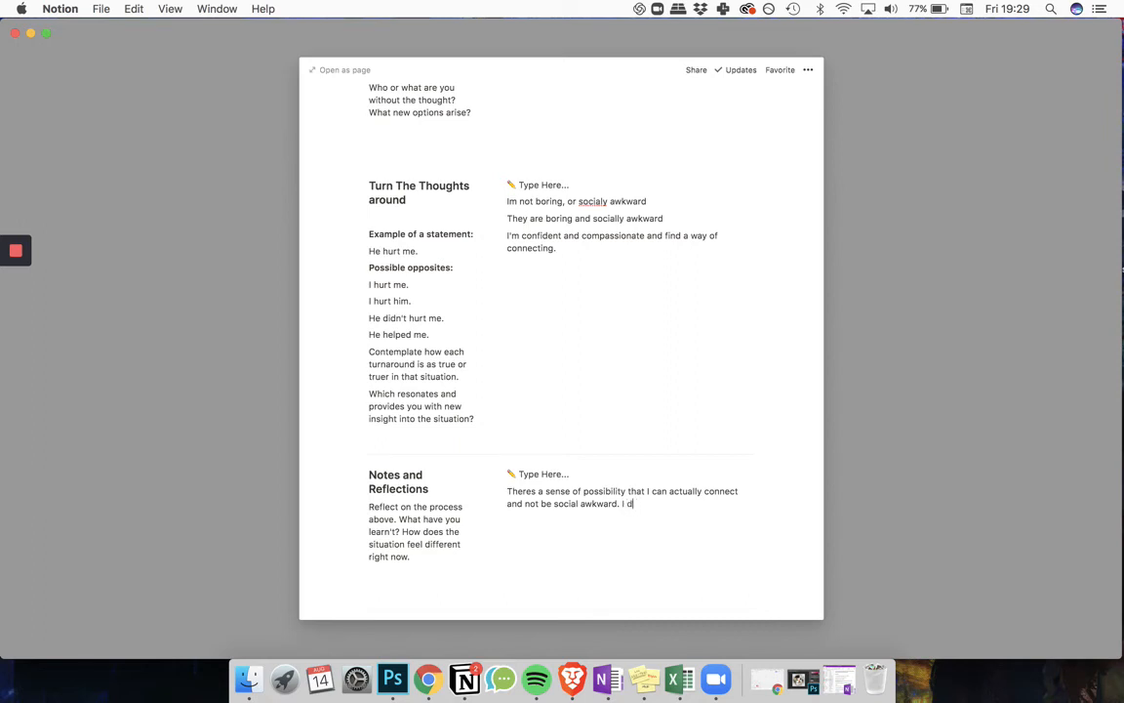
pyautogui.write('ont enough data')
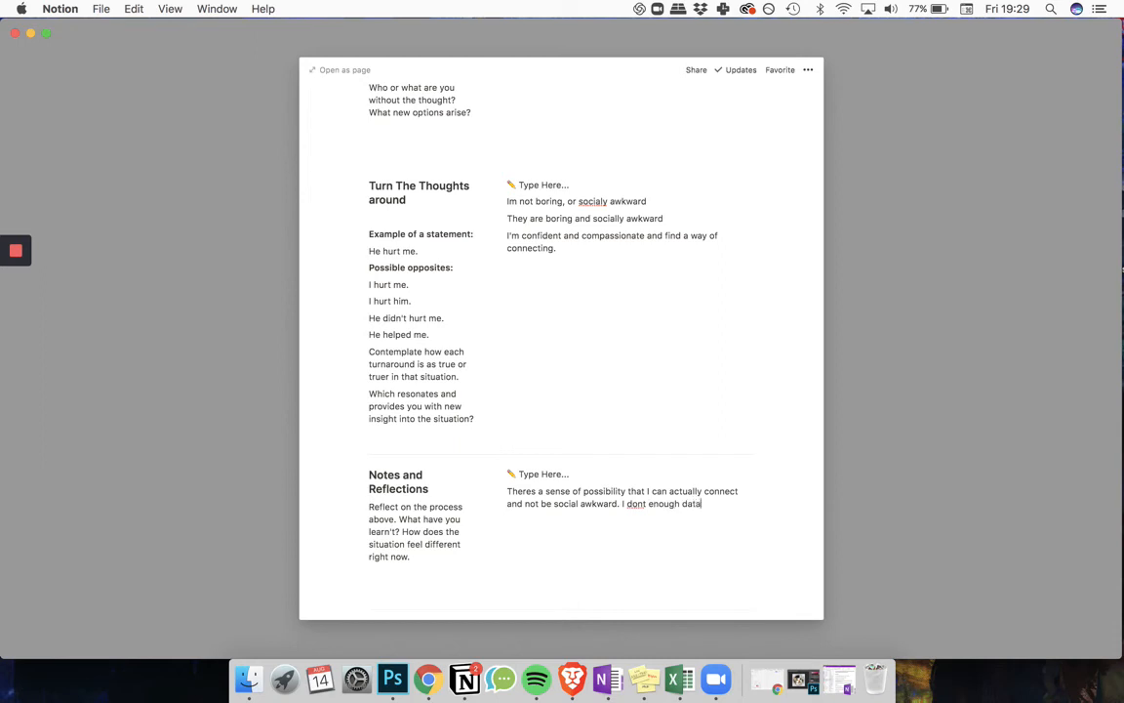
pyautogui.write('or people telling me that')
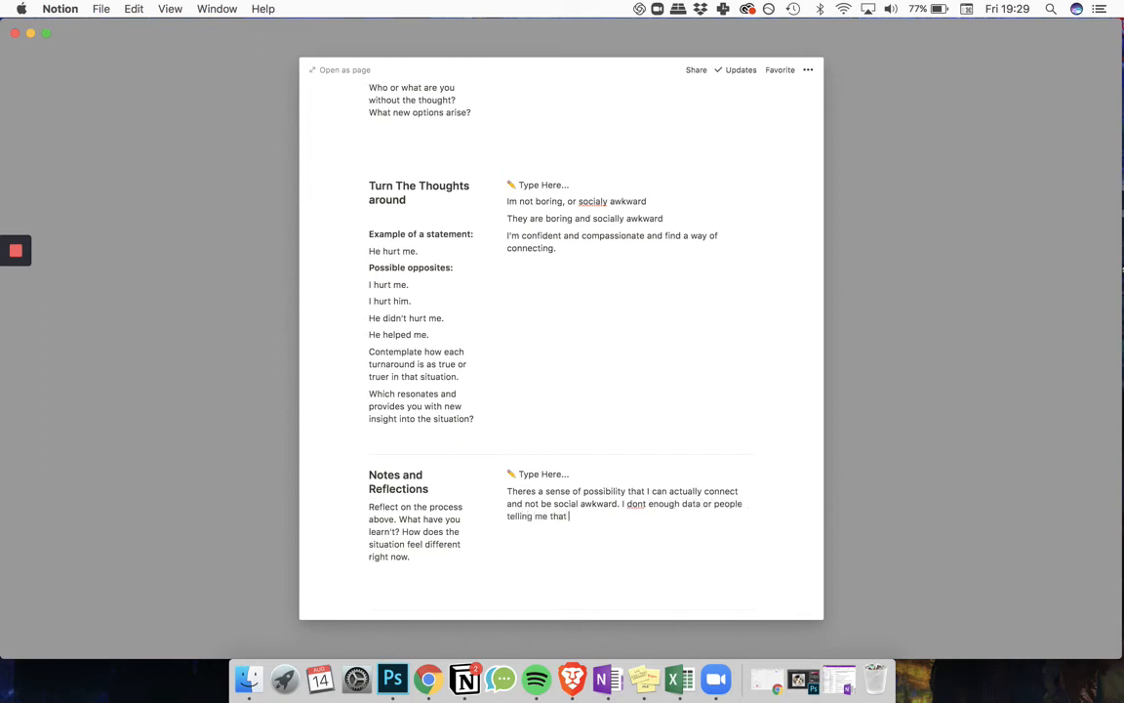
pyautogui.write("I'm bor")
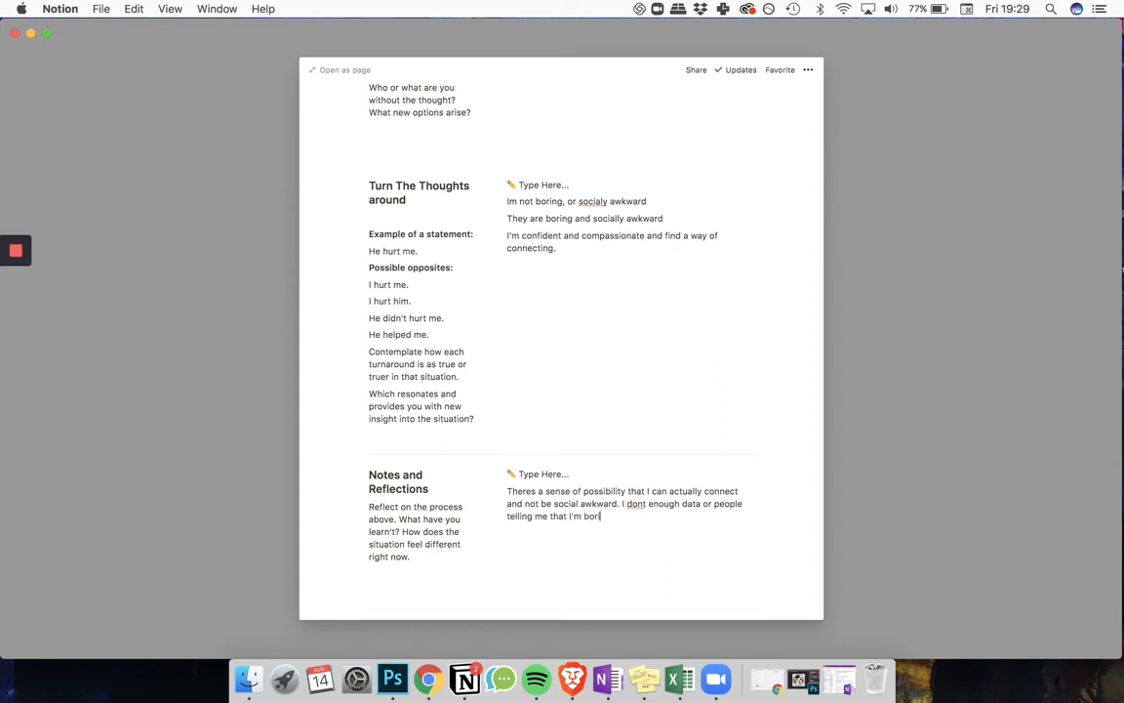
pyautogui.write('ing')
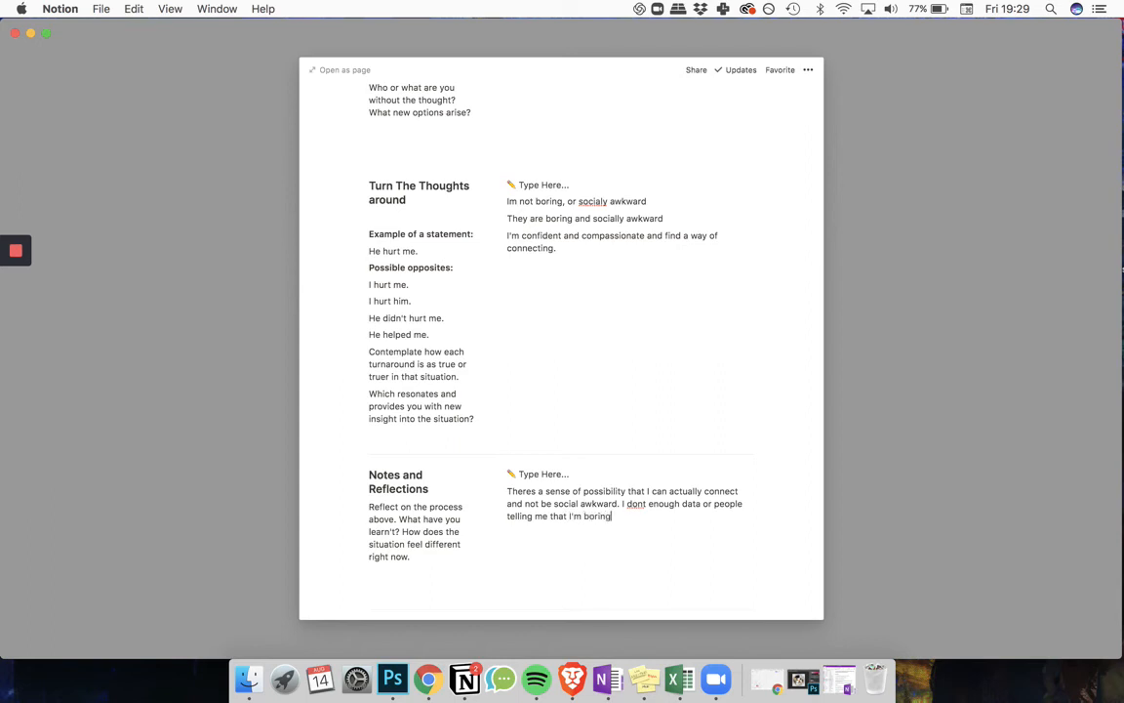
pyautogui.write(', its just something I tell my')
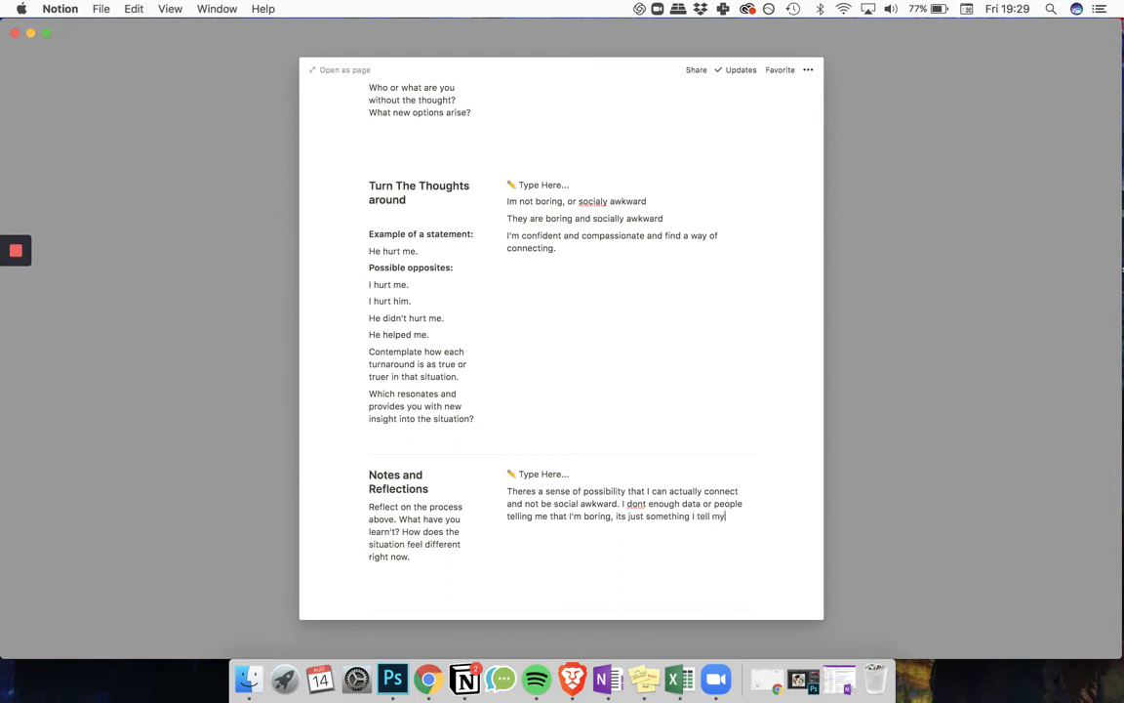
pyautogui.write('self')
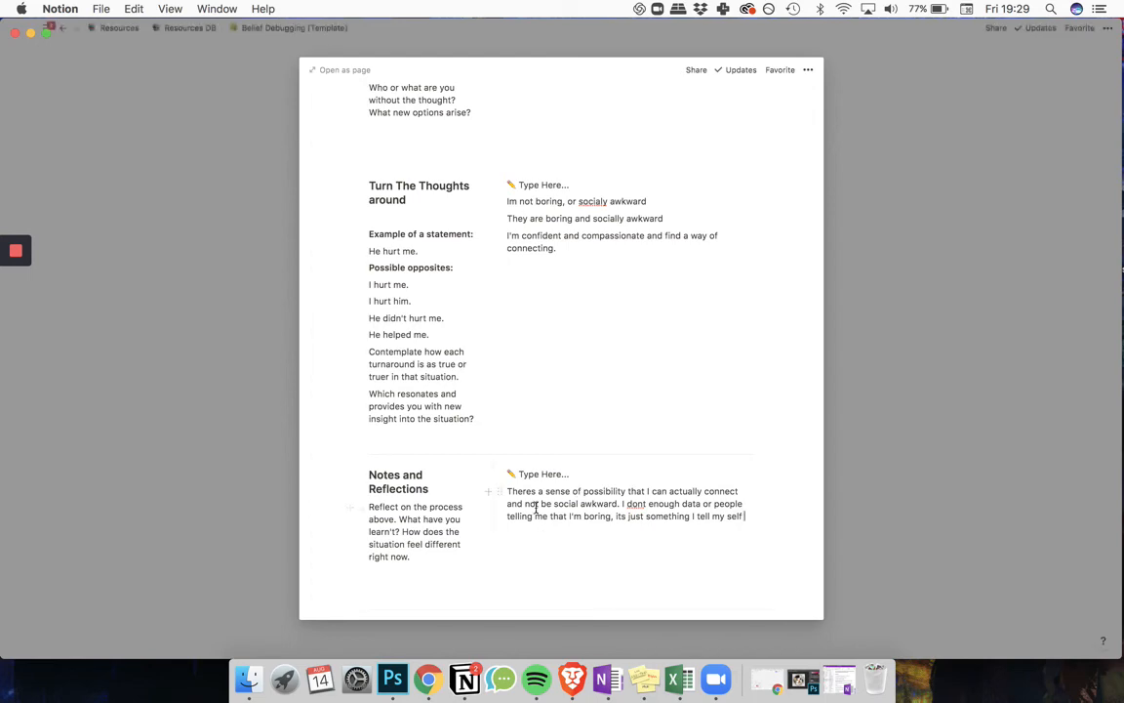
# - Scroll to the top of the belief peek page and close it
pyautogui.scroll(3)
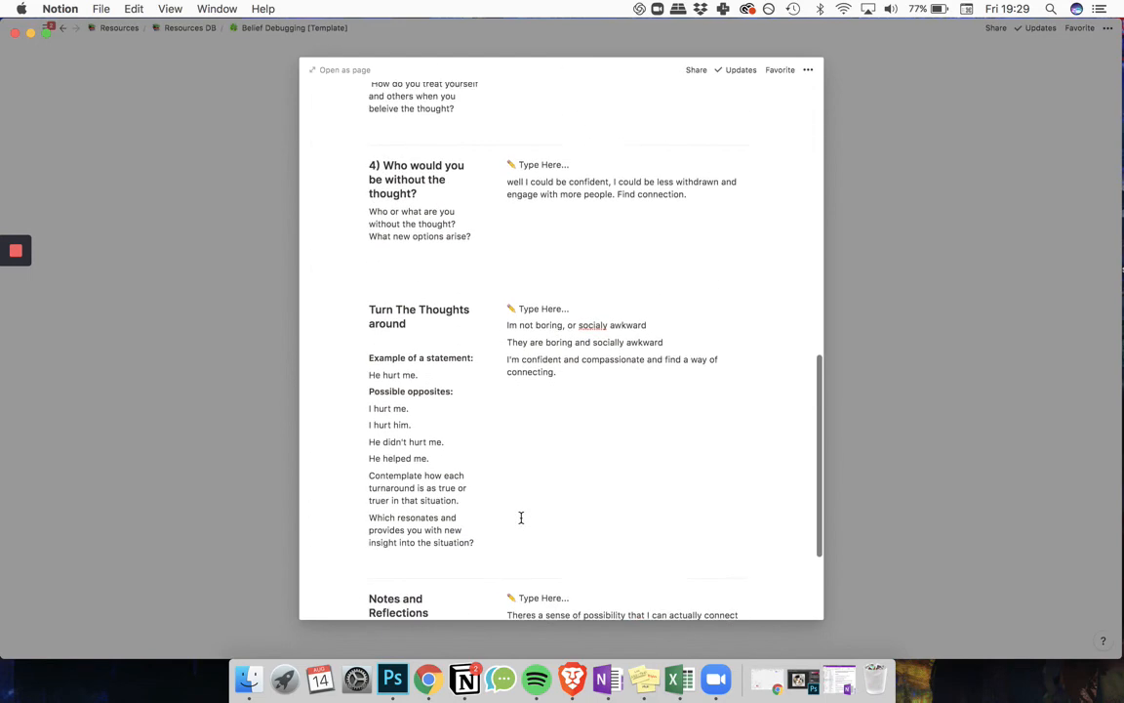
pyautogui.scroll(3)
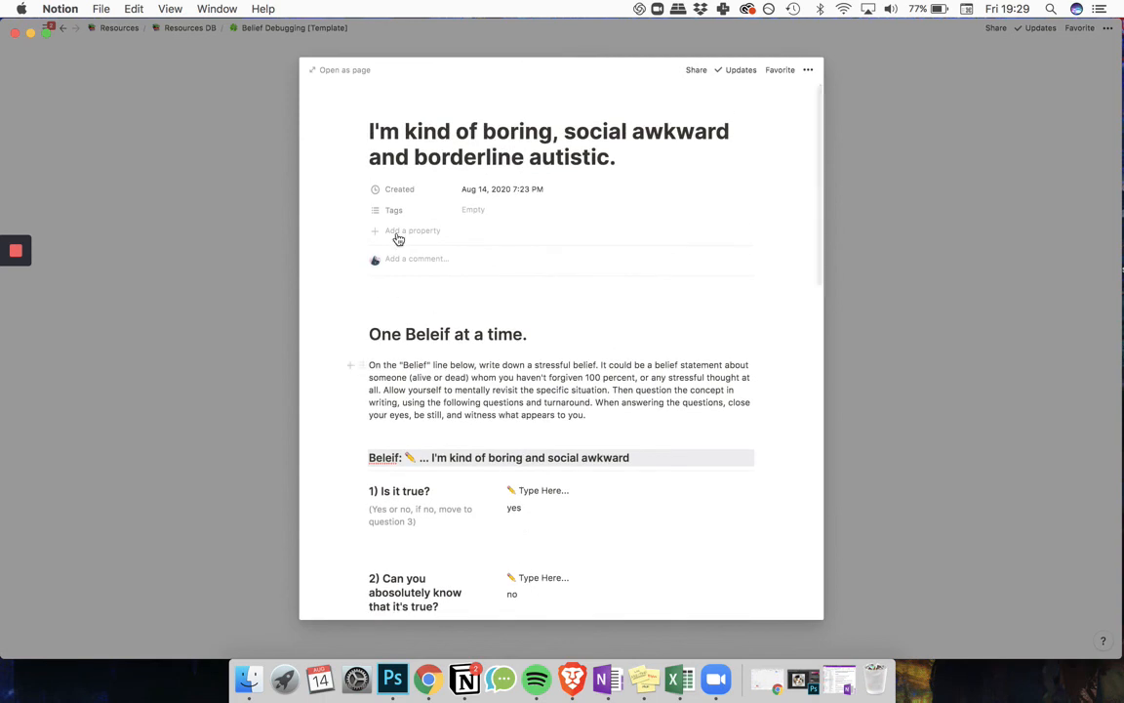
pyautogui.moveTo(248, 311)
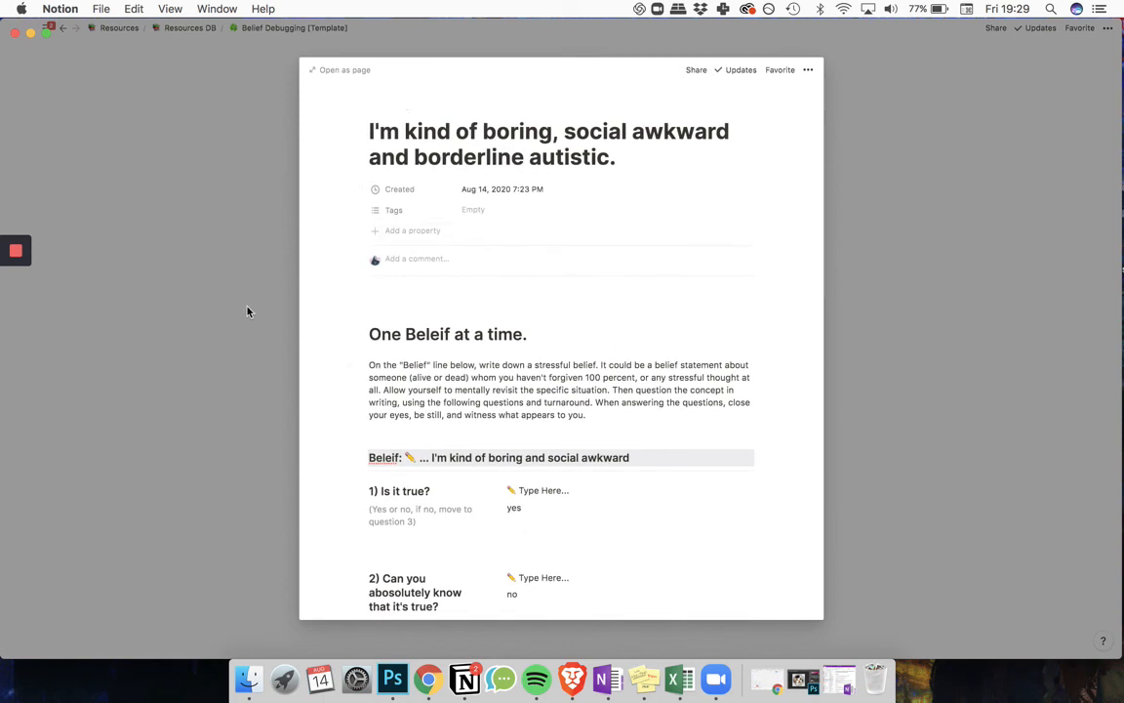
pyautogui.scroll(-3)
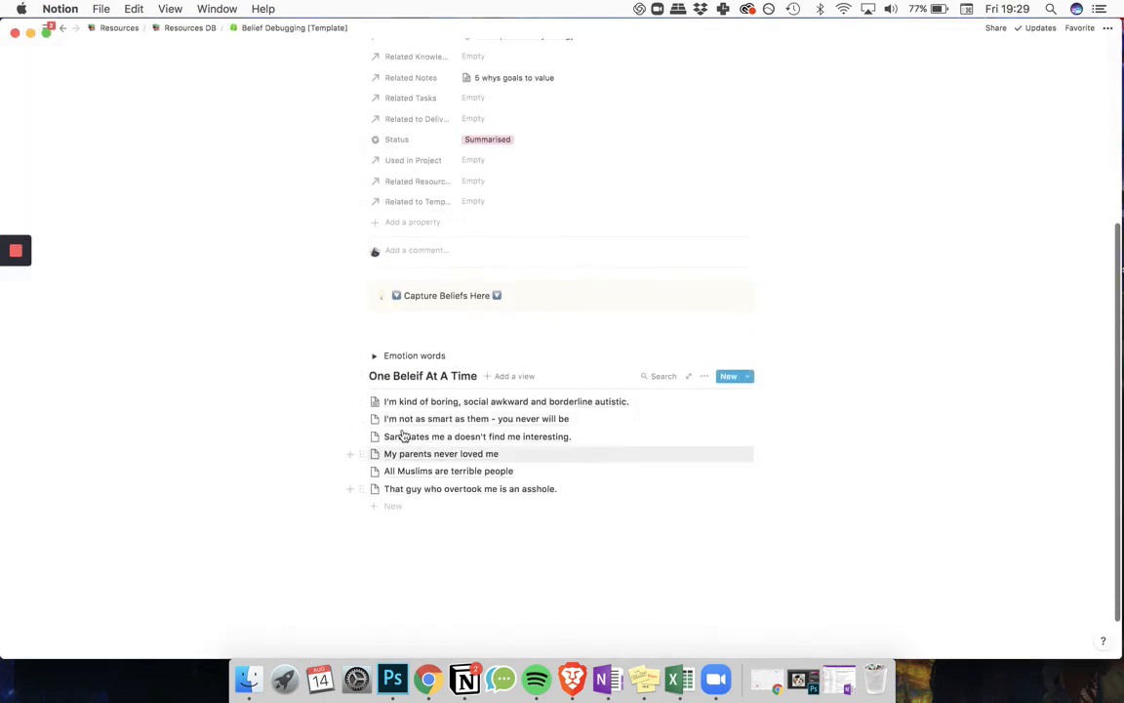
pyautogui.moveTo(427, 422)
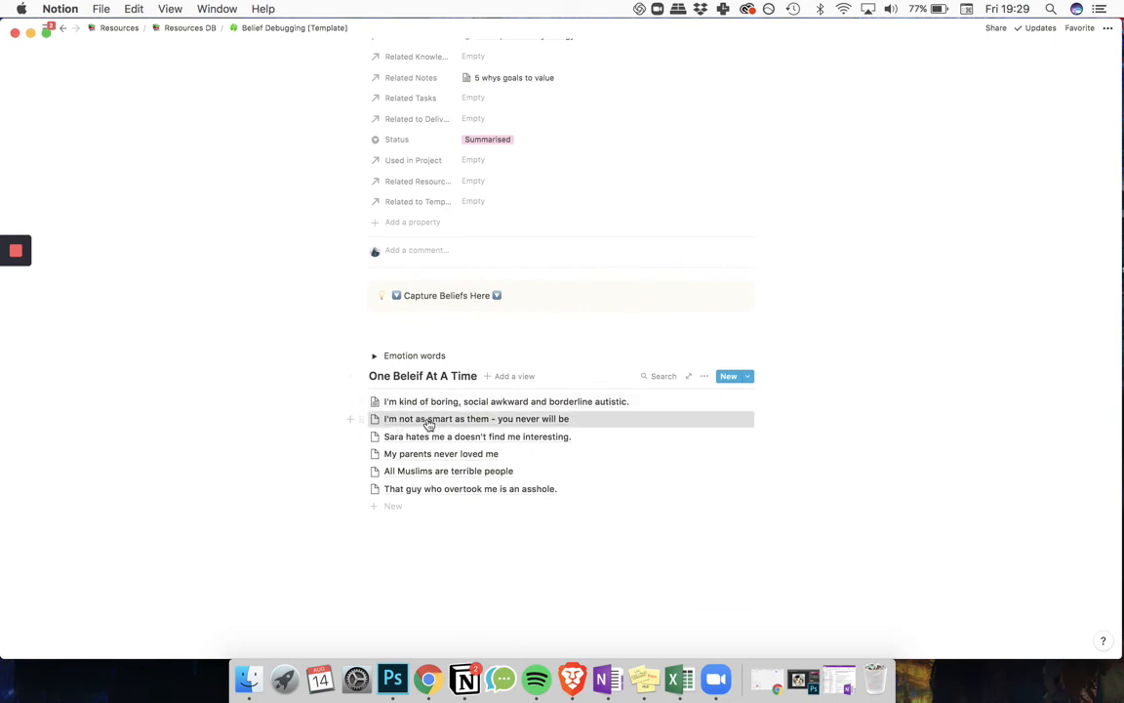
# - Open the 'I'm not as smart as them' belief page, skim it, and close it
pyautogui.click(477, 418)
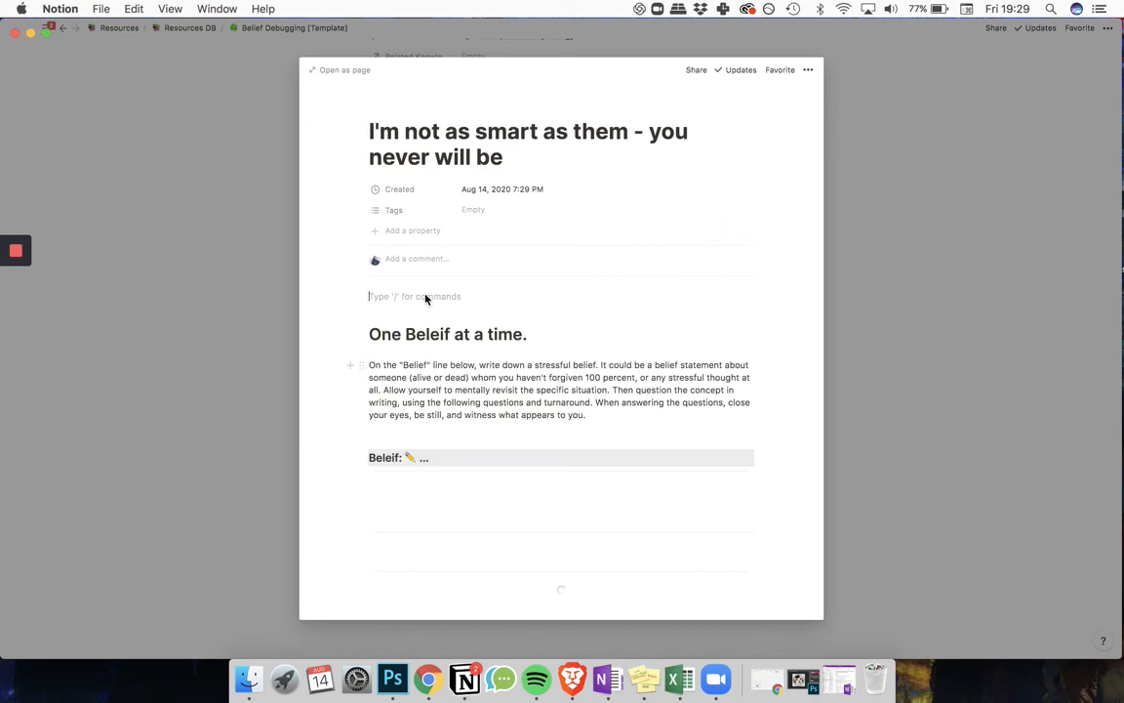
pyautogui.scroll(-3)
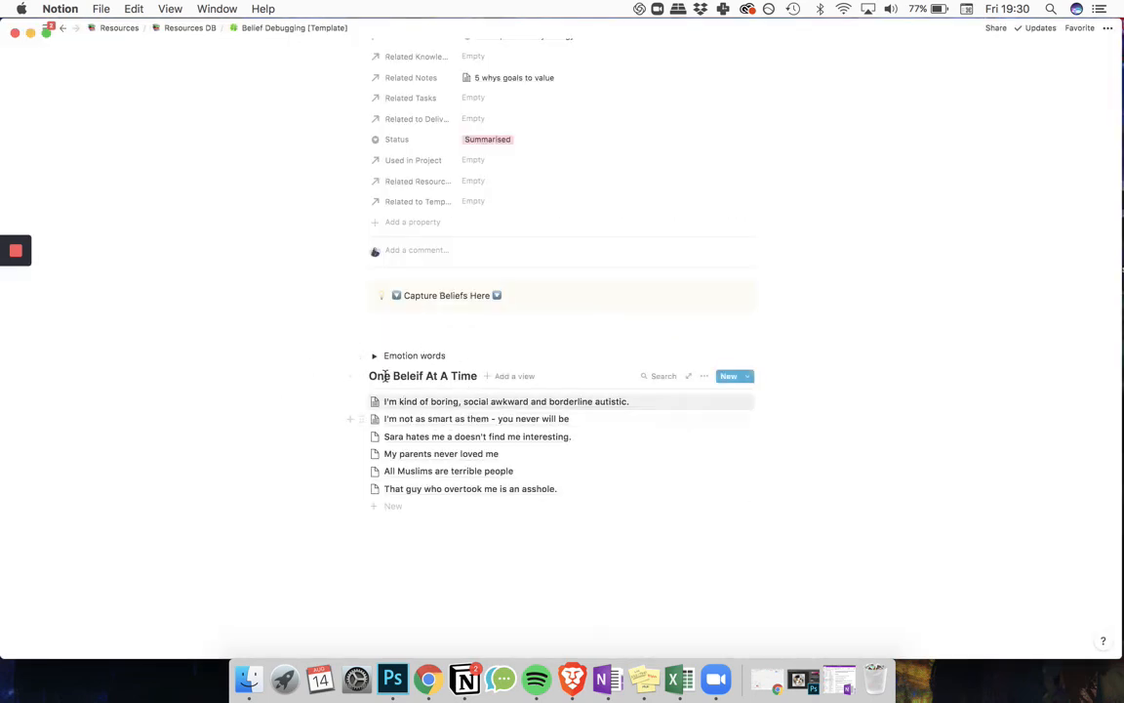
pyautogui.click(399, 322)
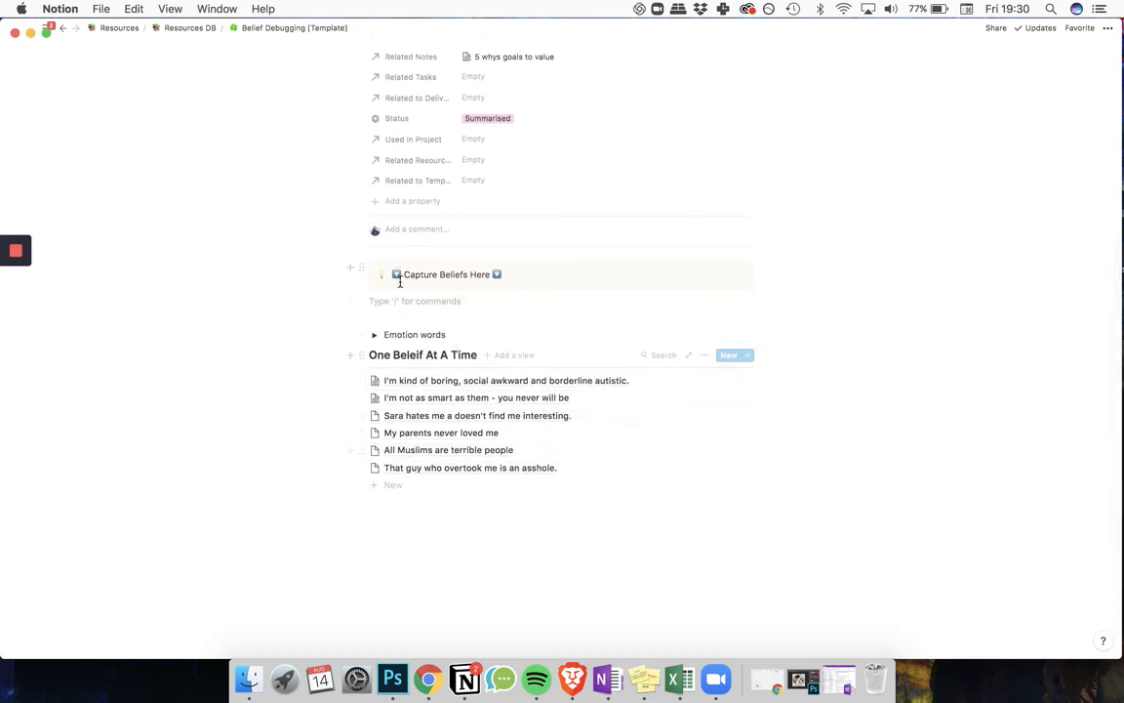
pyautogui.click(400, 300)
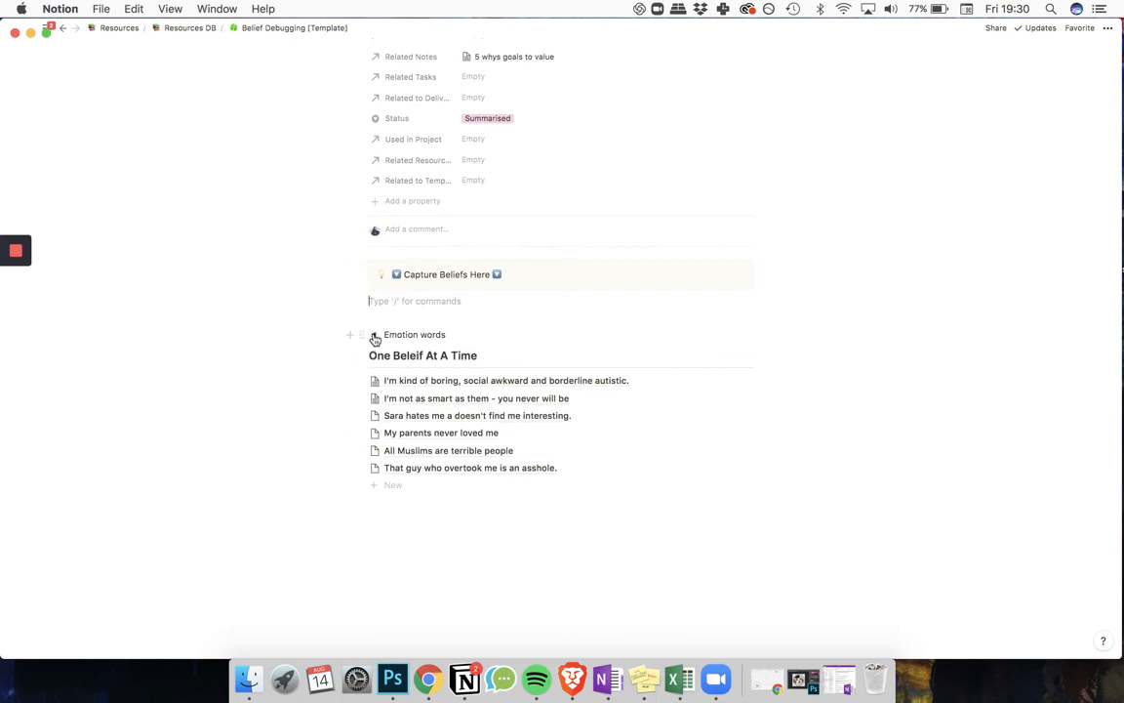
pyautogui.click(375, 334)
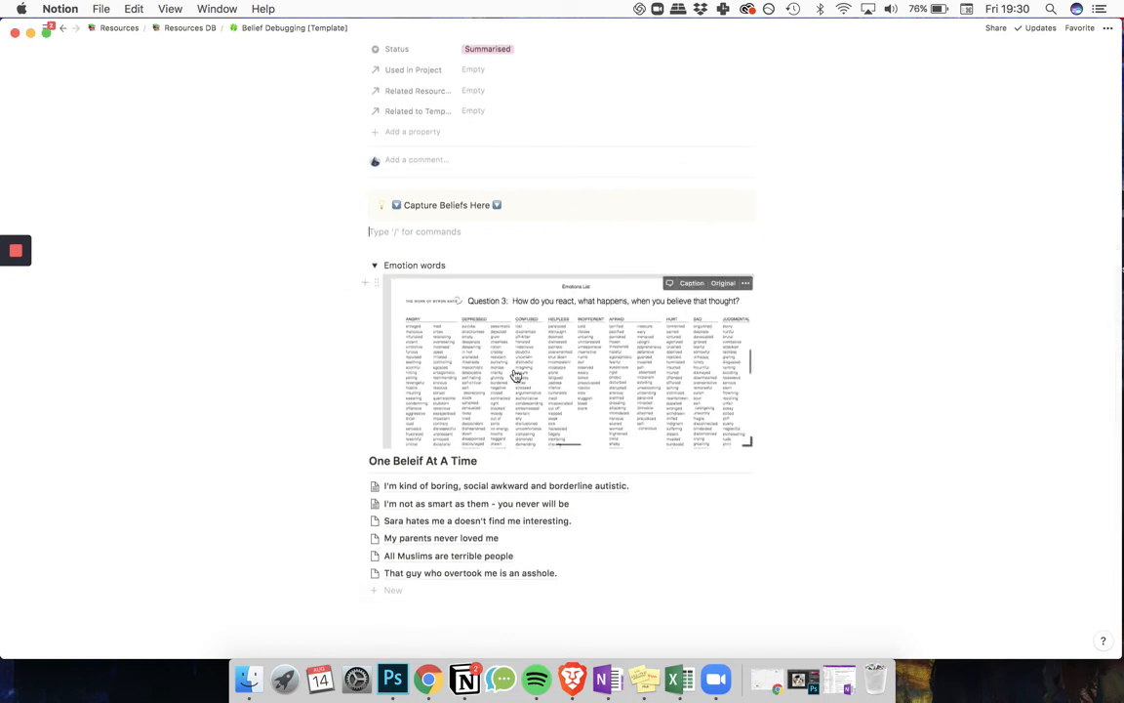
pyautogui.moveTo(541, 364)
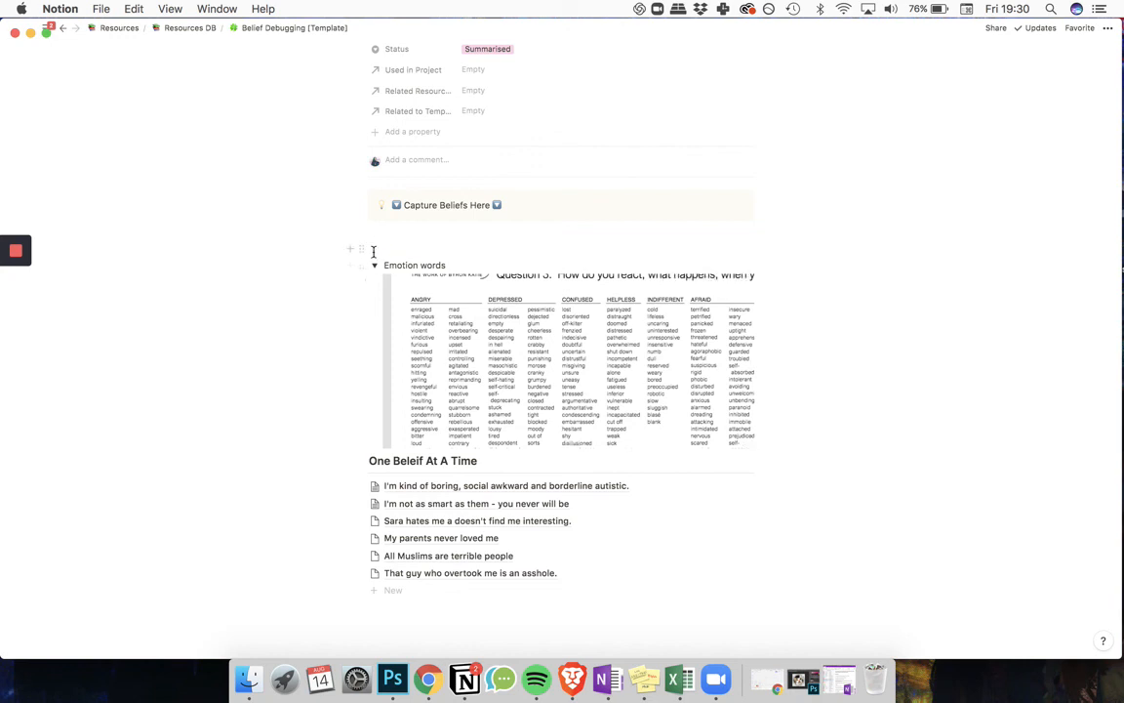
pyautogui.click(374, 265)
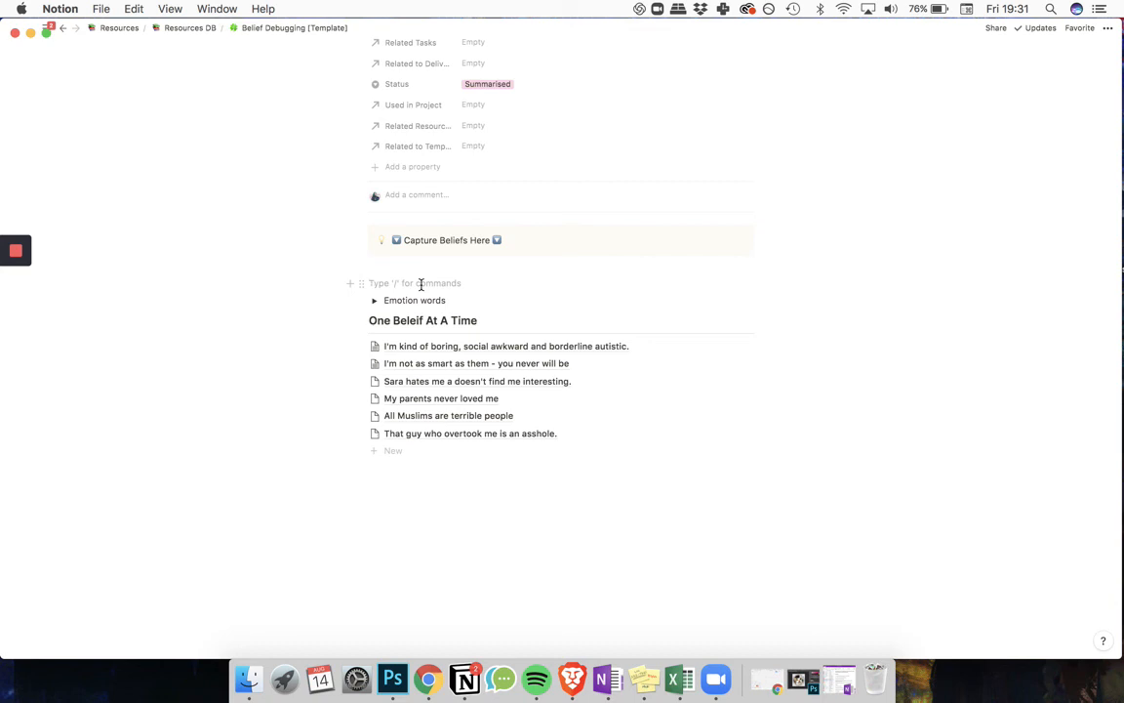
# - Scroll up until the template's cover image, clover icon, title and properties are visible
pyautogui.scroll(3)
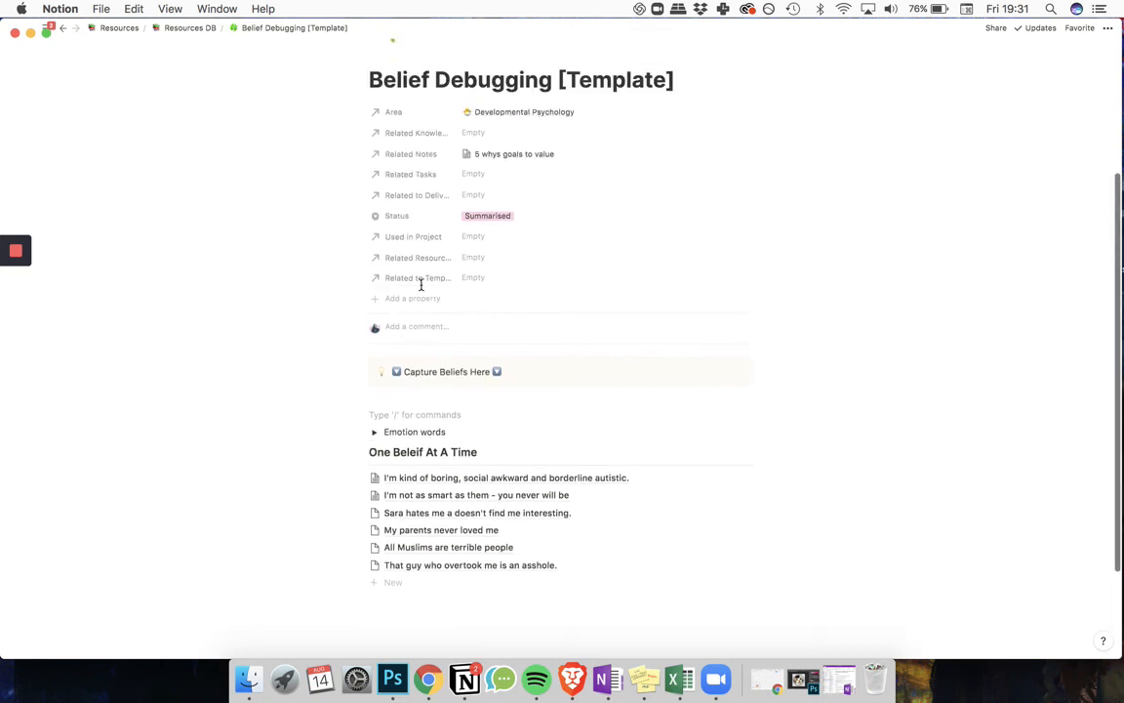
pyautogui.scroll(3)
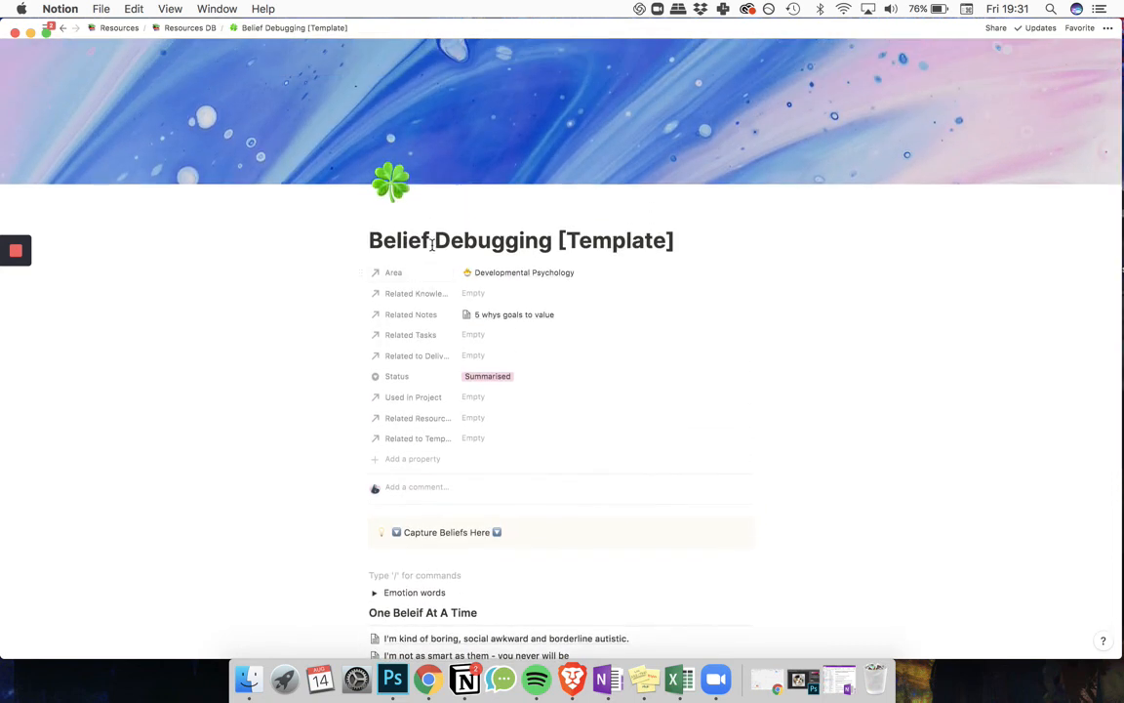
pyautogui.scroll(3)
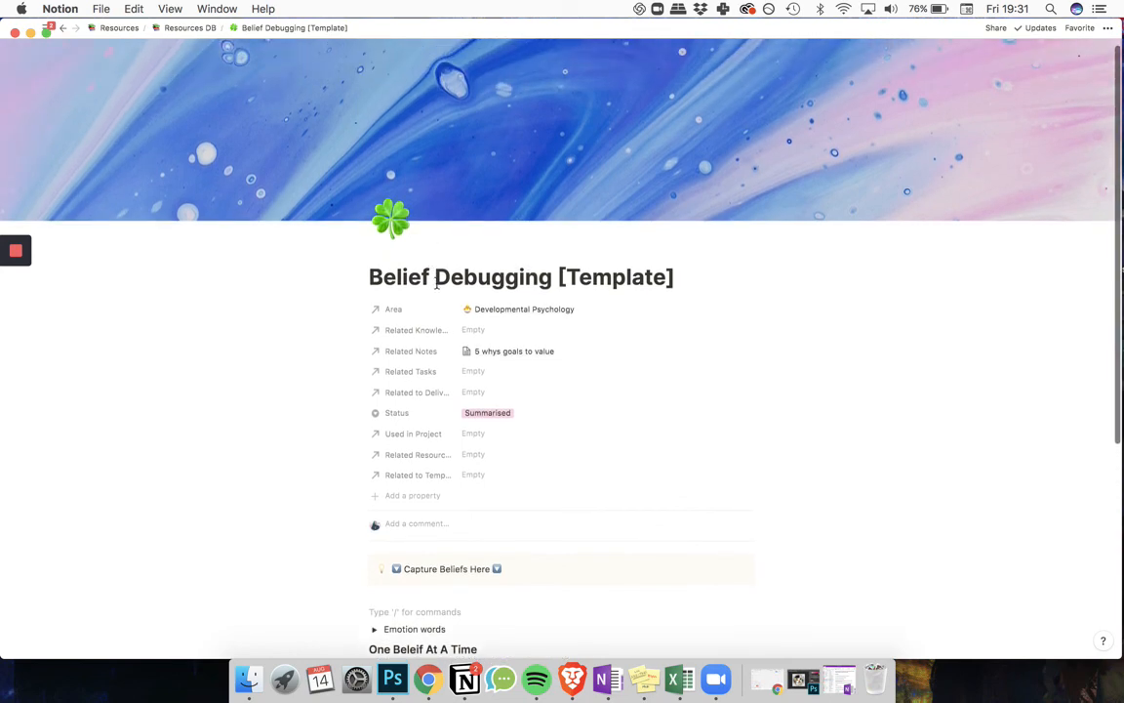